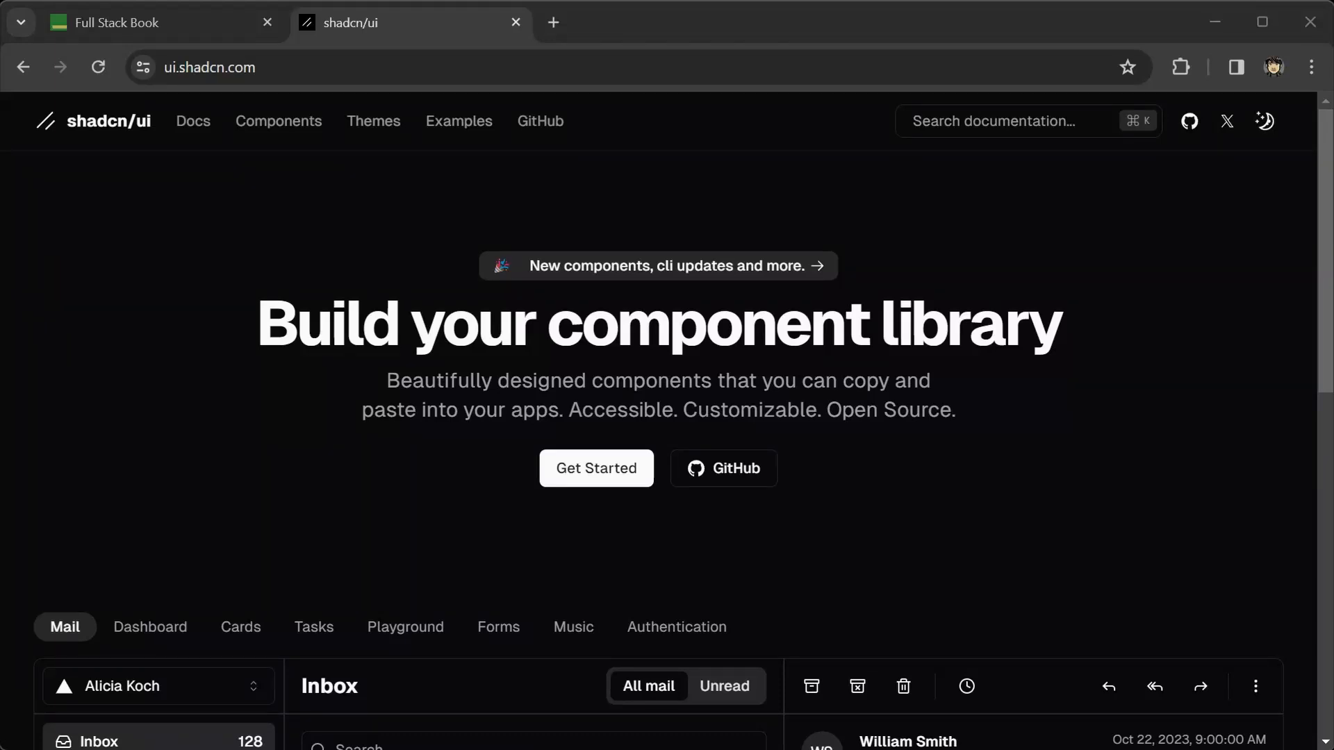
{"action": "mouse_move", "coordinate": [188, 221]}
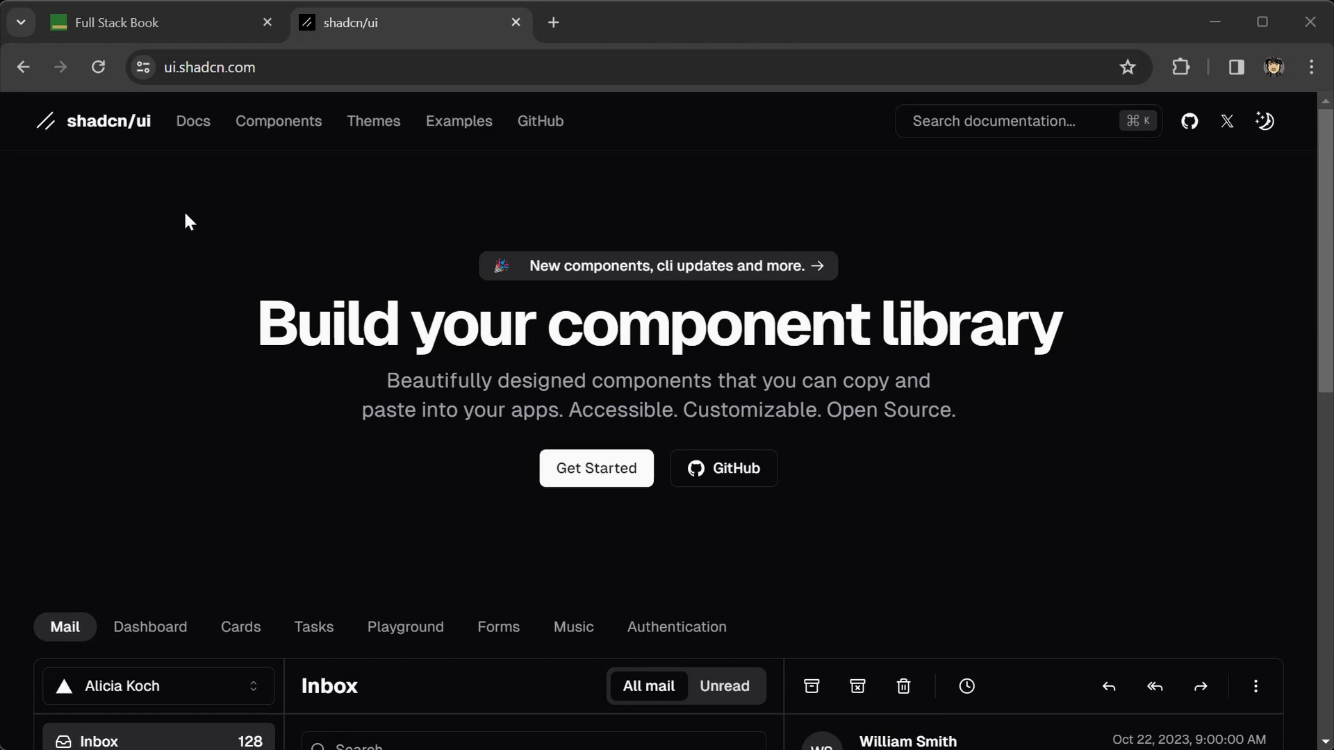
{"action": "mouse_move", "coordinate": [130, 148]}
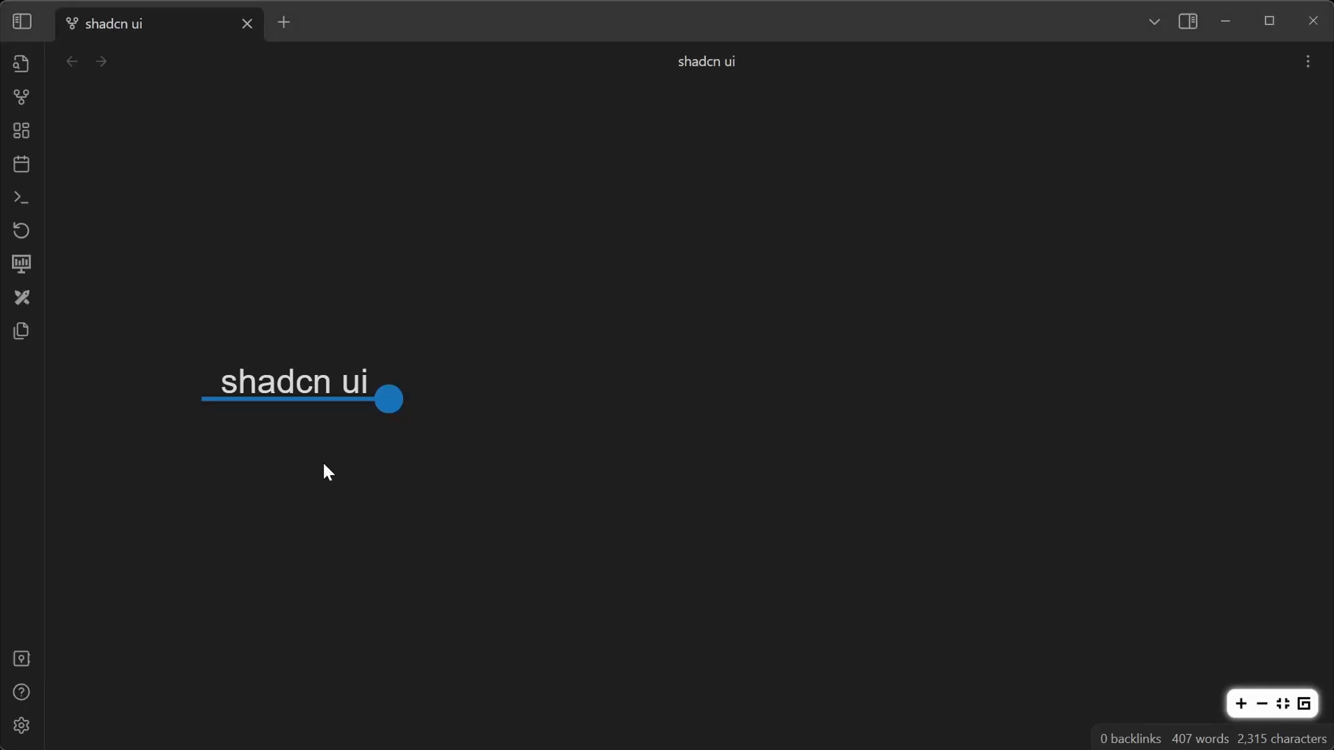
{"action": "mouse_move", "coordinate": [422, 429]}
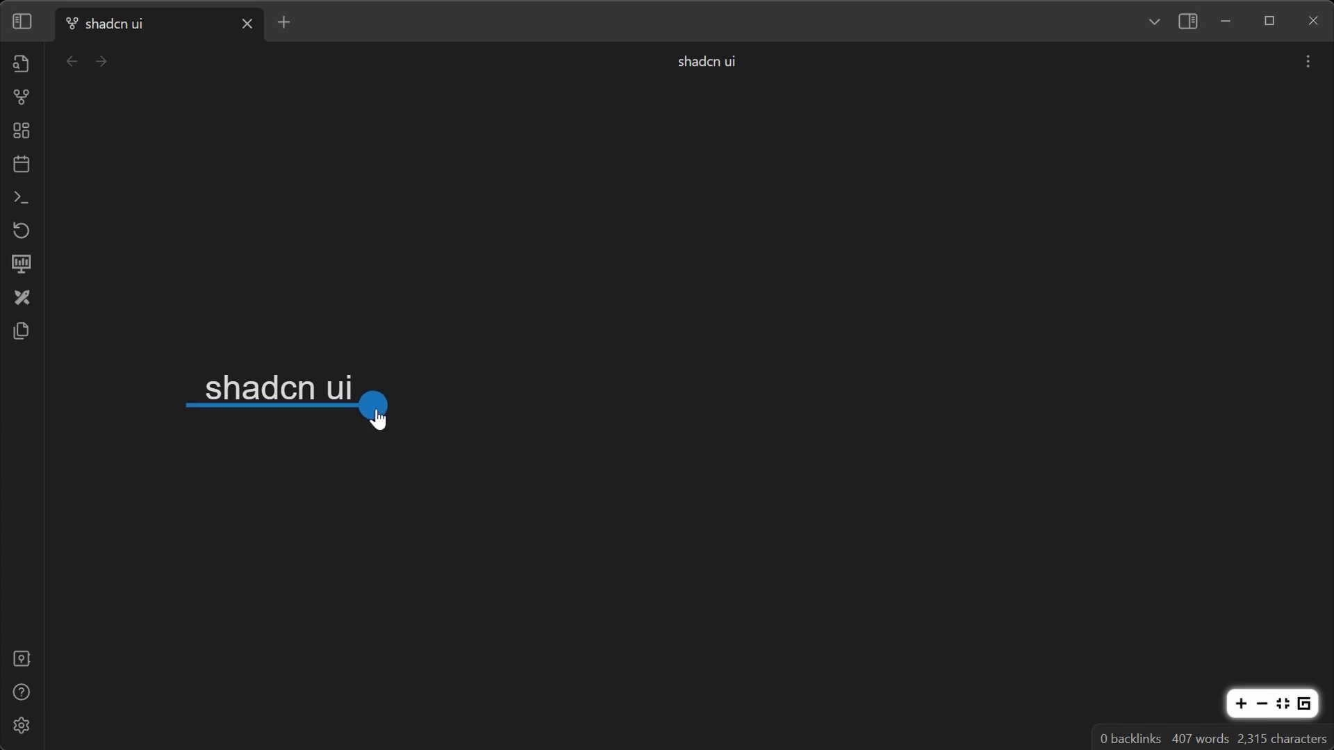
- Expand the shadcn ui root node to show its six branches, Paradigm through When to not use?
{"action": "left_click", "coordinate": [373, 403]}
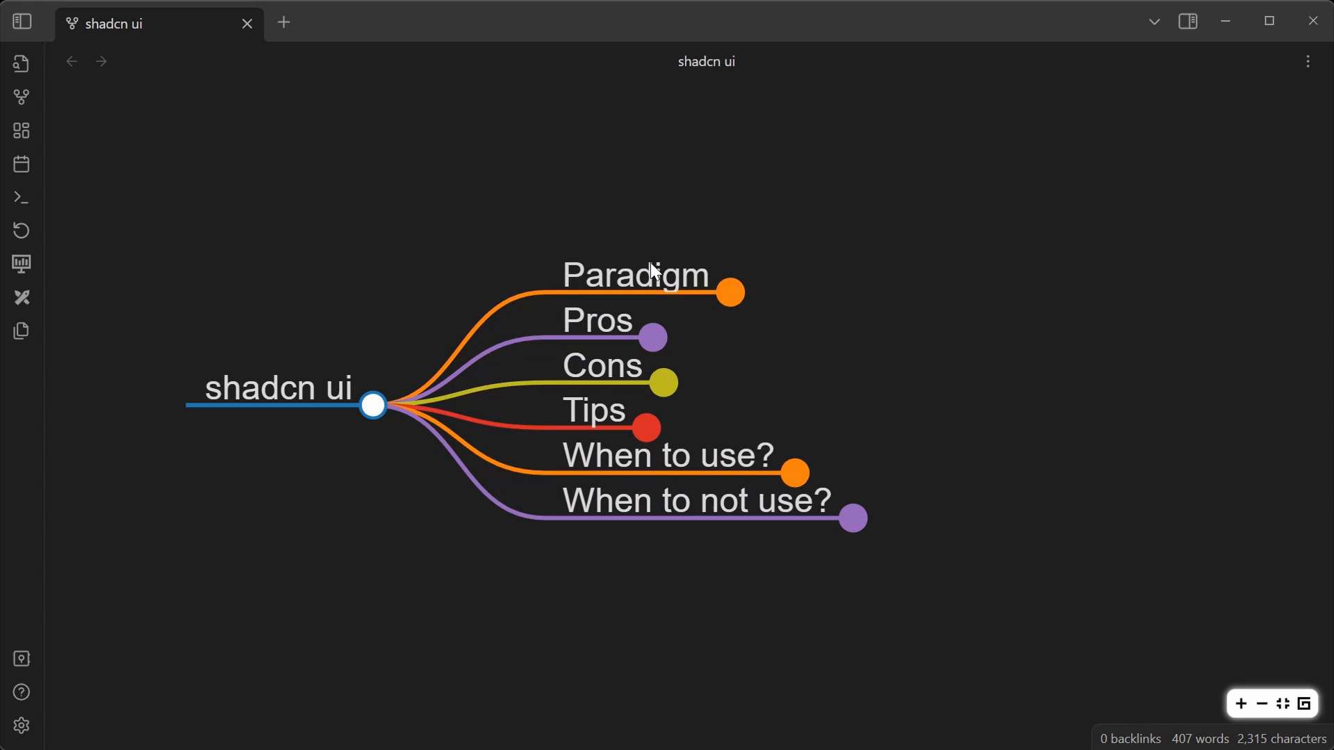
{"action": "mouse_move", "coordinate": [636, 339]}
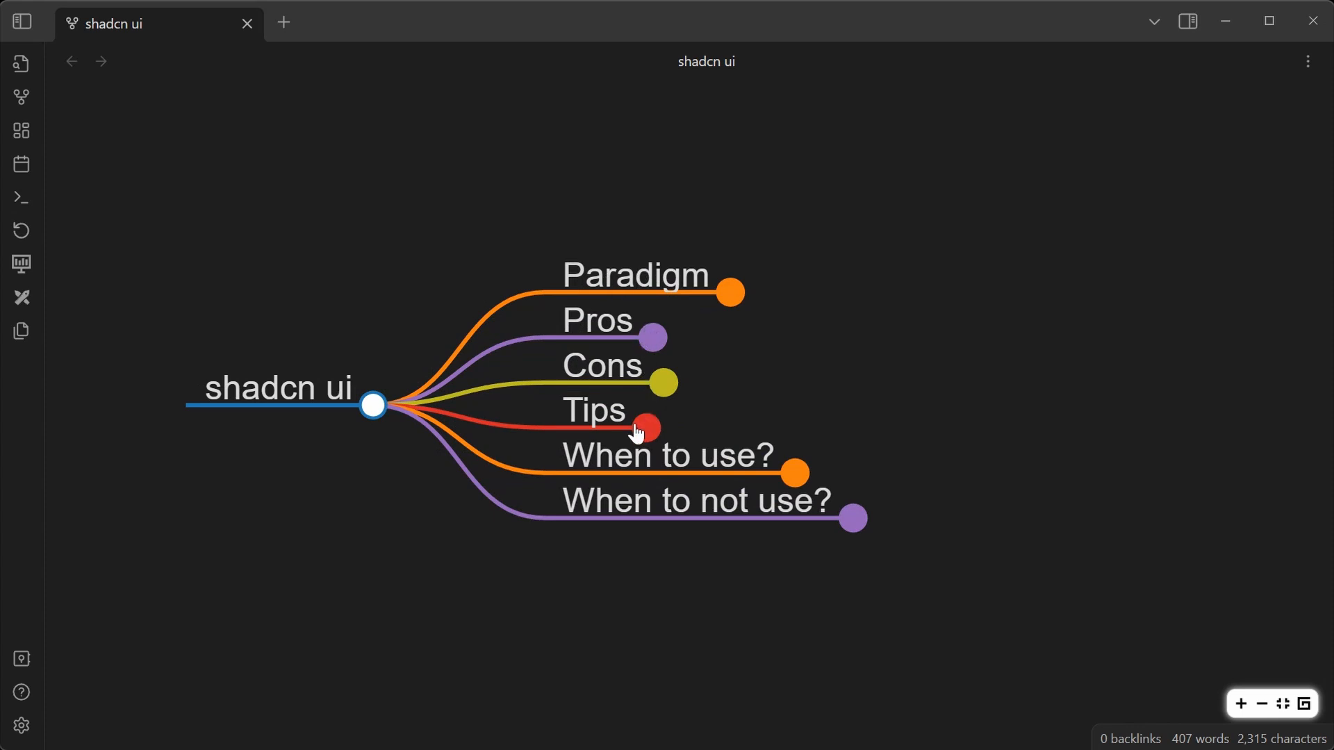
{"action": "mouse_move", "coordinate": [601, 473]}
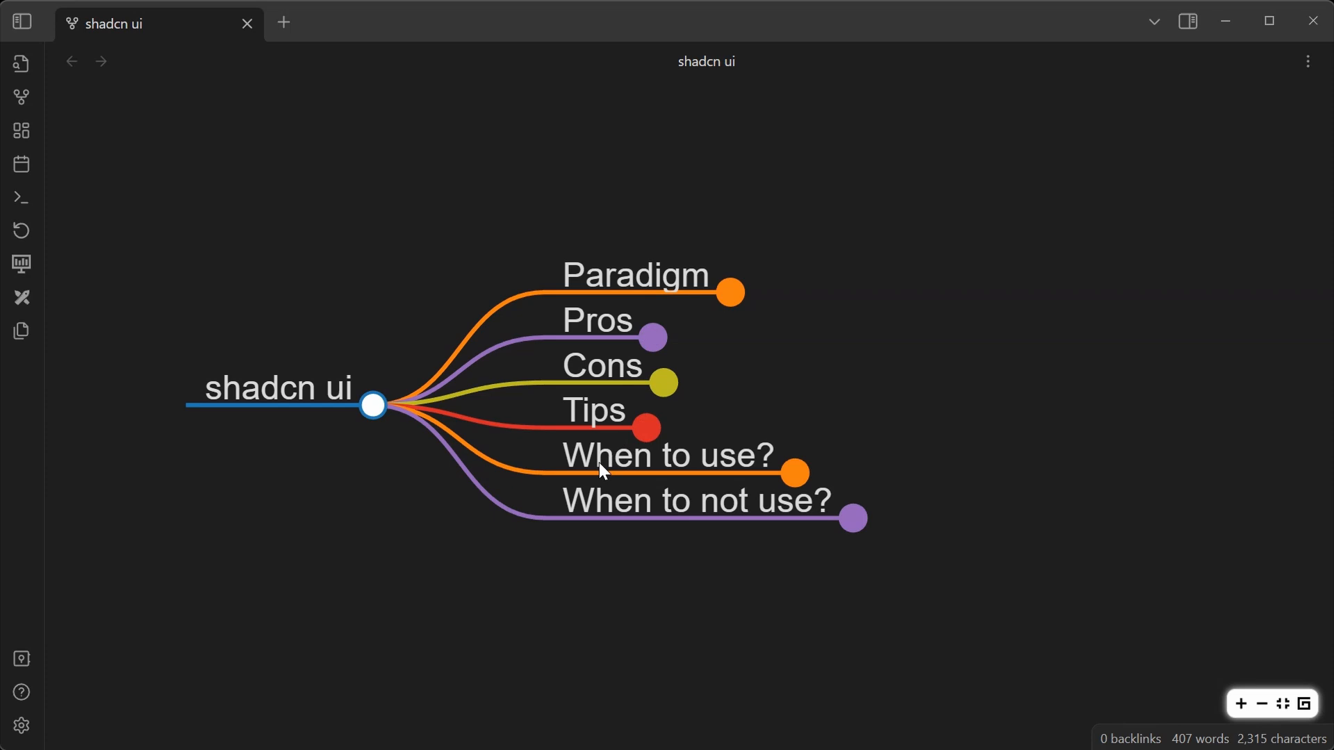
{"action": "mouse_move", "coordinate": [807, 547]}
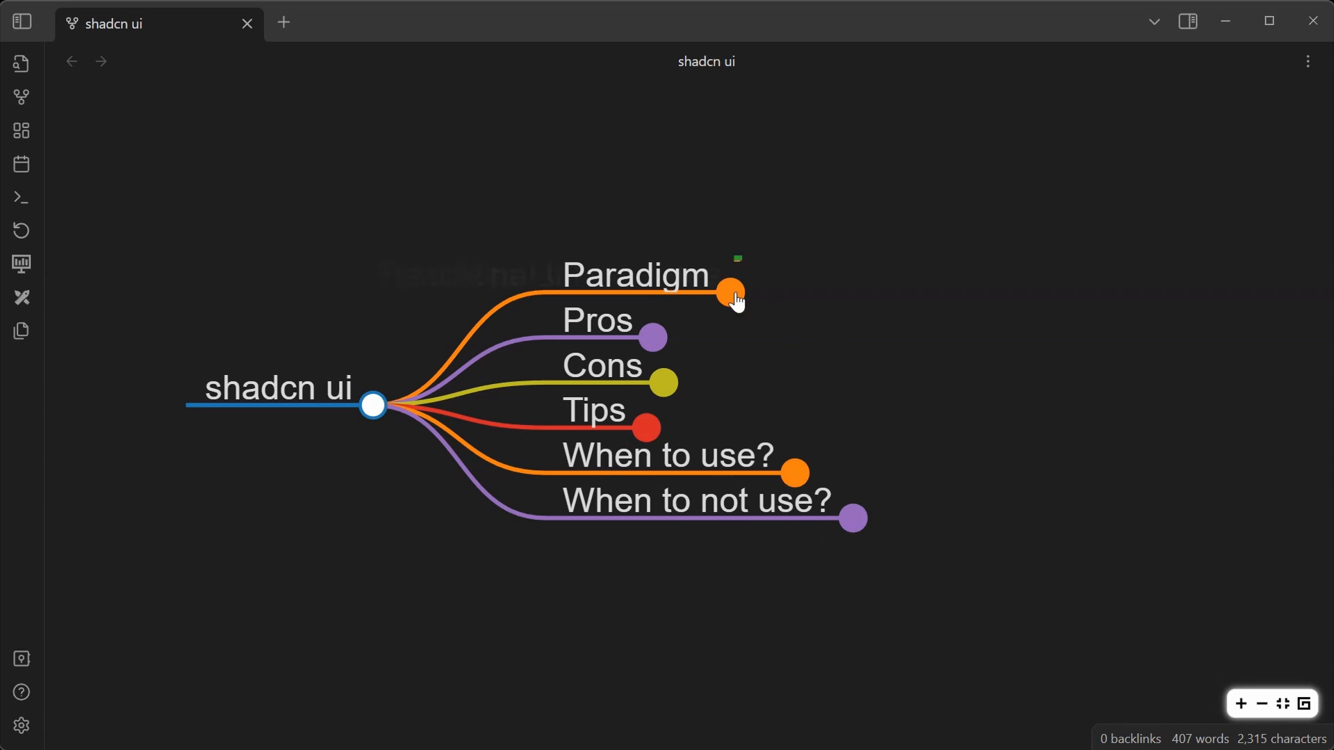
- Expand the Paradigm node into Traditional UI Libraries, Headless UI Primitives and The shadcn way
{"action": "left_click", "coordinate": [728, 291]}
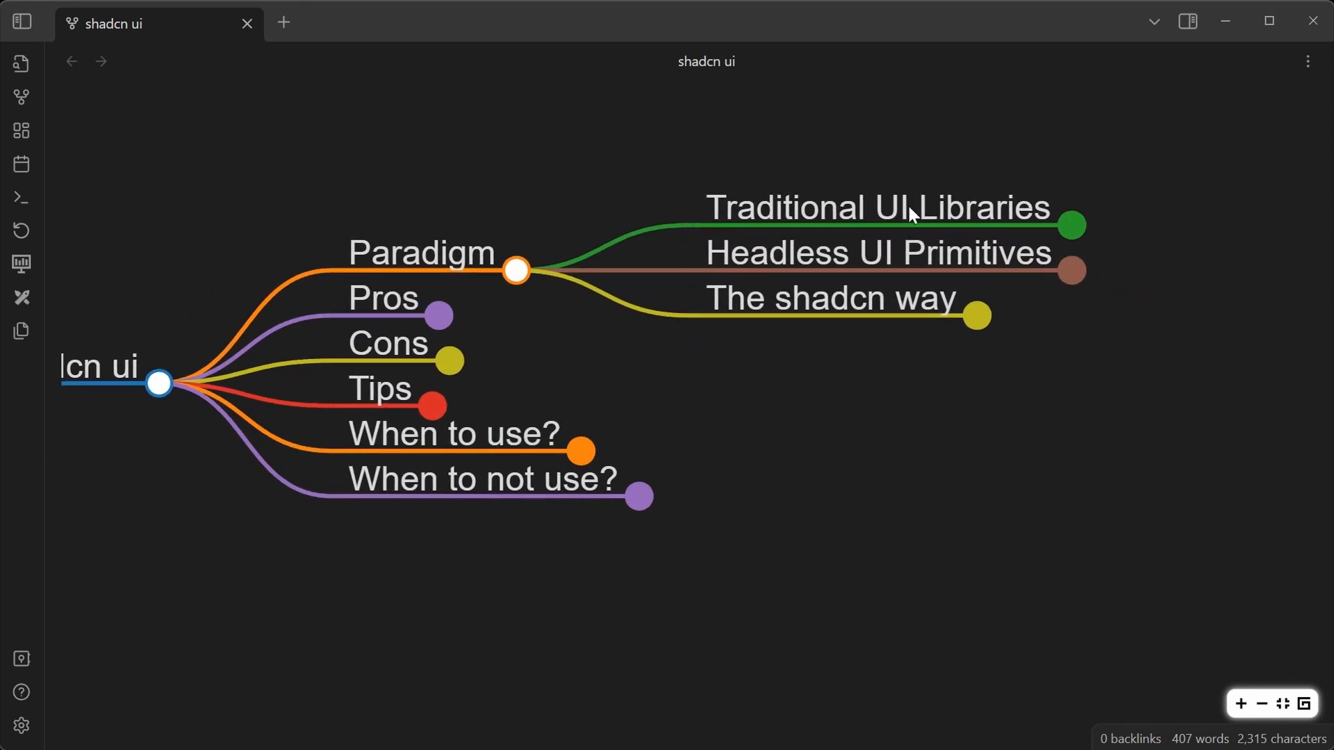
{"action": "mouse_move", "coordinate": [1005, 218]}
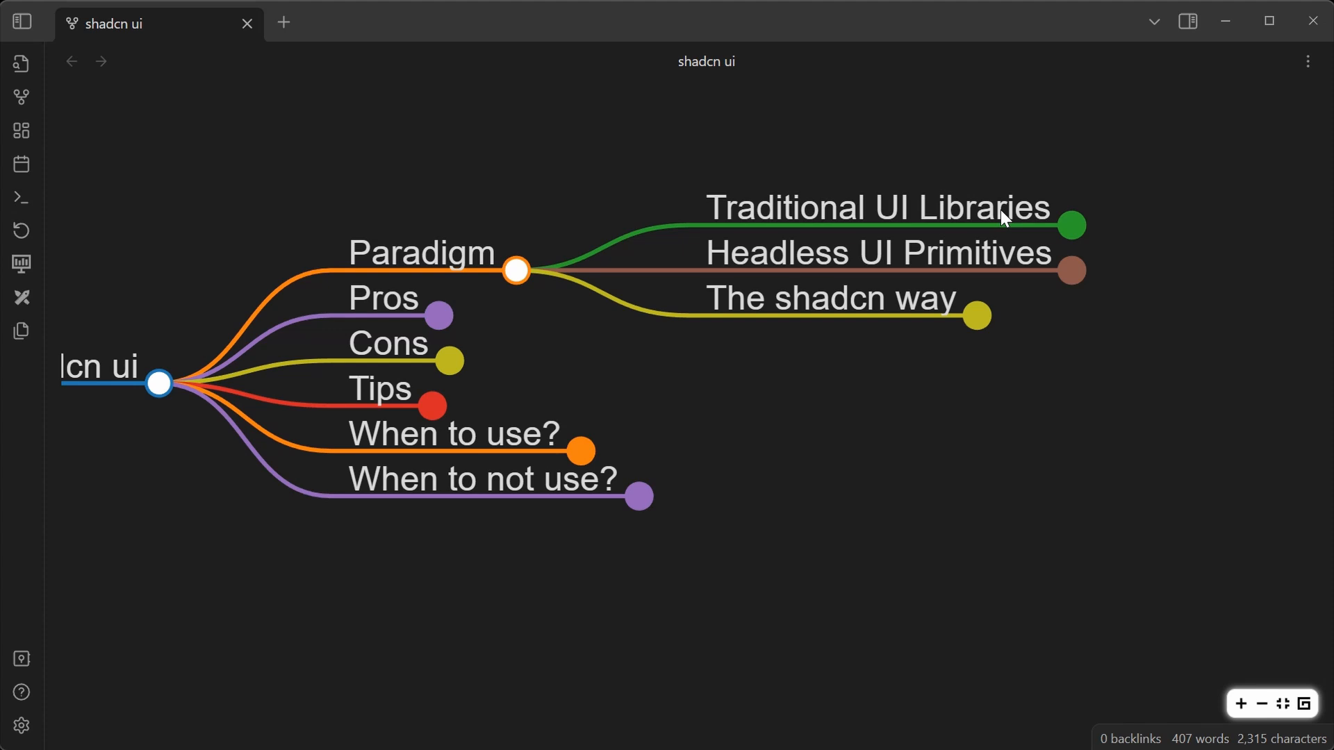
{"action": "mouse_move", "coordinate": [1096, 235]}
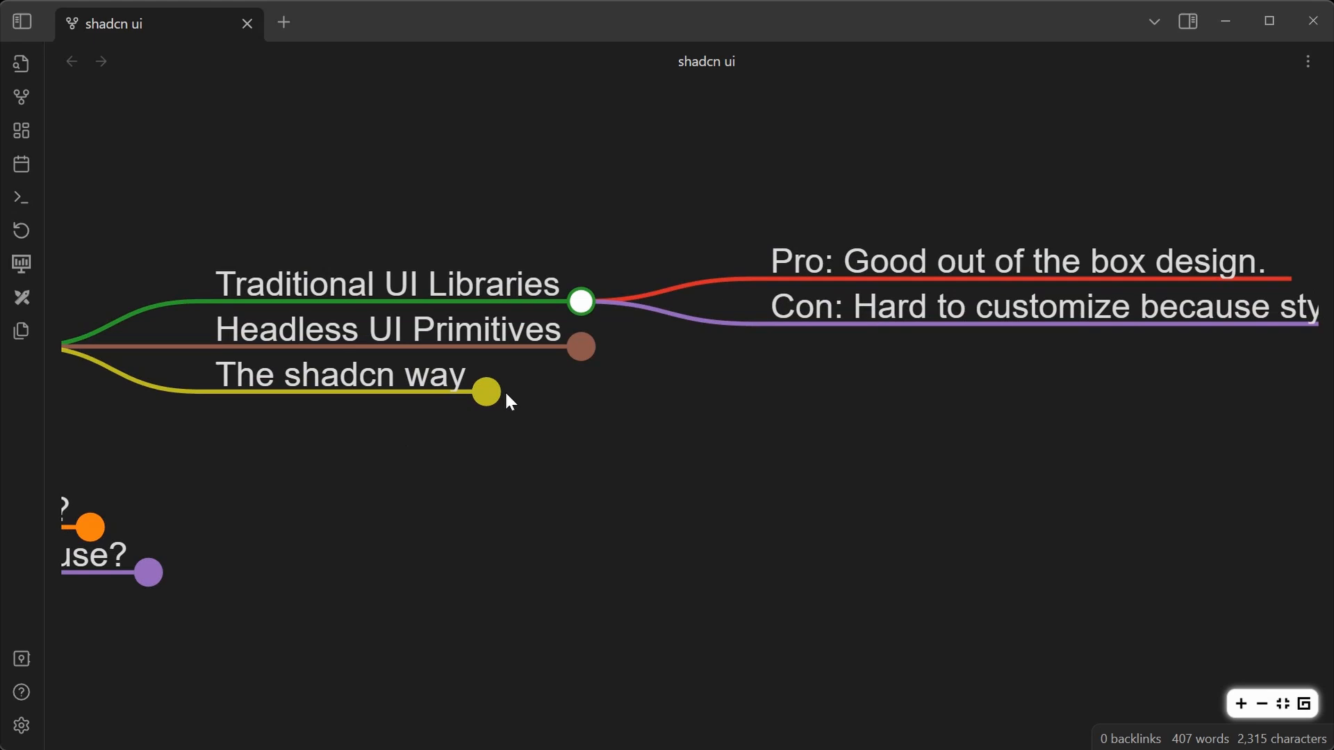
- Expand Headless UI Primitives to show its flexible-customization pro and extra-theming con
{"action": "left_click", "coordinate": [582, 347]}
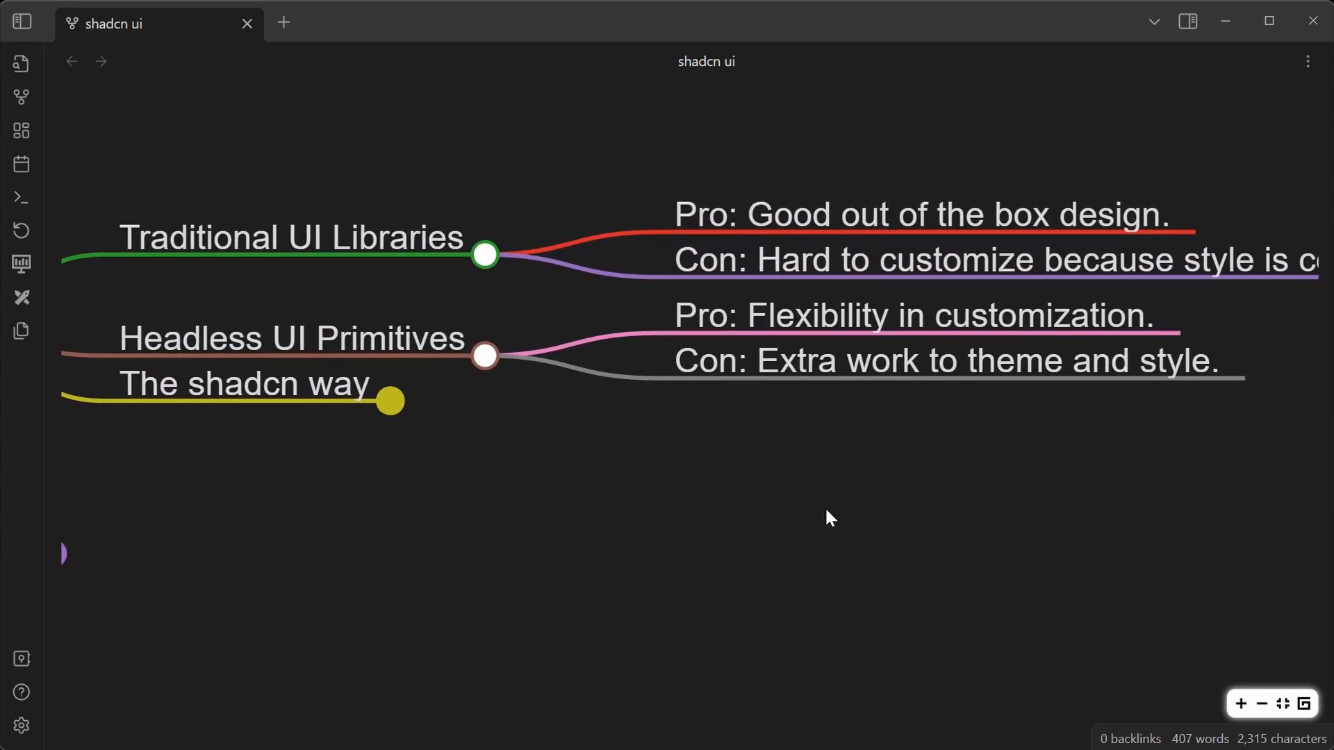
{"action": "mouse_move", "coordinate": [748, 332]}
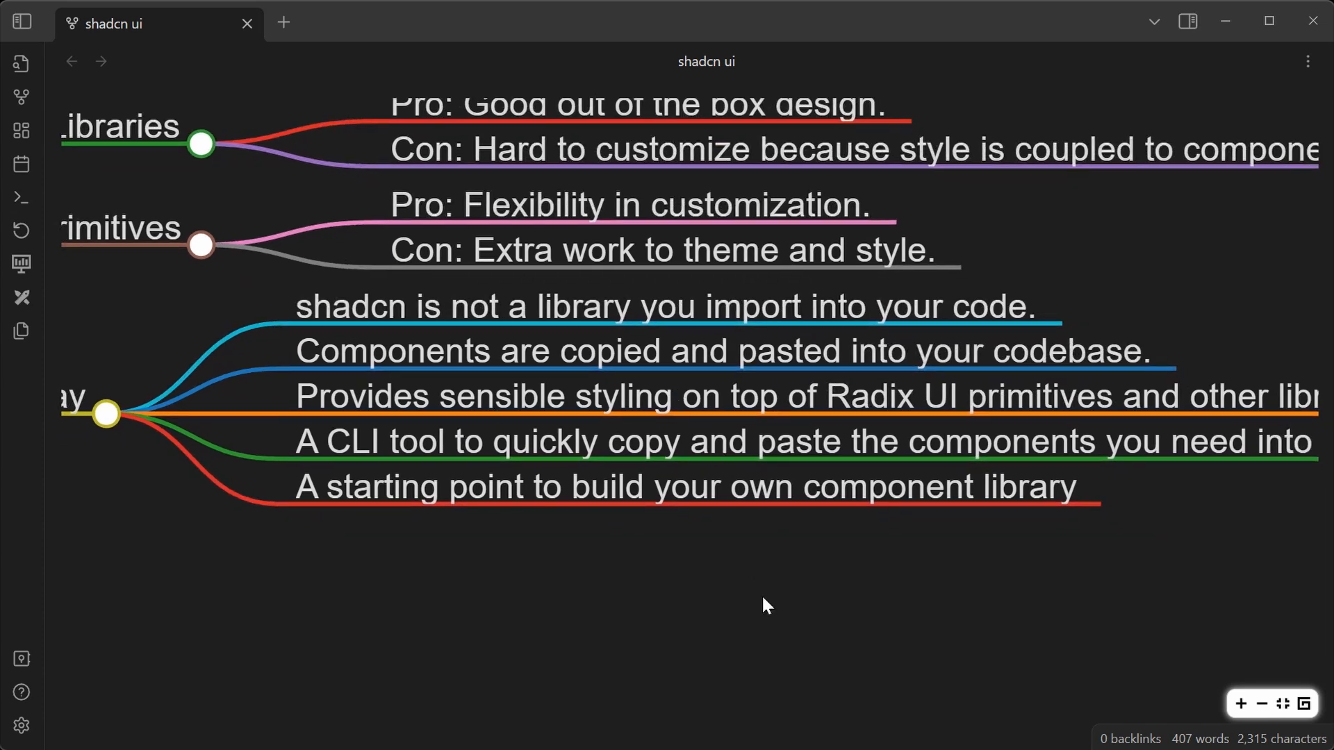
{"action": "mouse_move", "coordinate": [787, 666]}
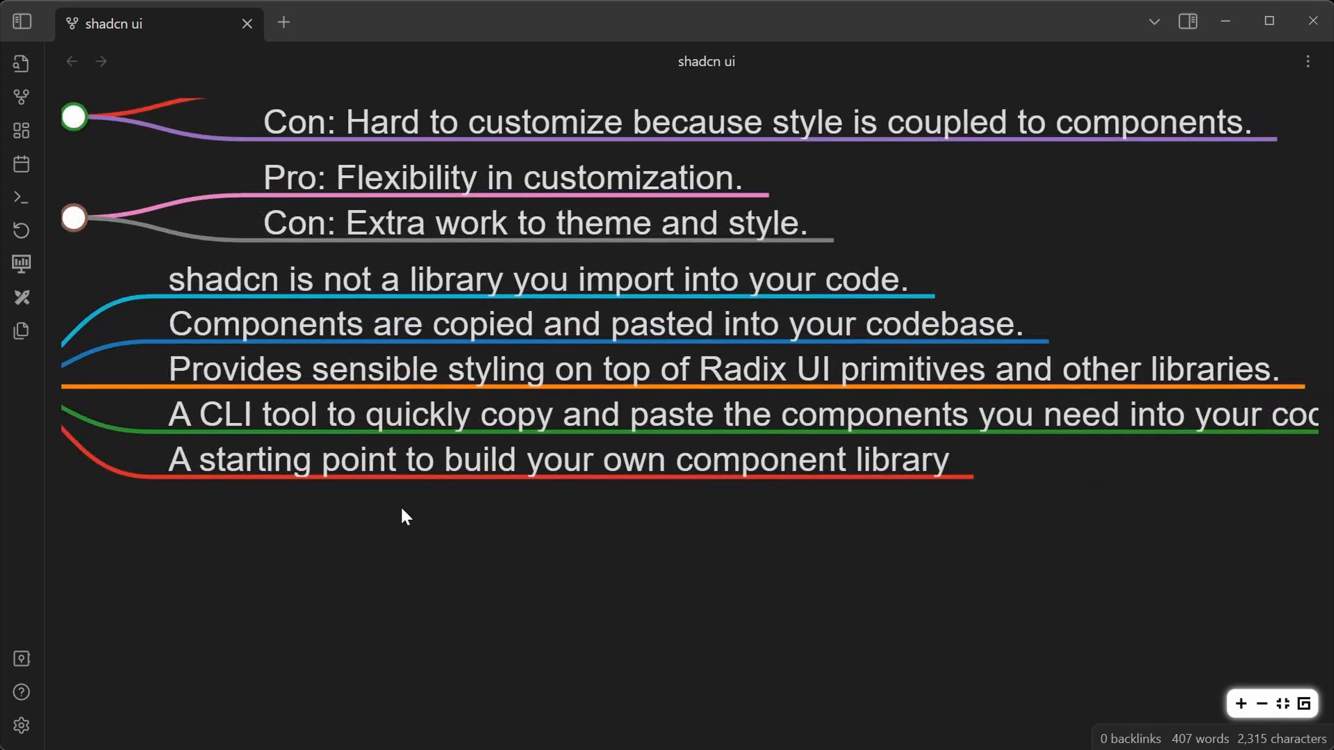
{"action": "mouse_move", "coordinate": [973, 597]}
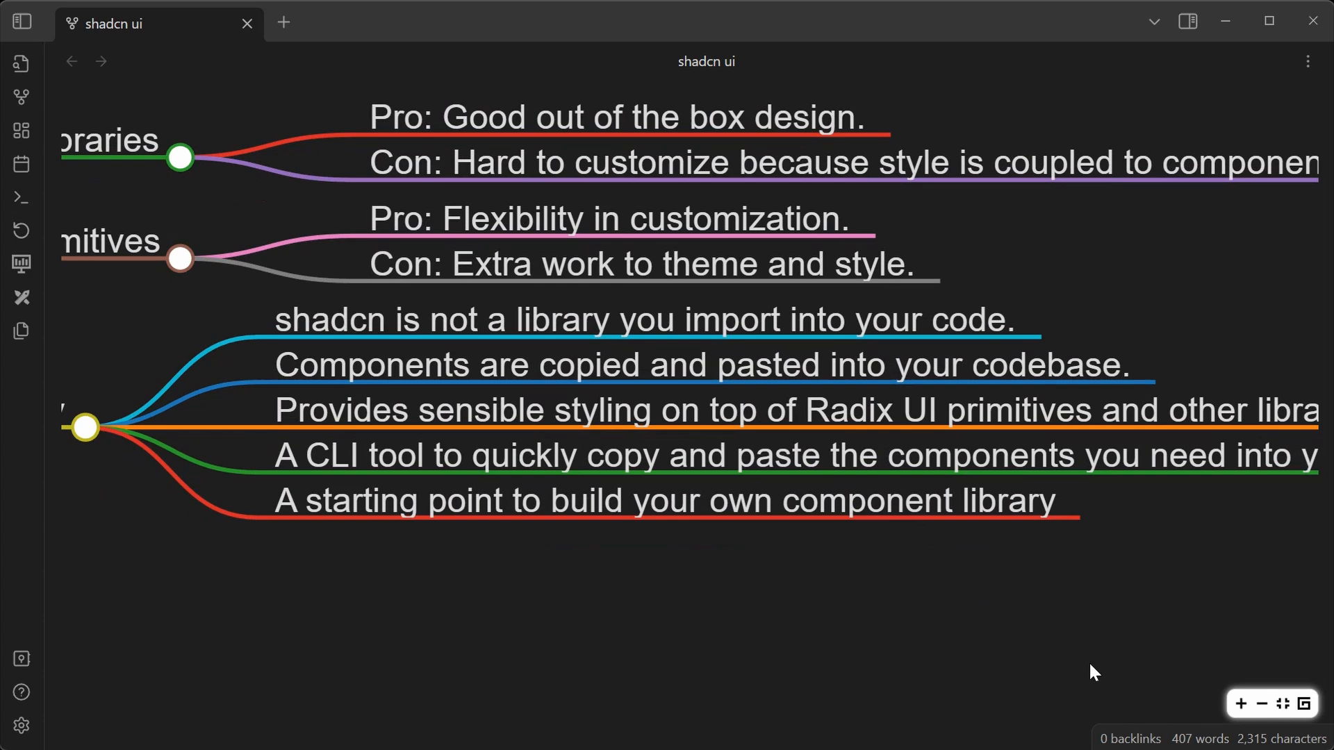
{"action": "mouse_move", "coordinate": [1145, 561]}
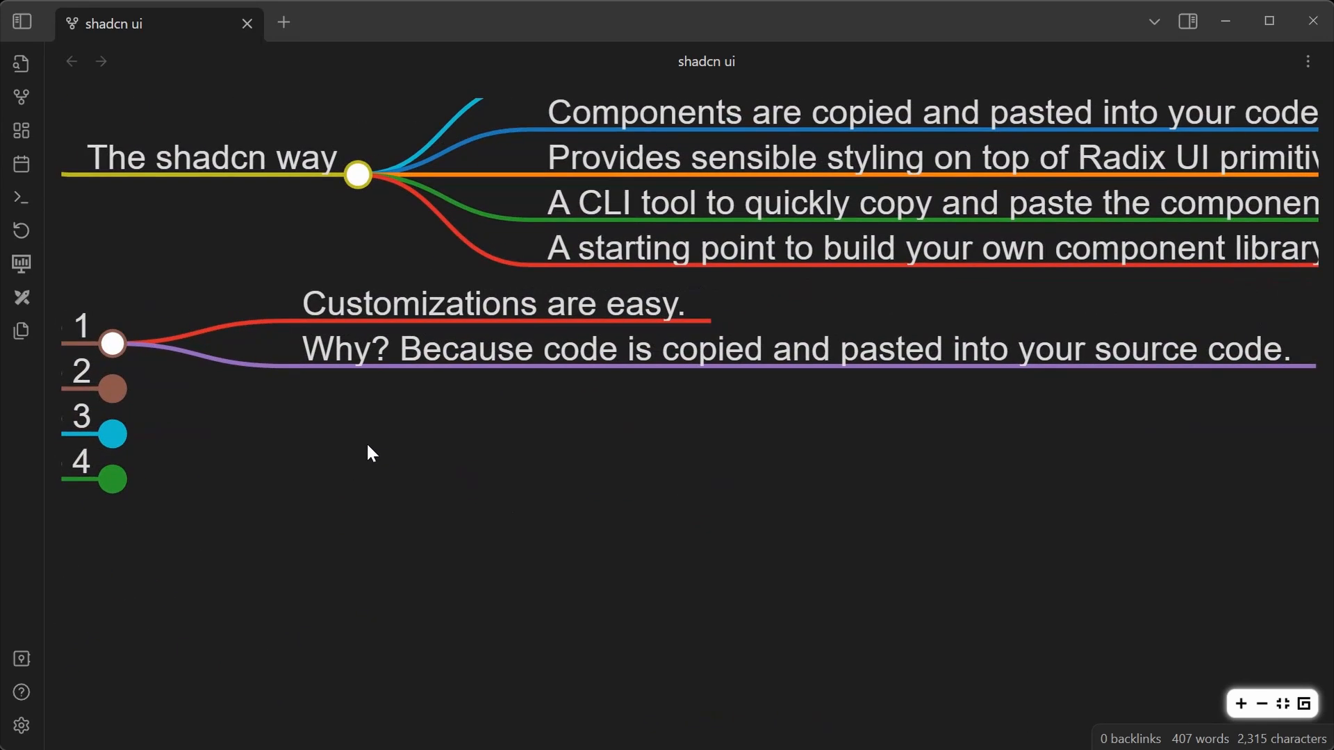
{"action": "mouse_move", "coordinate": [381, 465]}
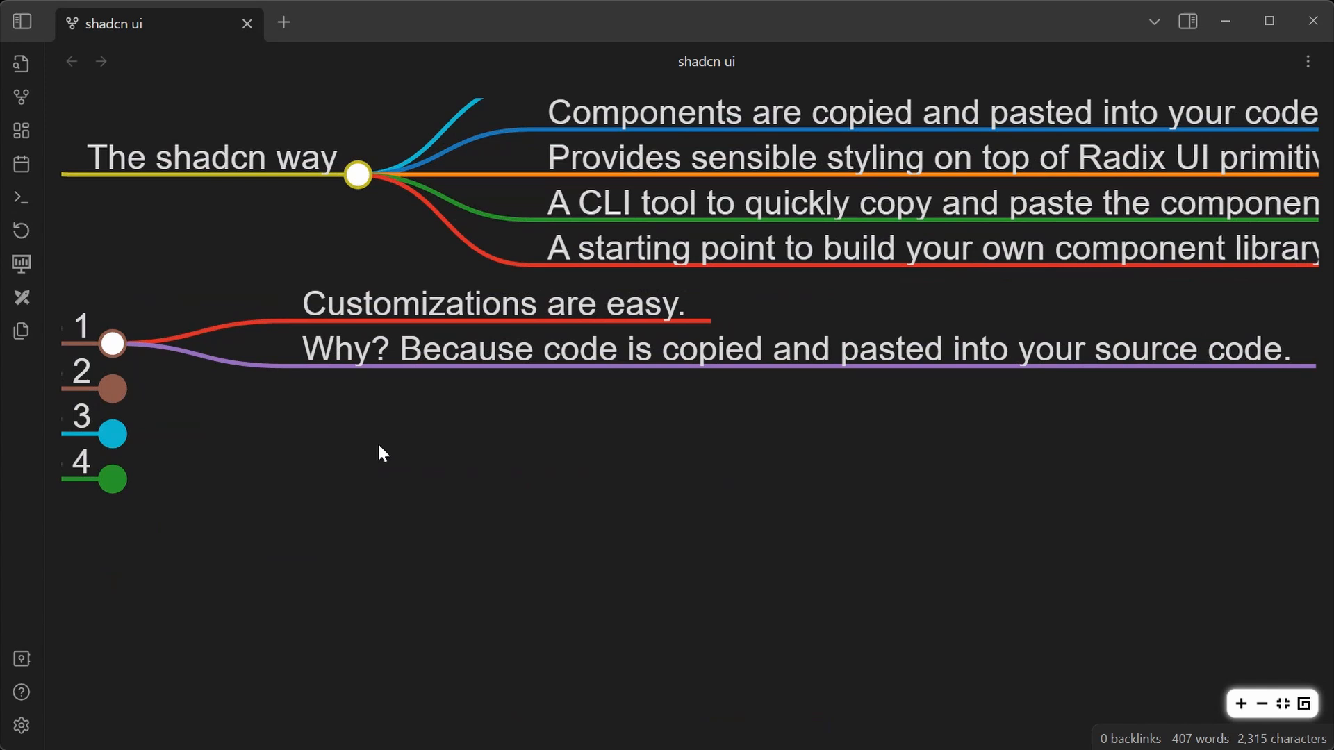
{"action": "mouse_move", "coordinate": [354, 405]}
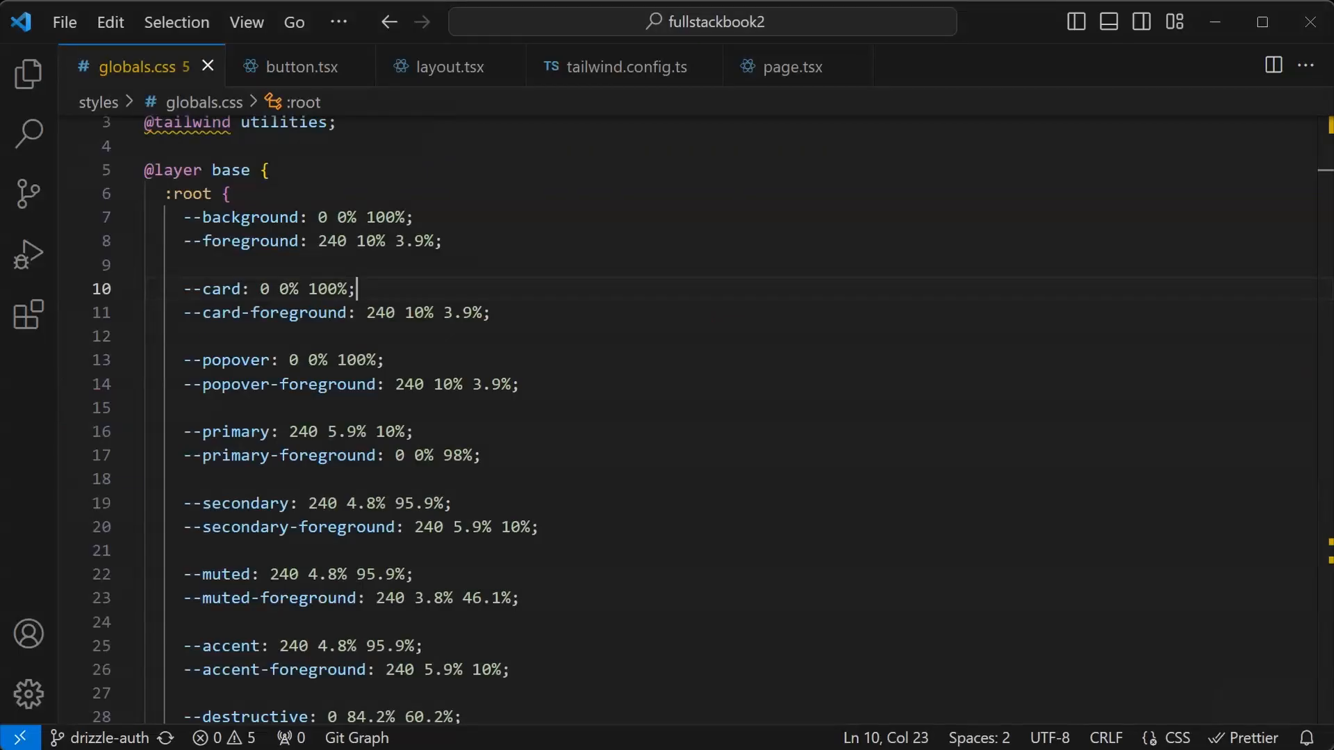
- Open button.tsx and scroll through buttonVariants down to the Button component
{"action": "left_click", "coordinate": [298, 66]}
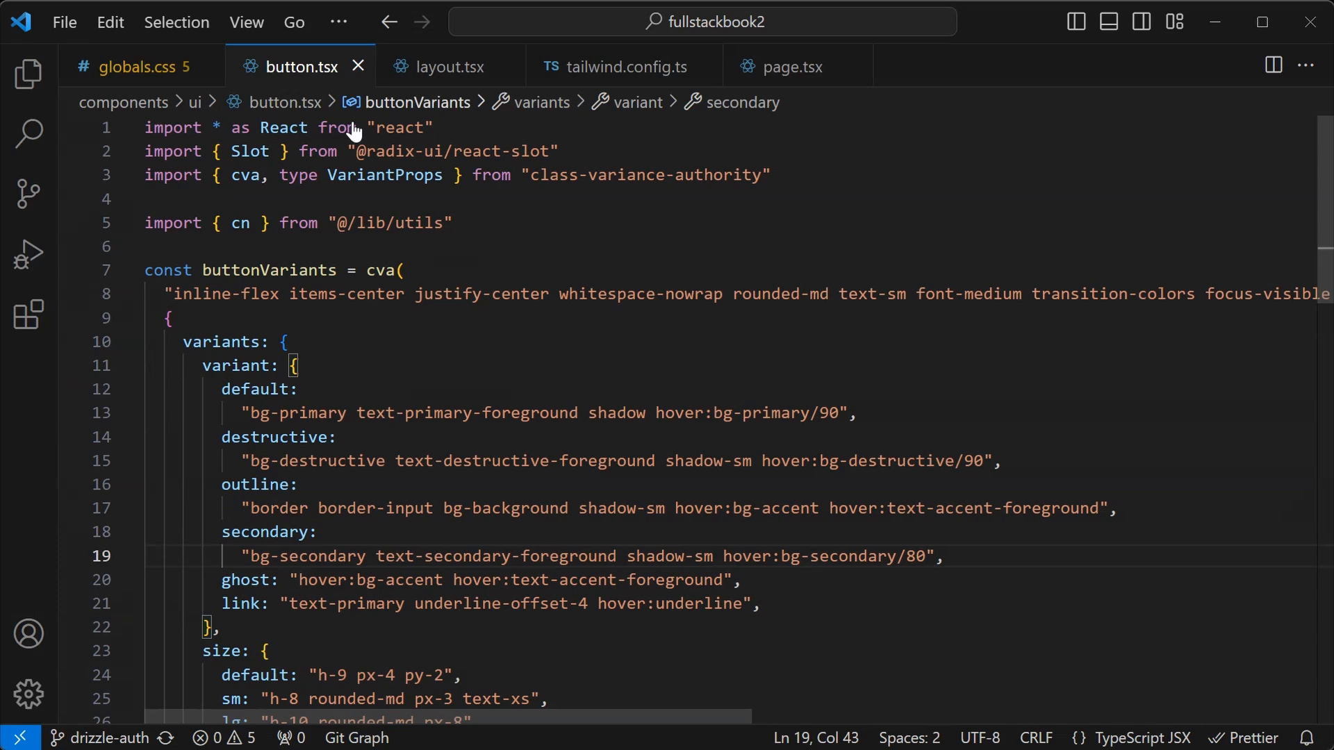
{"action": "mouse_move", "coordinate": [628, 371]}
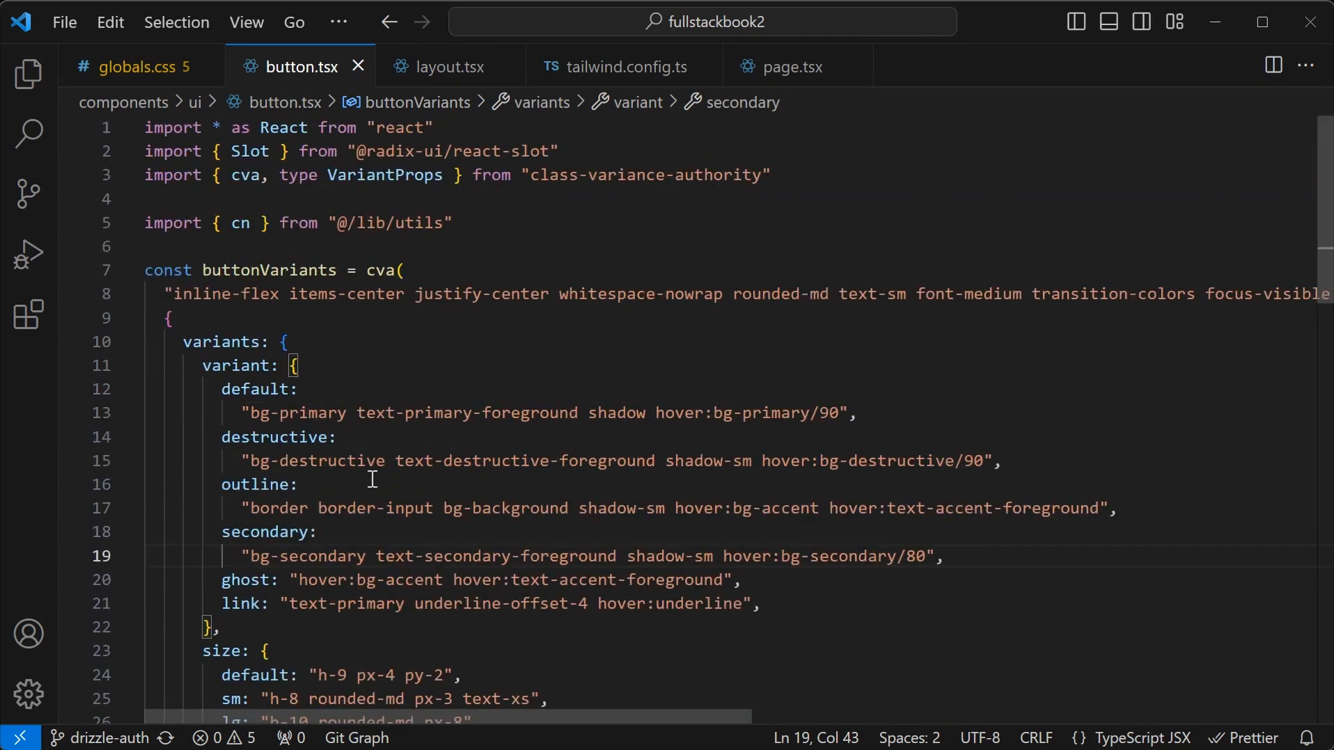
{"action": "mouse_move", "coordinate": [246, 460]}
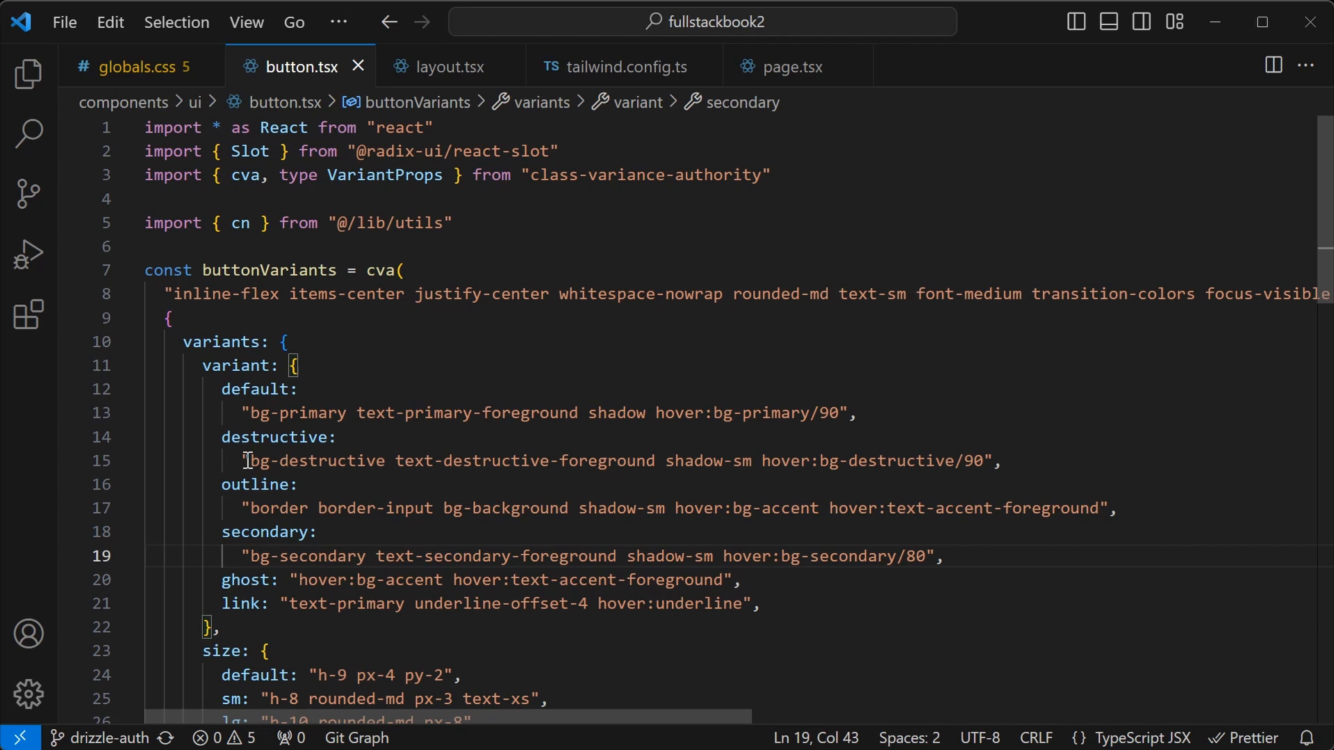
{"action": "mouse_move", "coordinate": [656, 565]}
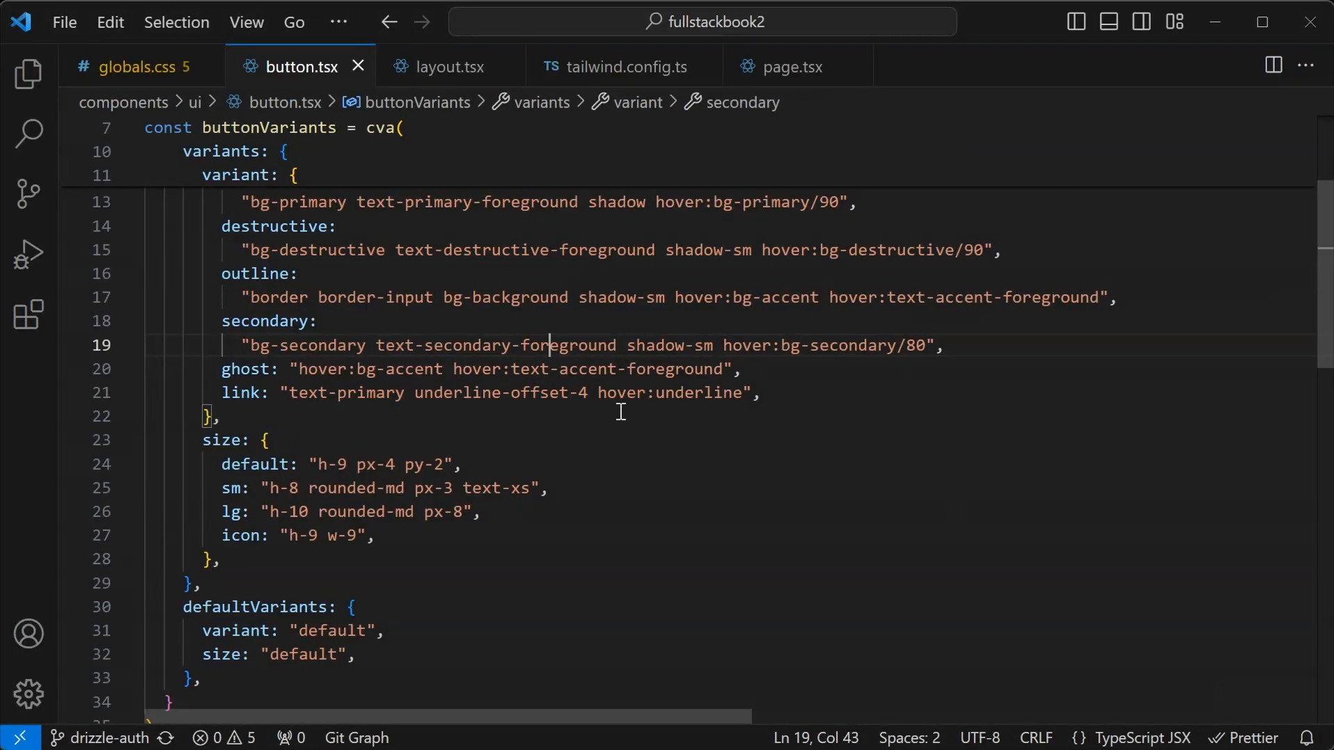
{"action": "scroll", "scroll_direction": "down", "scroll_amount": 3}
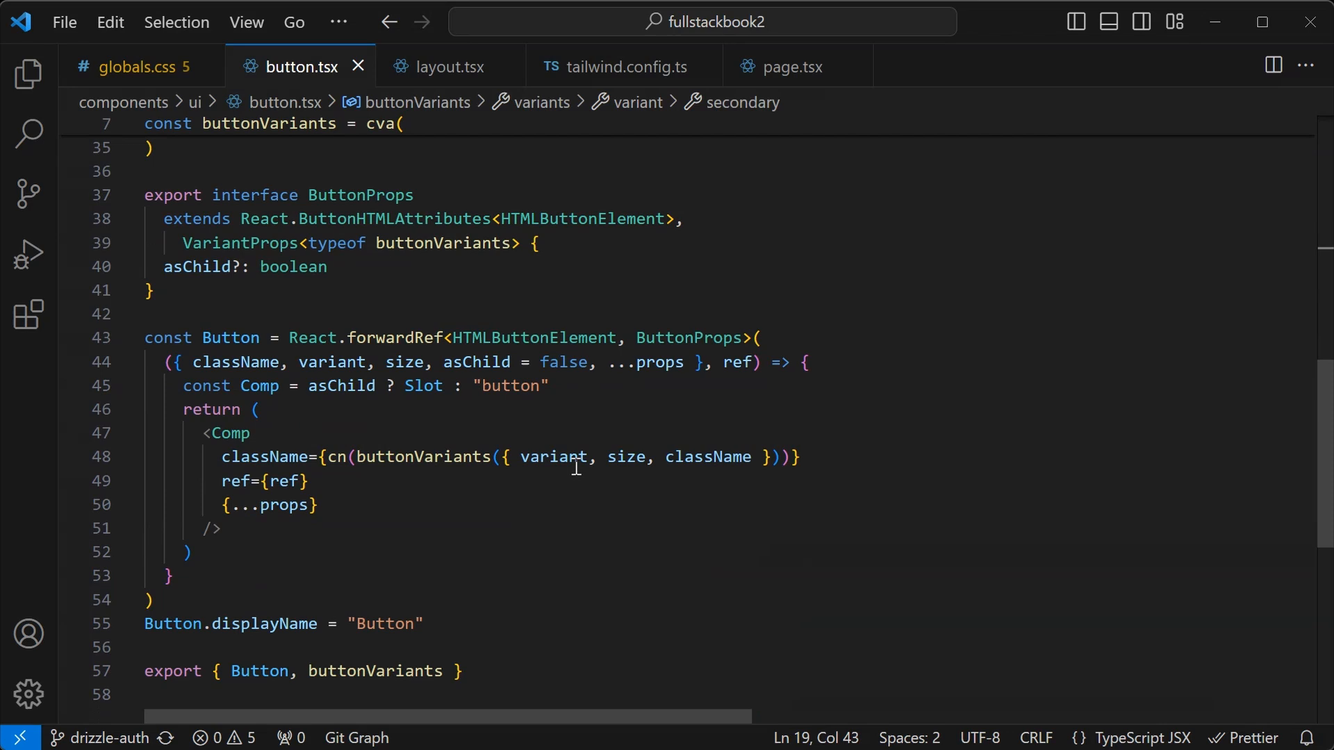
{"action": "mouse_move", "coordinate": [677, 499]}
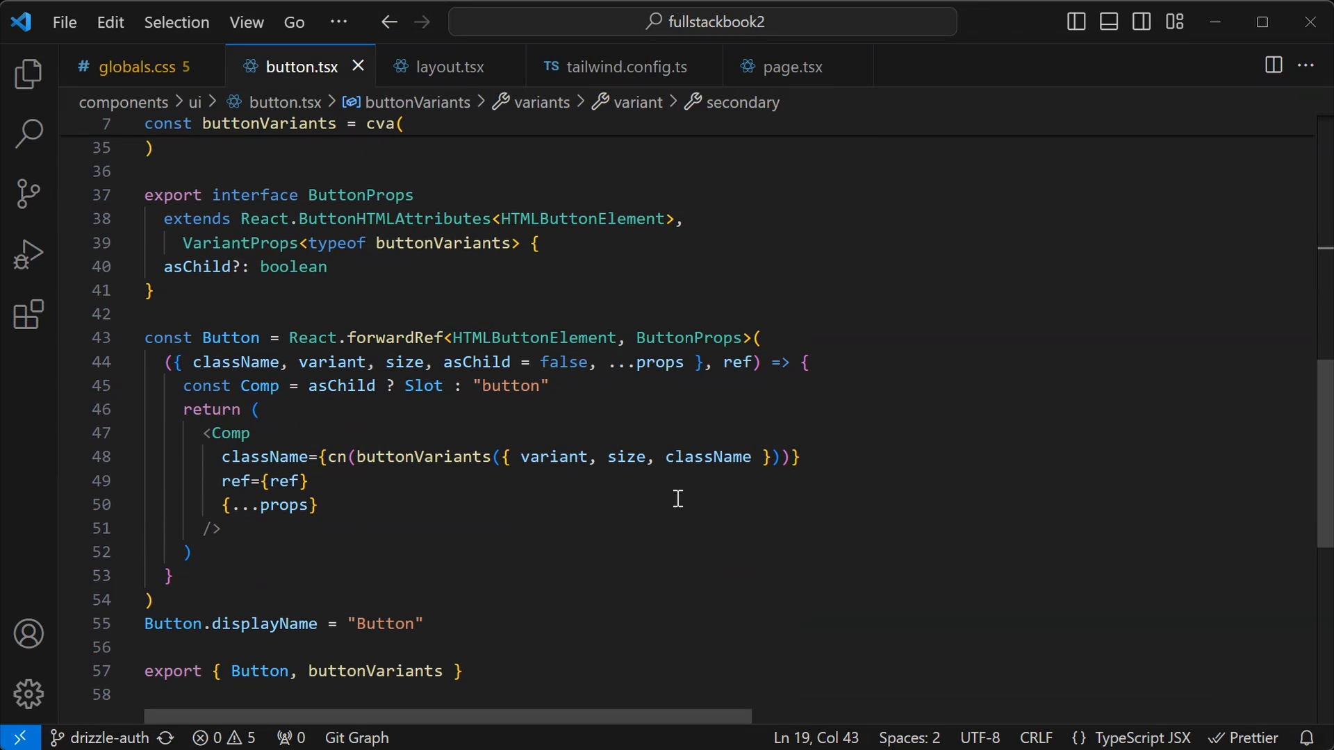
{"action": "mouse_move", "coordinate": [559, 437]}
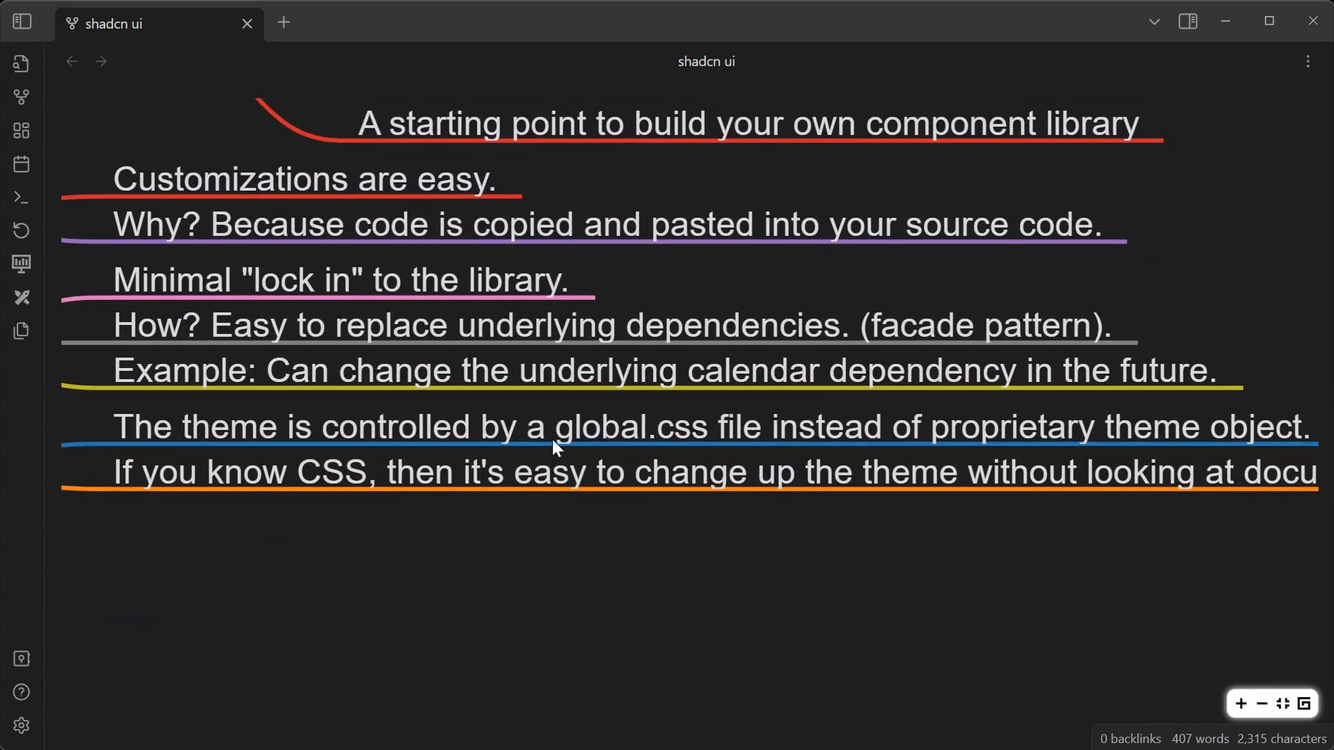
{"action": "mouse_move", "coordinate": [911, 534]}
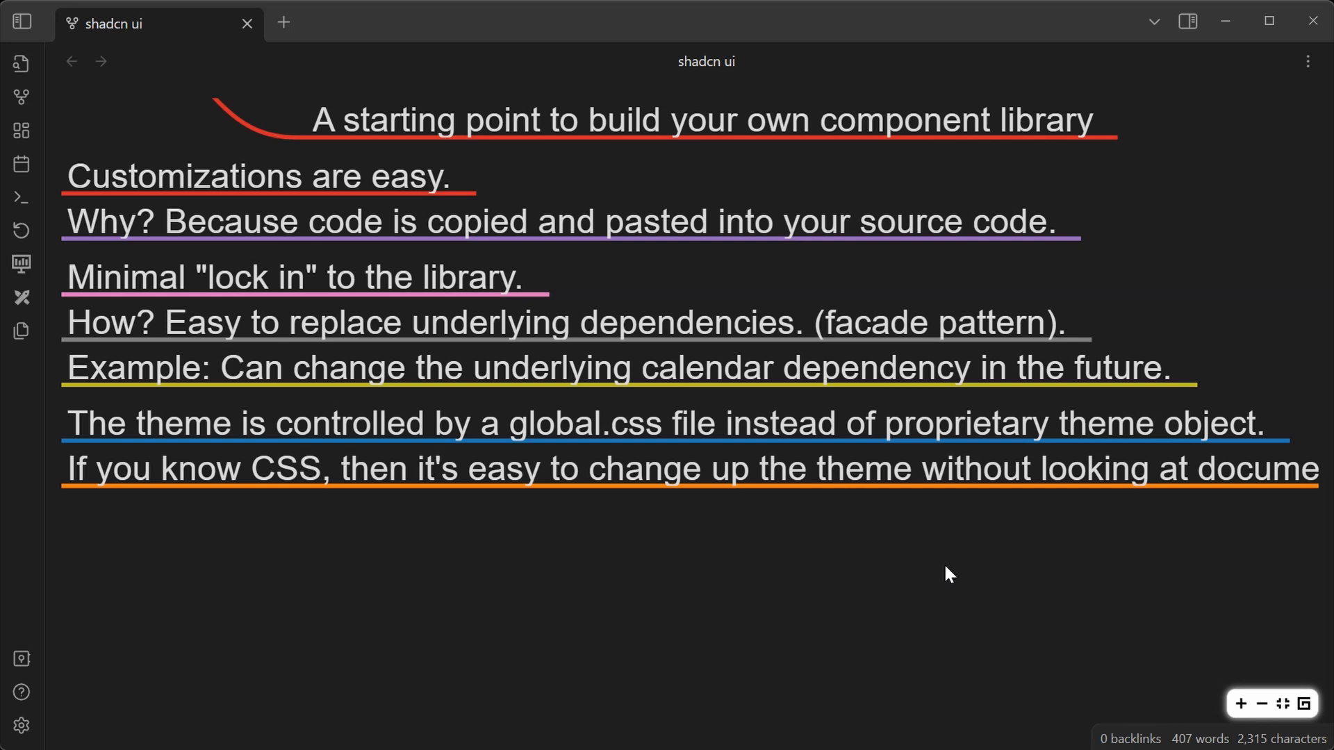
{"action": "mouse_move", "coordinate": [970, 540]}
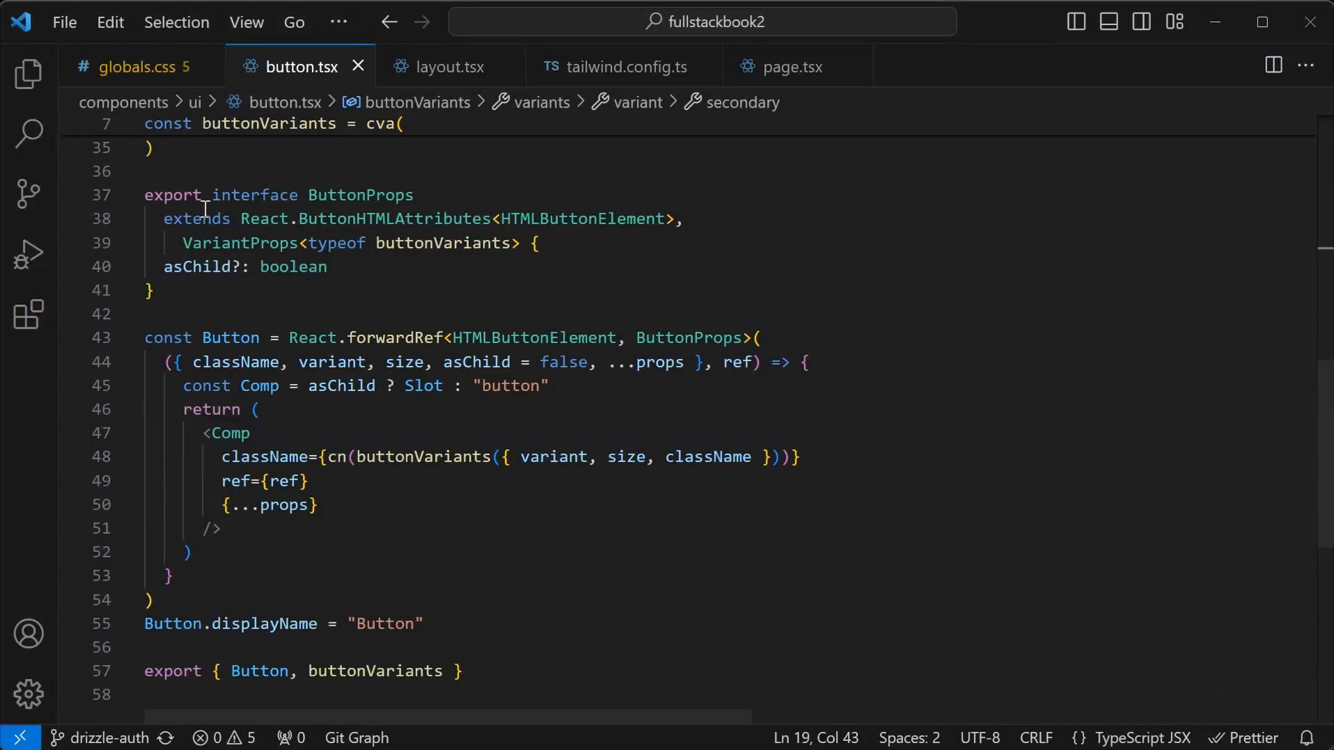
{"action": "left_click", "coordinate": [138, 66]}
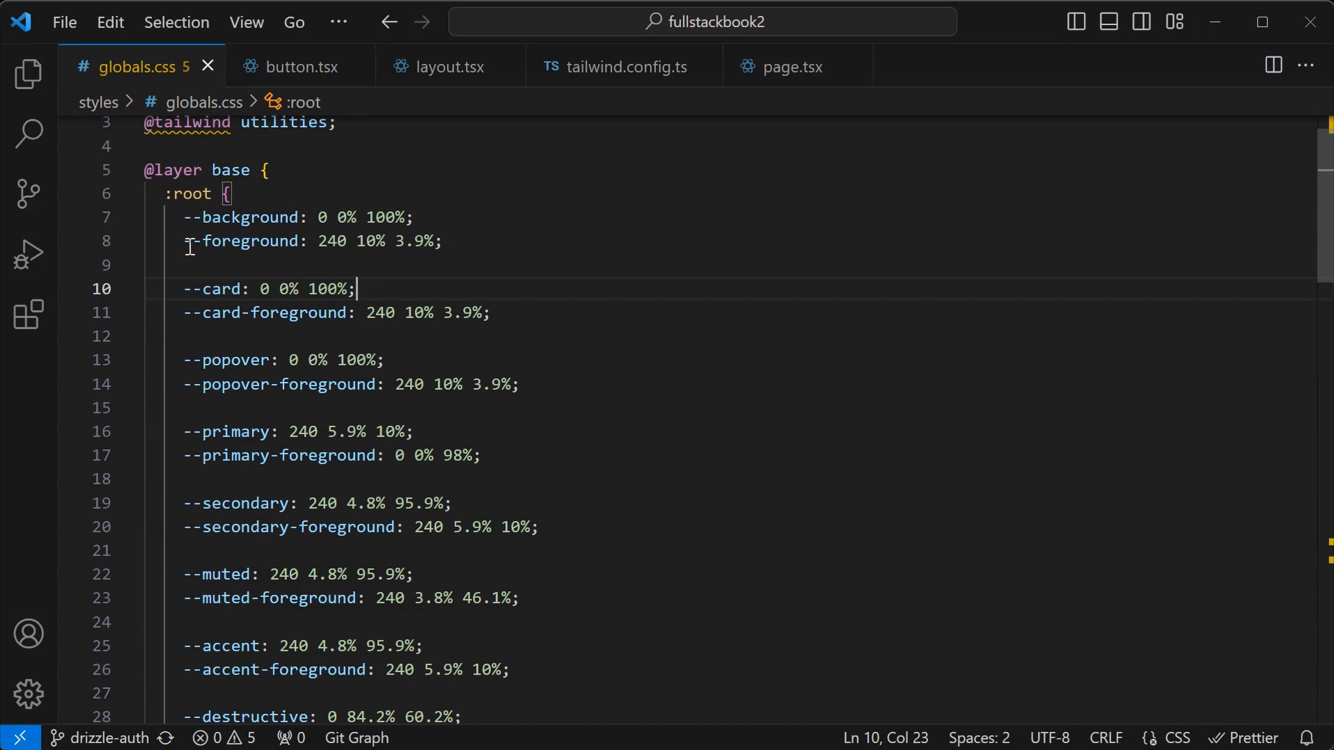
{"action": "mouse_move", "coordinate": [548, 395]}
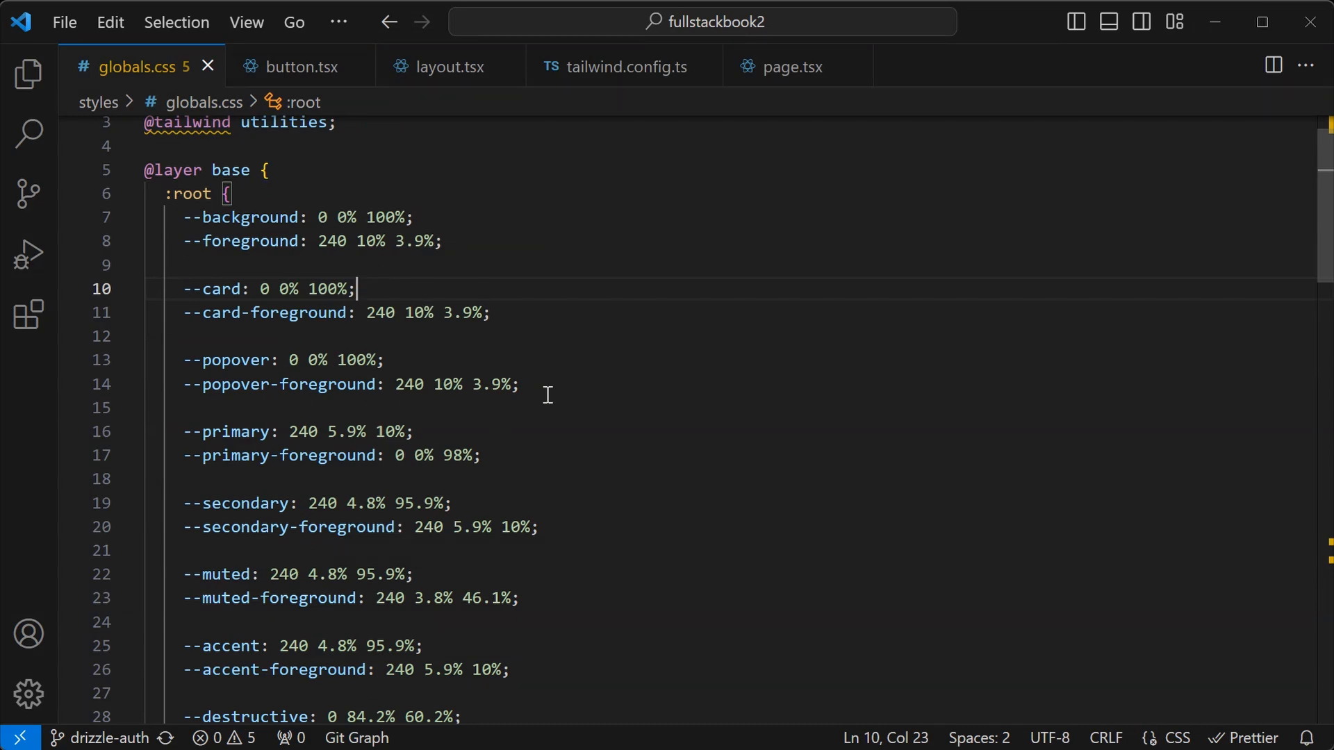
{"action": "scroll", "scroll_direction": "down", "scroll_amount": 3}
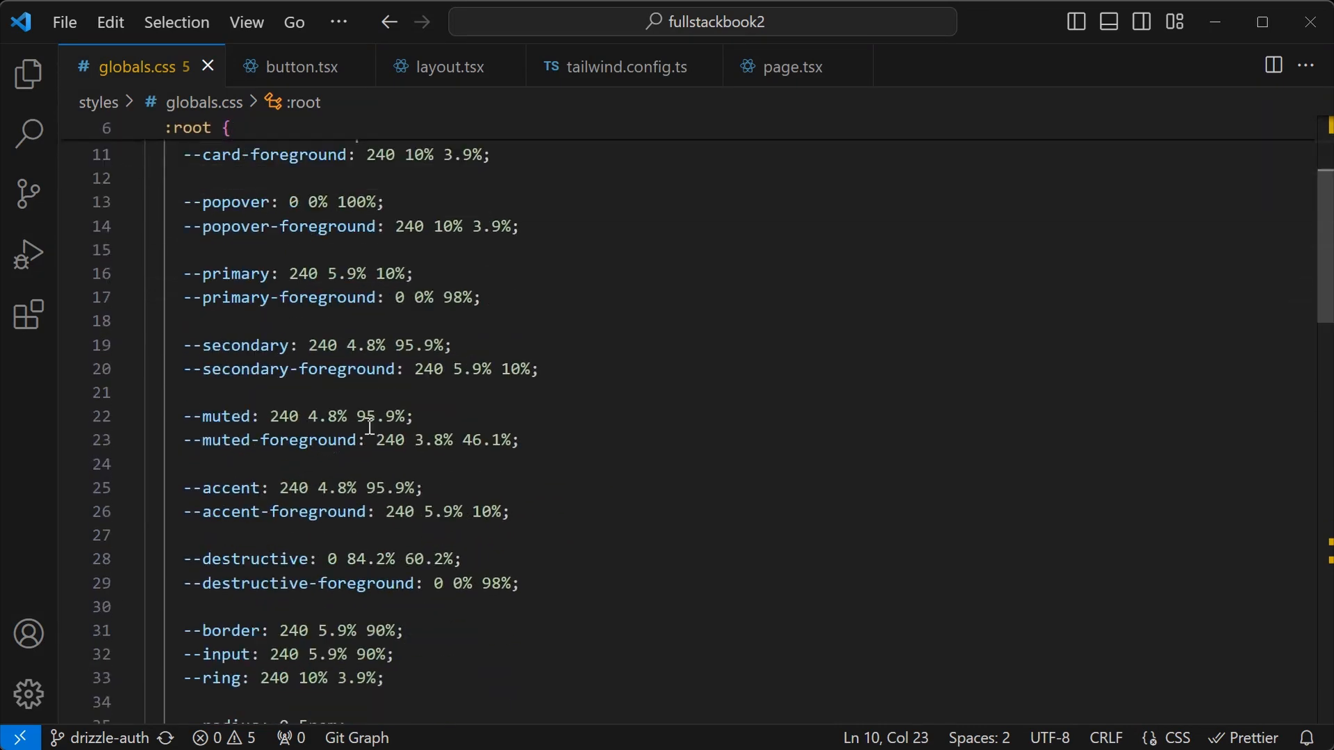
{"action": "scroll", "scroll_direction": "down", "scroll_amount": 3}
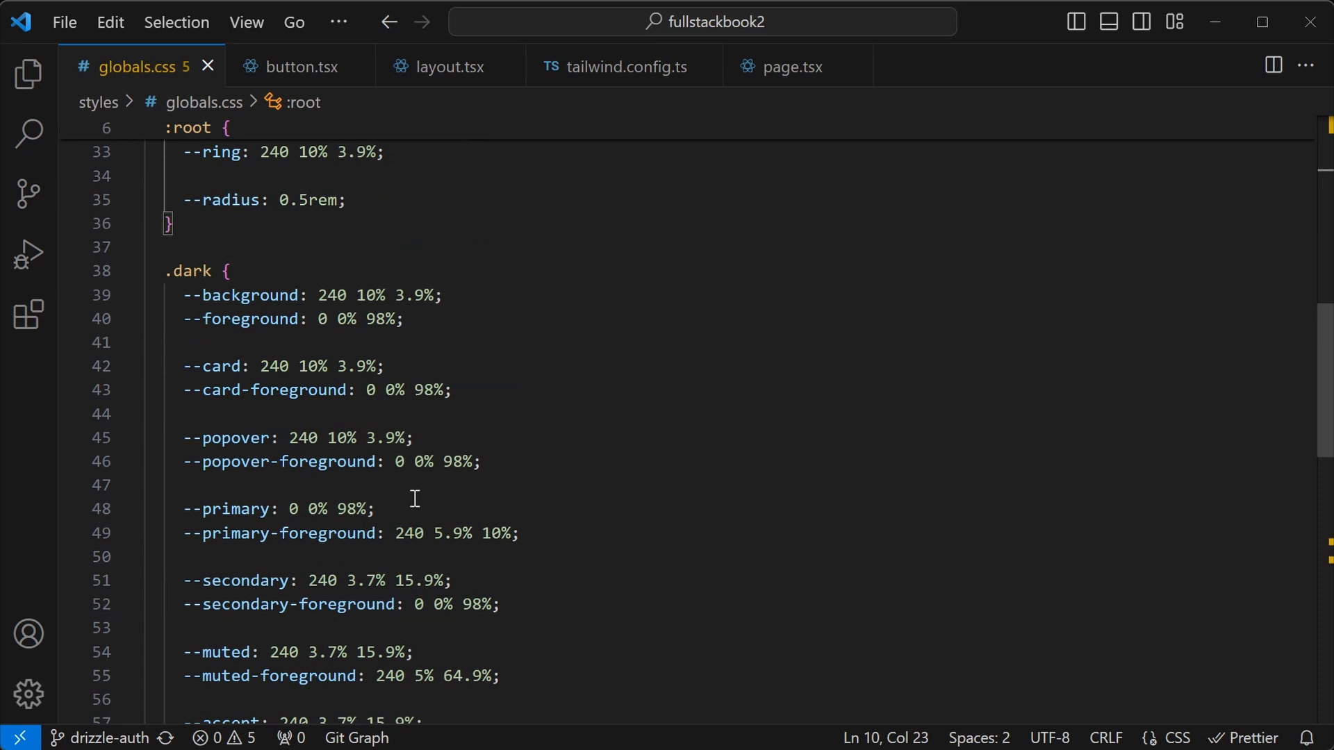
{"action": "scroll", "scroll_direction": "down", "scroll_amount": 3}
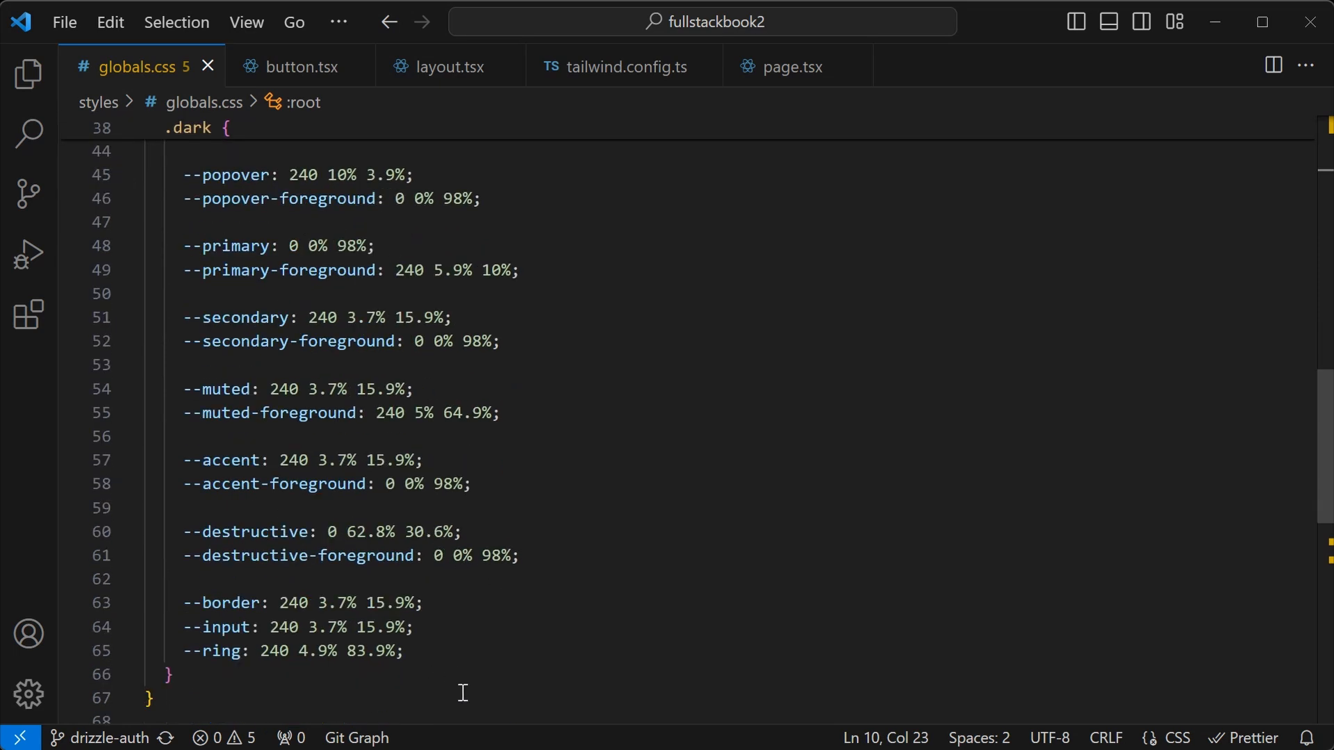
{"action": "mouse_move", "coordinate": [353, 447]}
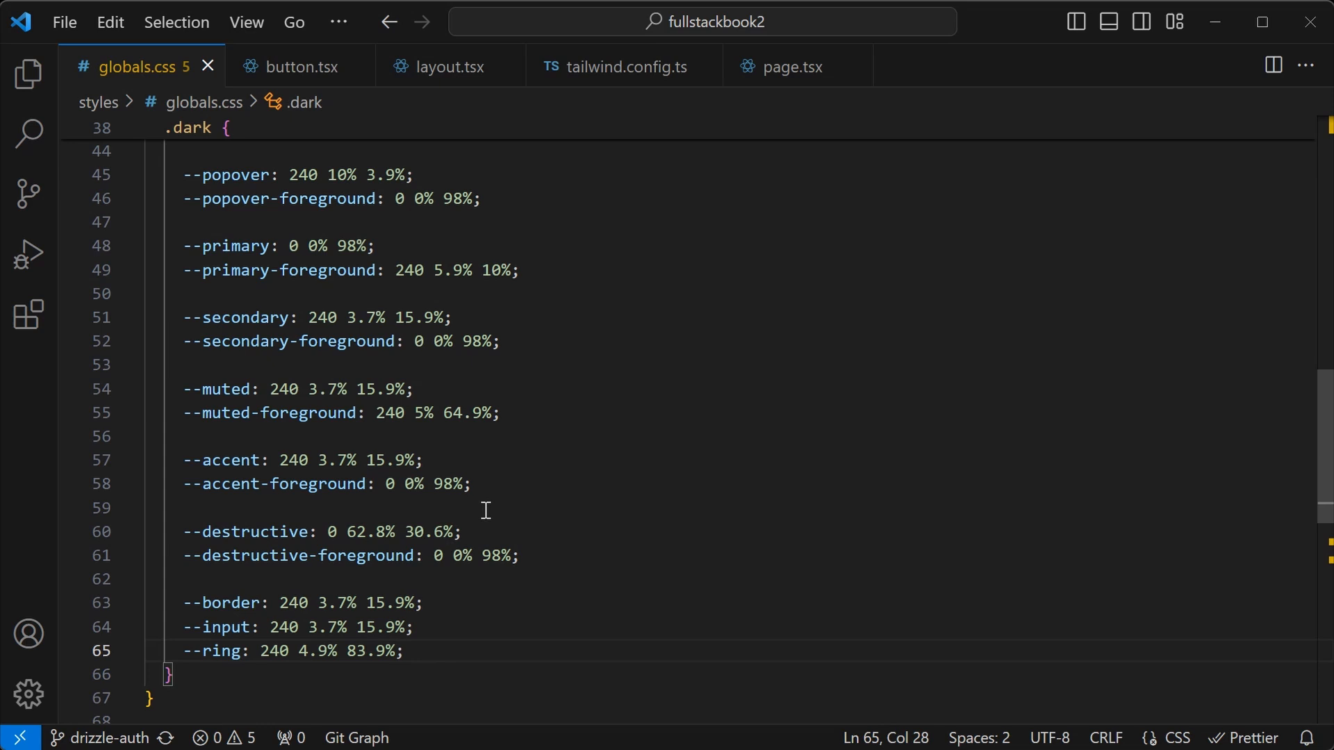
{"action": "mouse_move", "coordinate": [627, 436]}
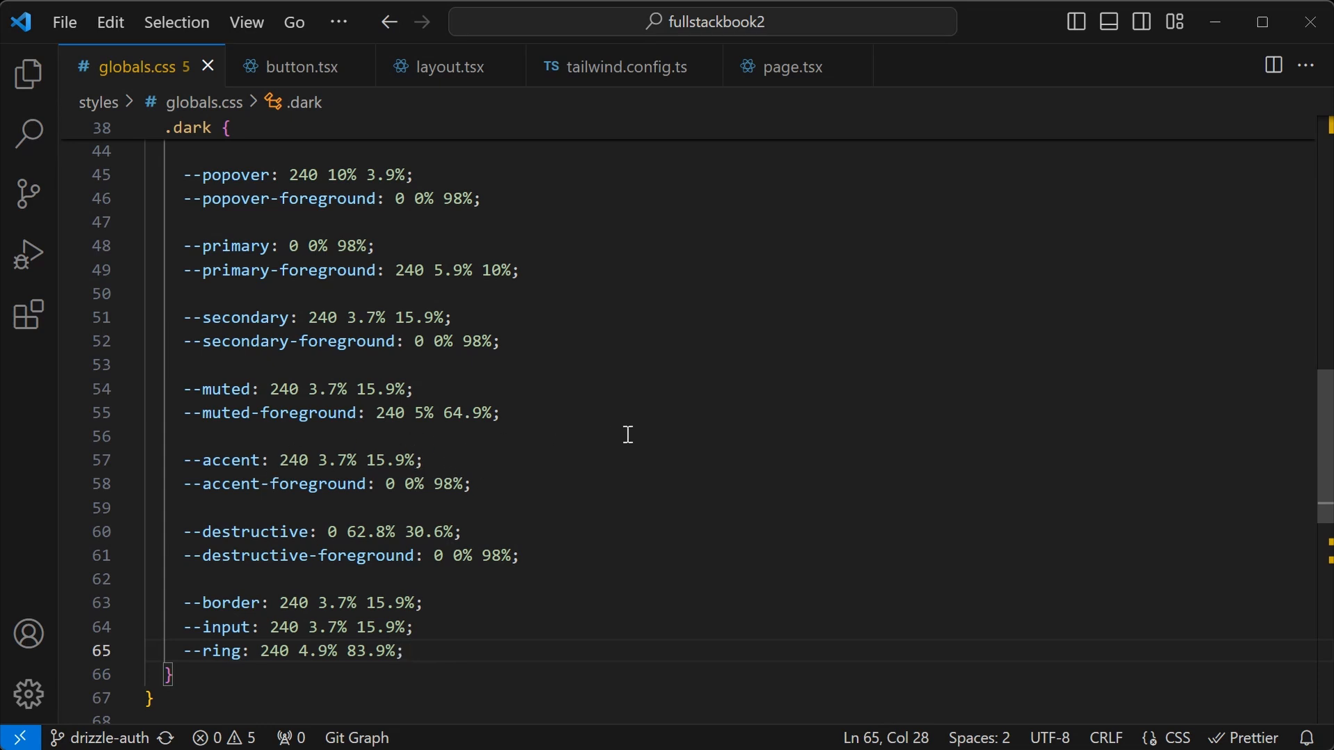
{"action": "scroll", "scroll_direction": "up", "scroll_amount": 3}
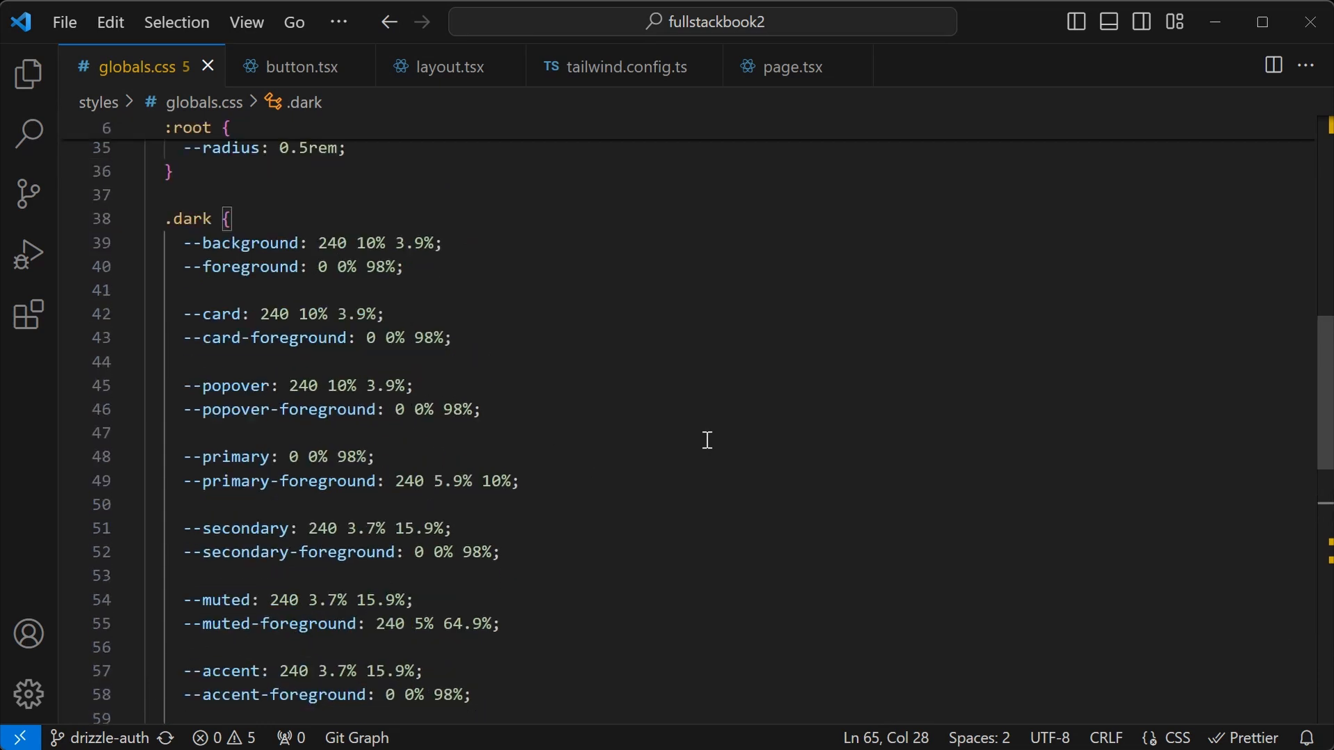
{"action": "scroll", "scroll_direction": "up", "scroll_amount": 3}
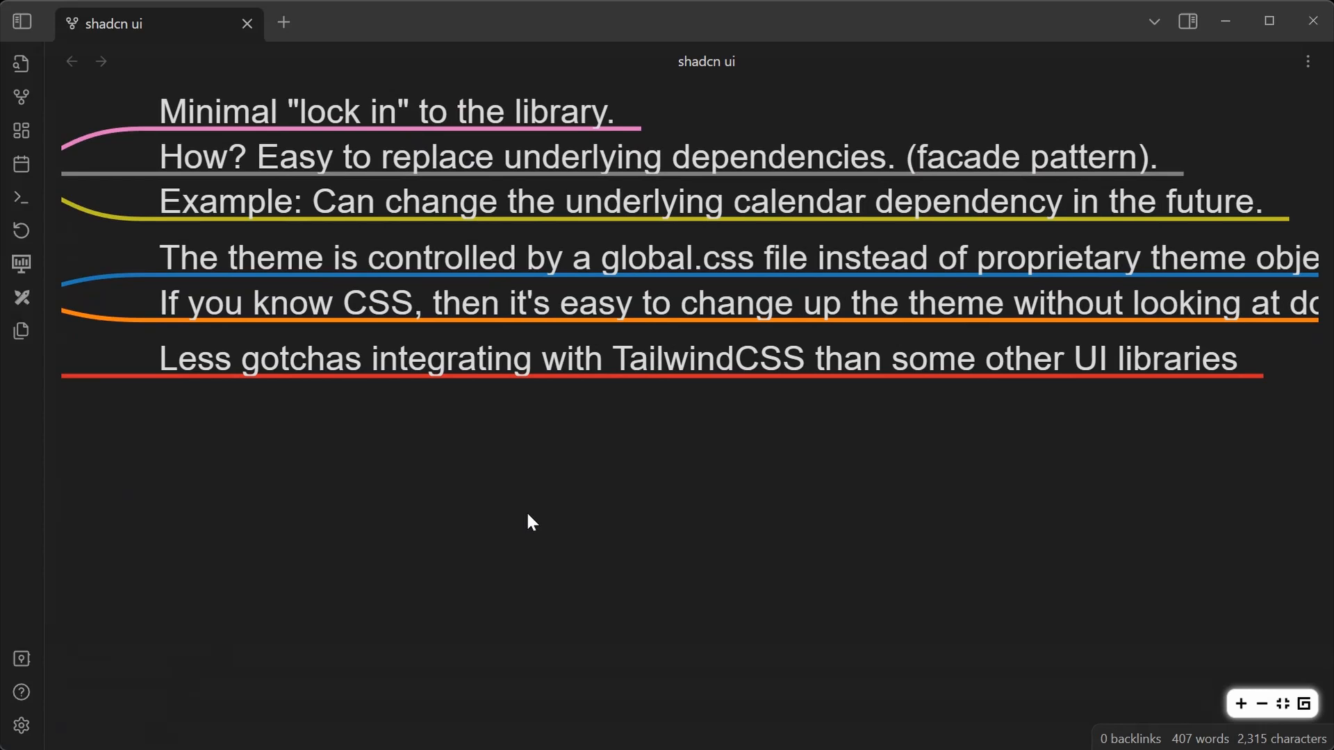
{"action": "mouse_move", "coordinate": [548, 504]}
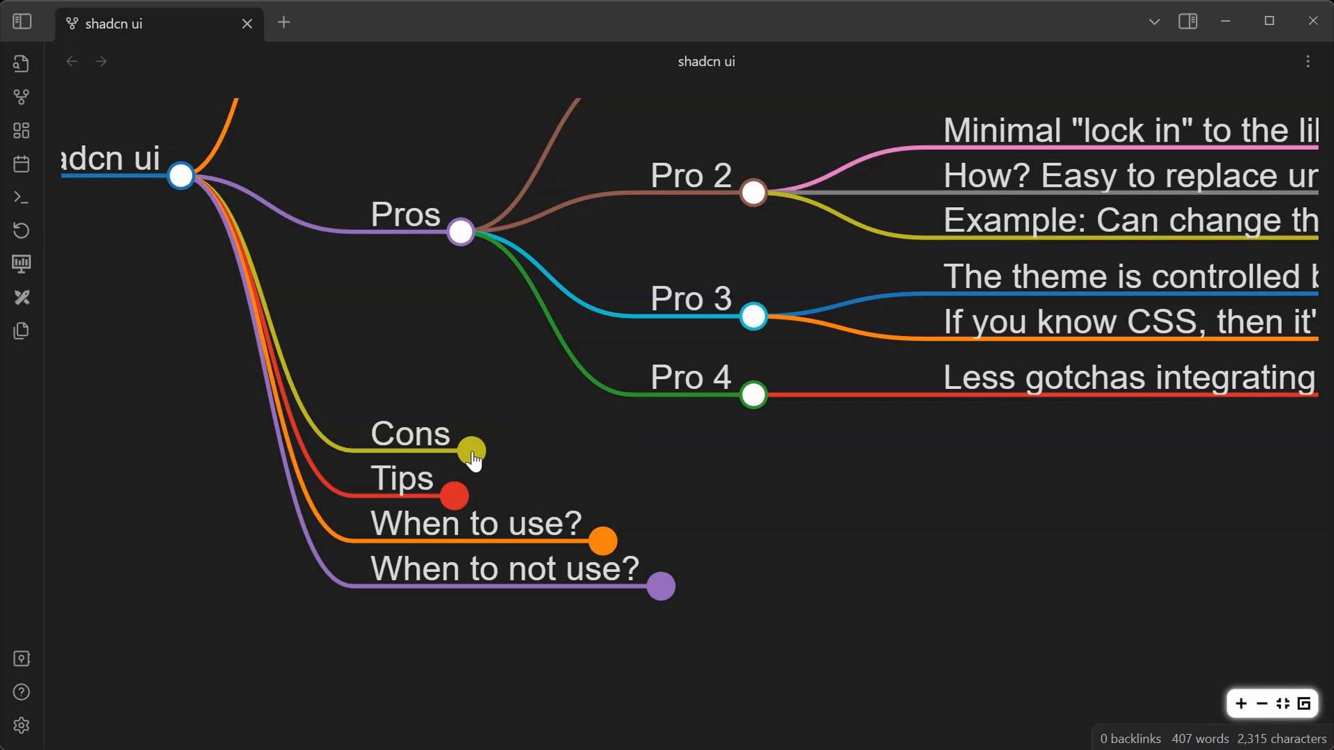
- Expand Cons and the 'Code base gets cluttered' point, listing files like components.json and utils.ts
{"action": "left_click", "coordinate": [470, 449]}
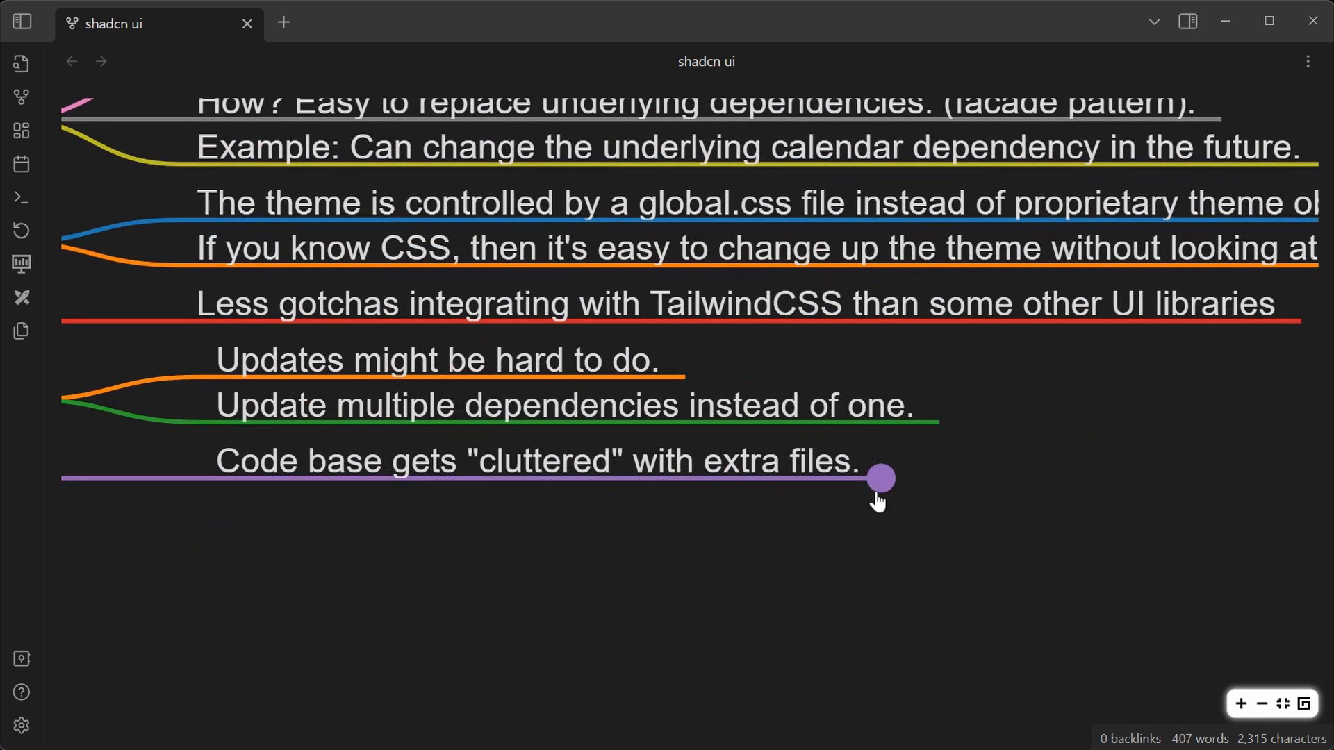
{"action": "left_click", "coordinate": [880, 479]}
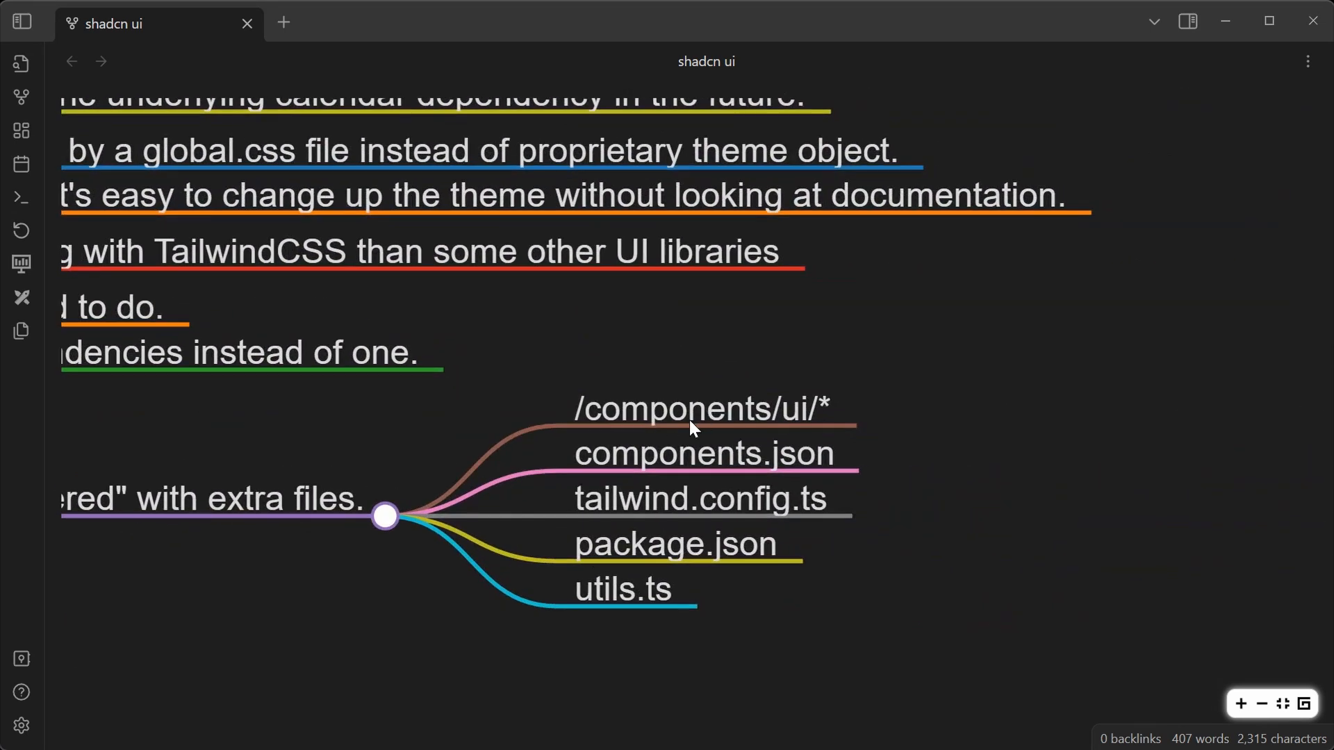
{"action": "mouse_move", "coordinate": [711, 487]}
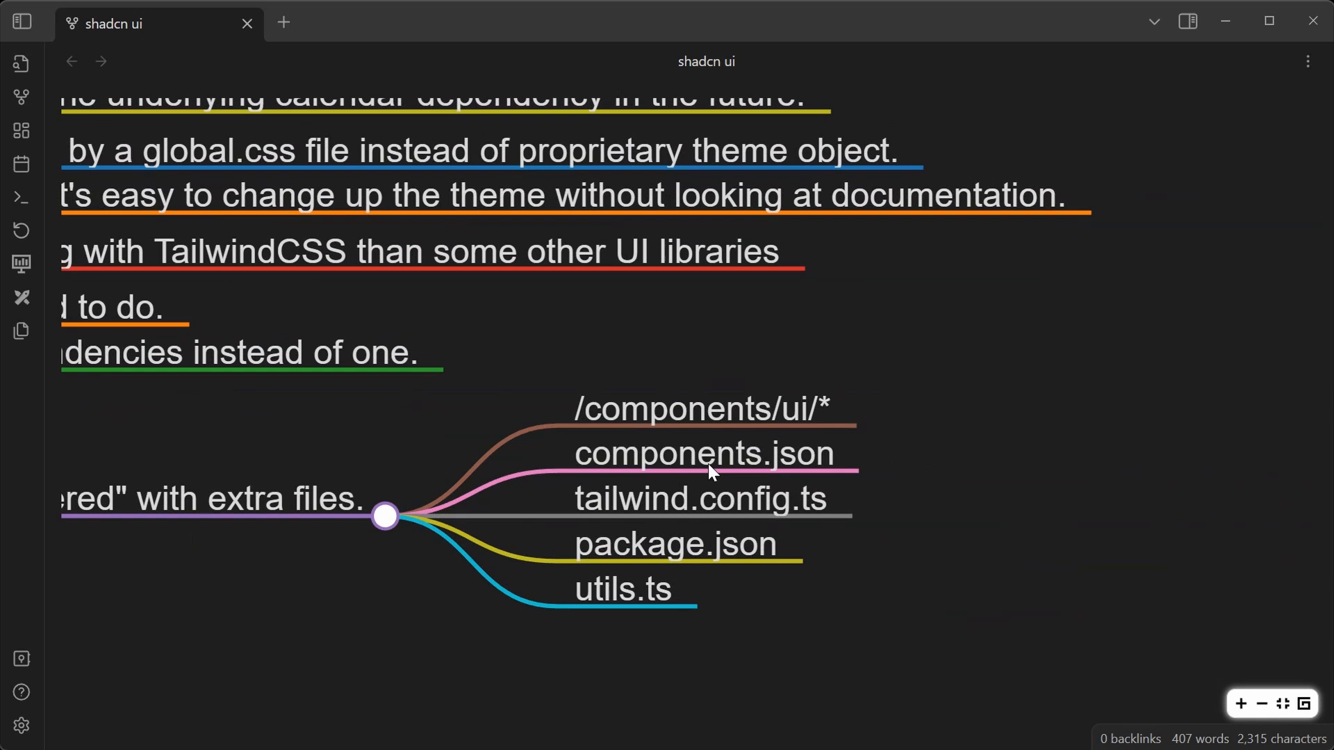
{"action": "mouse_move", "coordinate": [733, 508]}
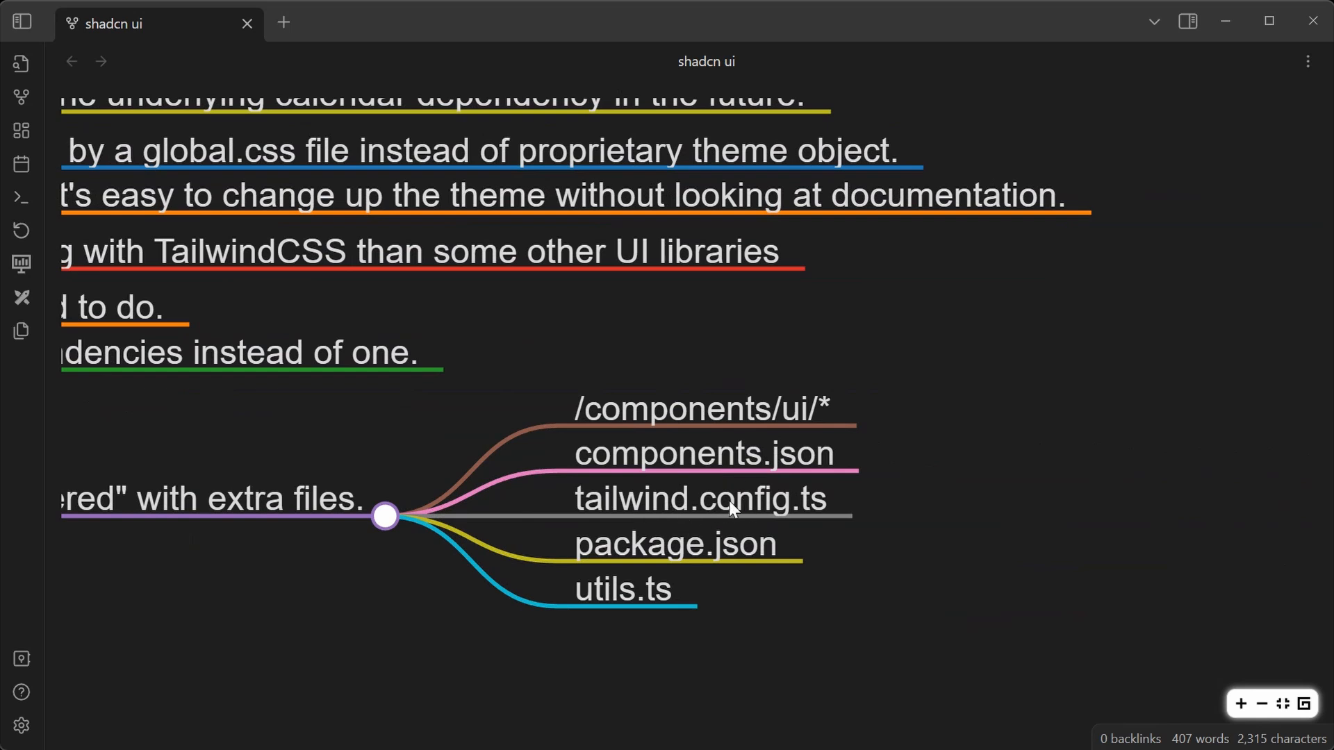
{"action": "mouse_move", "coordinate": [612, 577]}
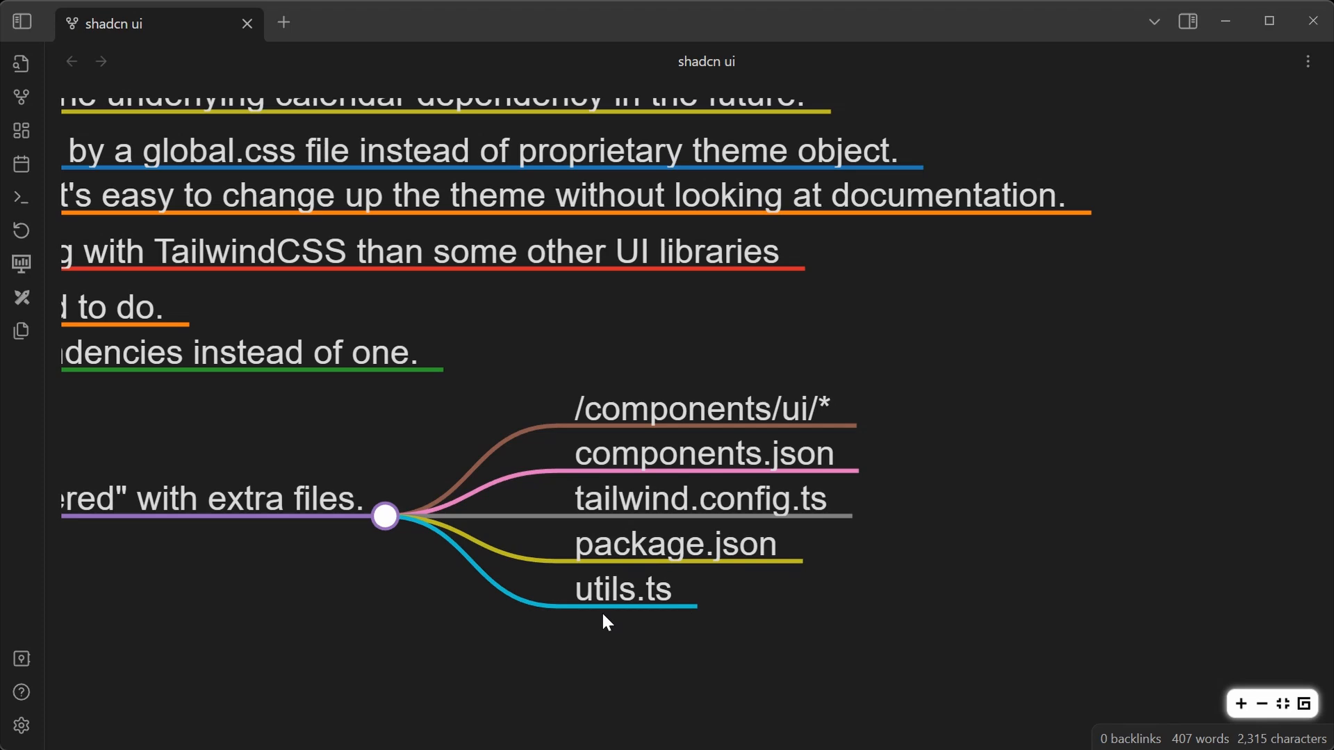
{"action": "mouse_move", "coordinate": [393, 637]}
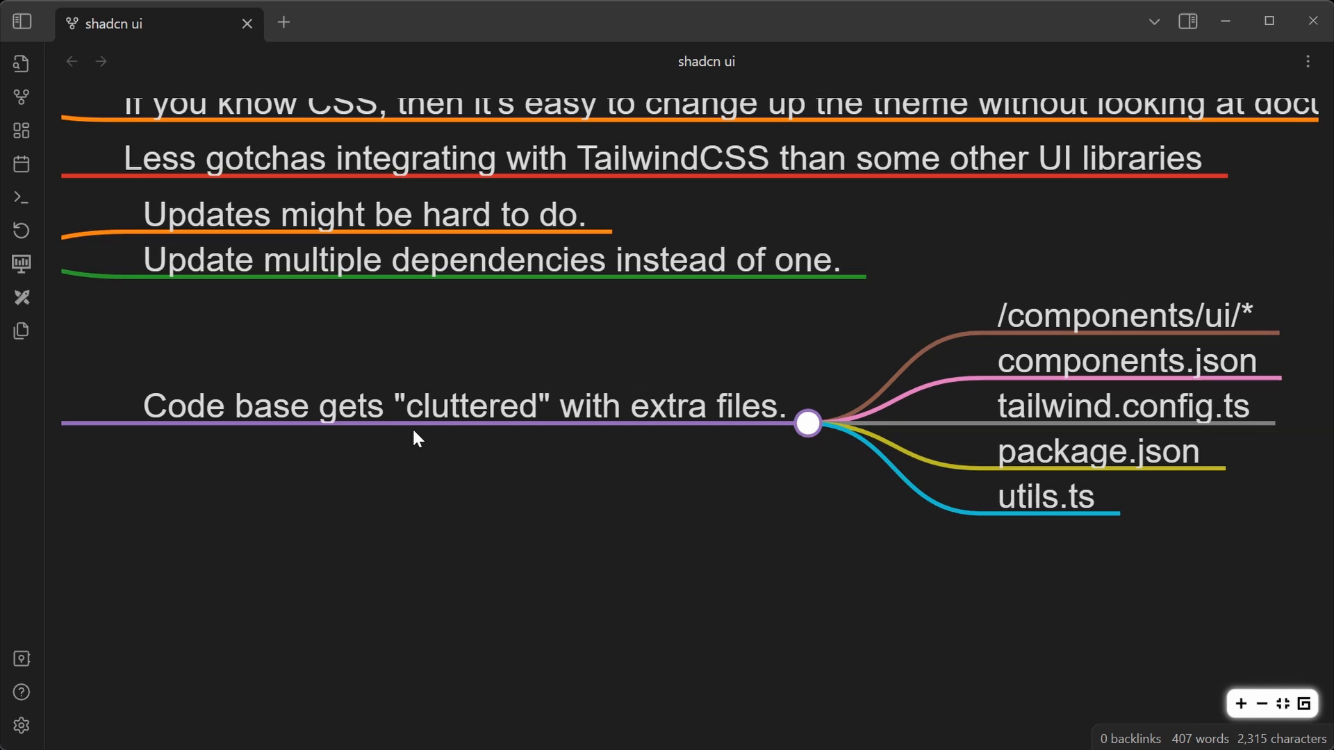
{"action": "mouse_move", "coordinate": [550, 523]}
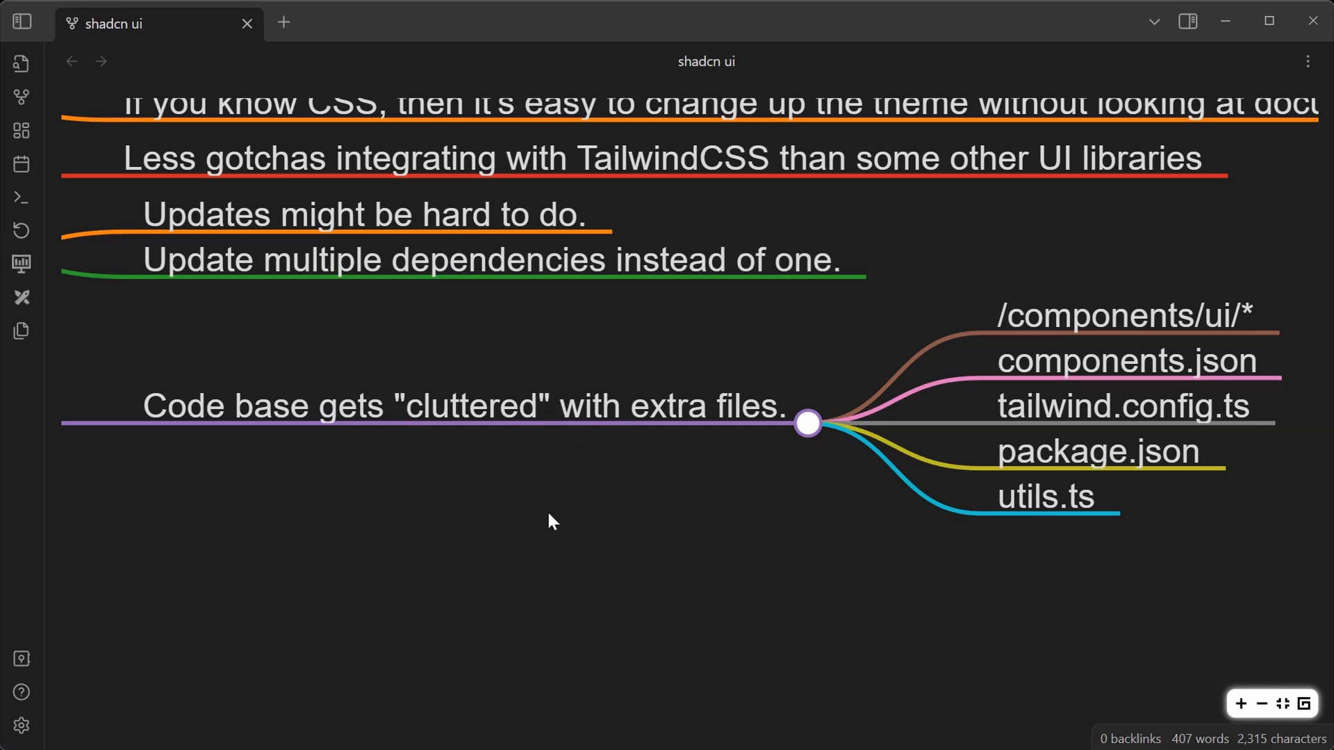
{"action": "mouse_move", "coordinate": [545, 548]}
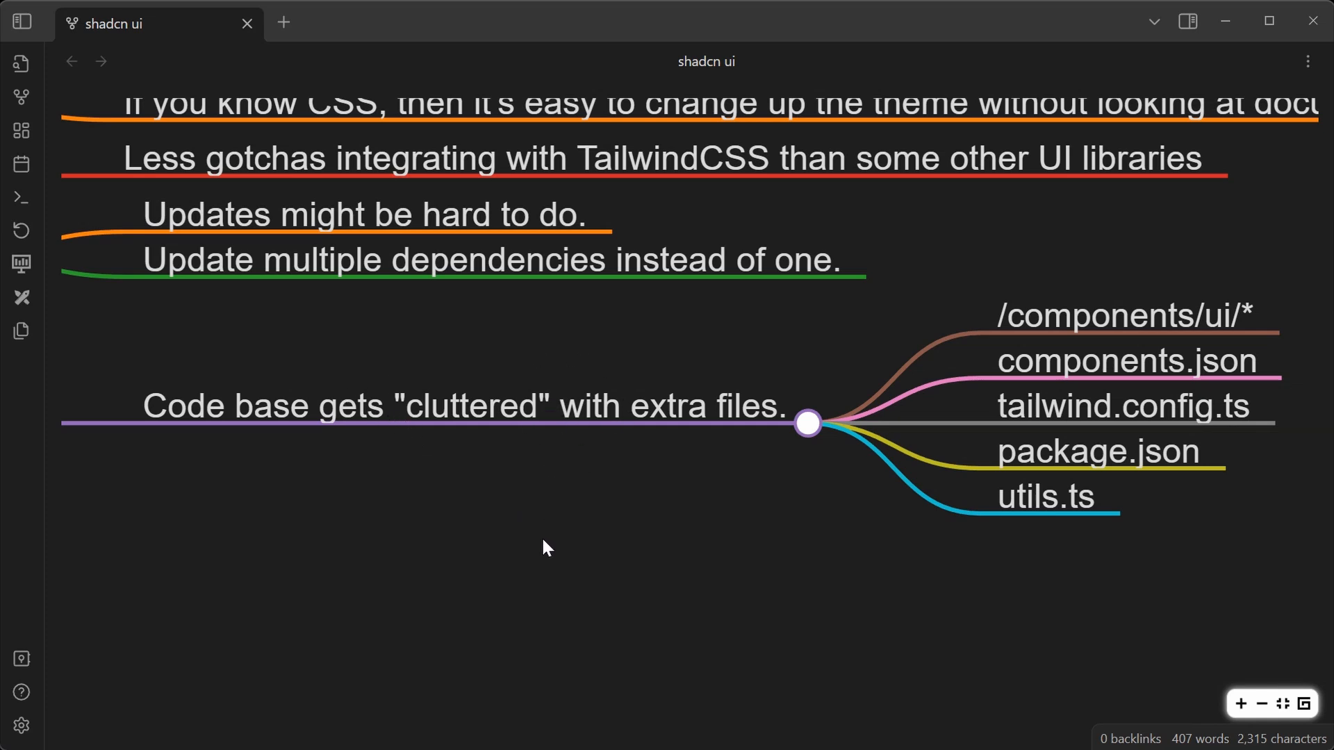
{"action": "mouse_move", "coordinate": [961, 497]}
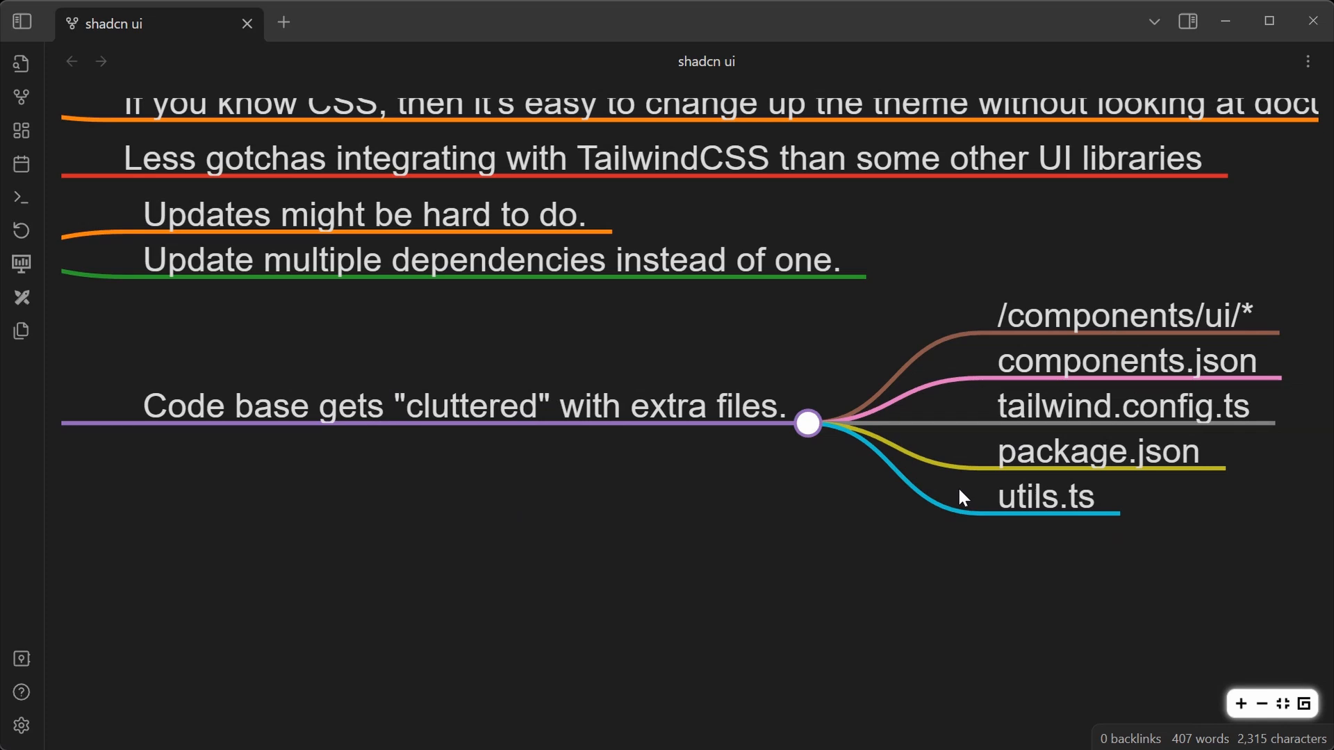
{"action": "mouse_move", "coordinate": [1259, 379]}
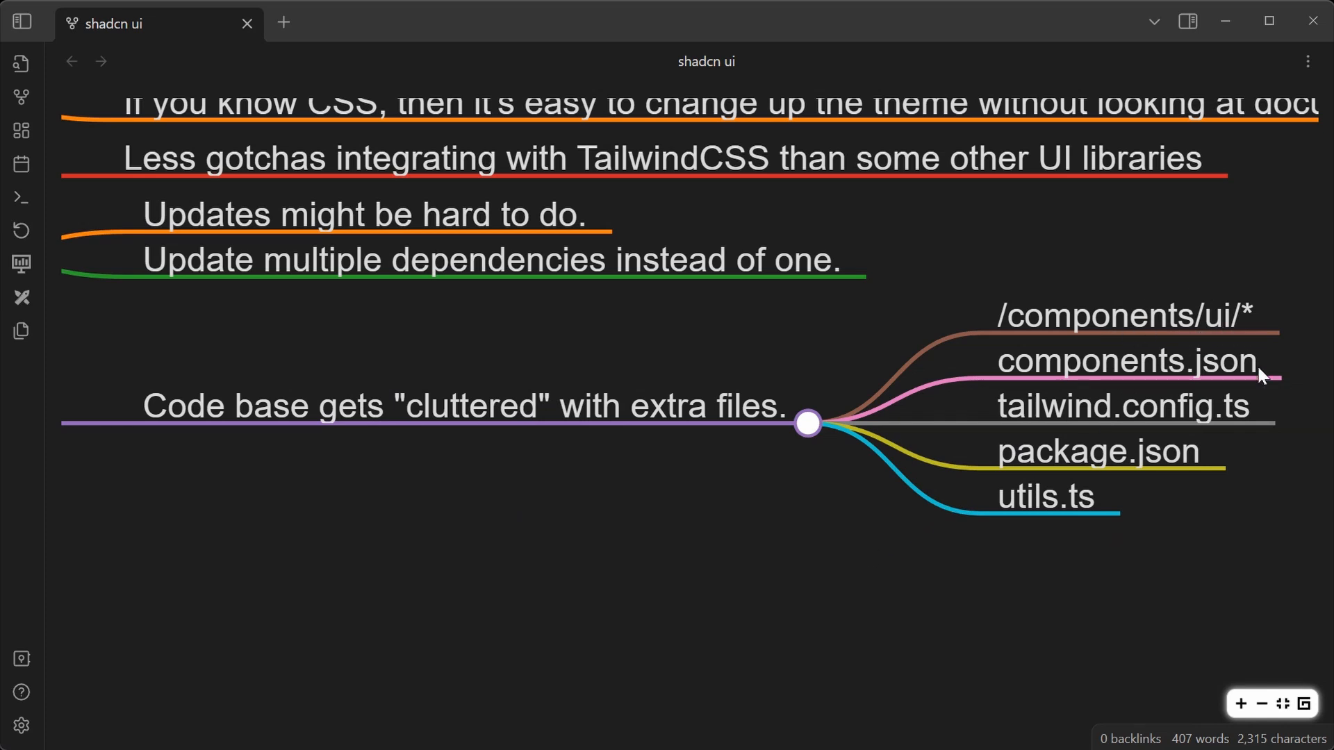
{"action": "mouse_move", "coordinate": [782, 616]}
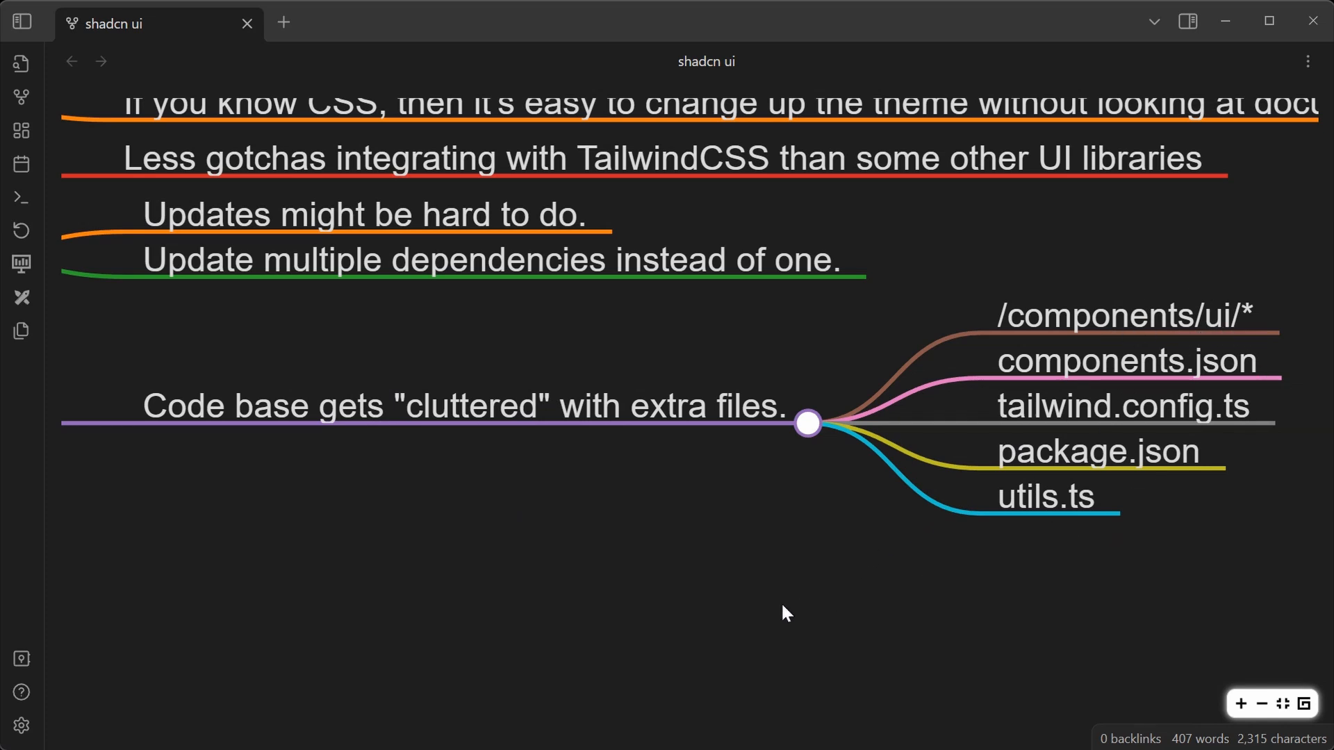
{"action": "mouse_move", "coordinate": [713, 622]}
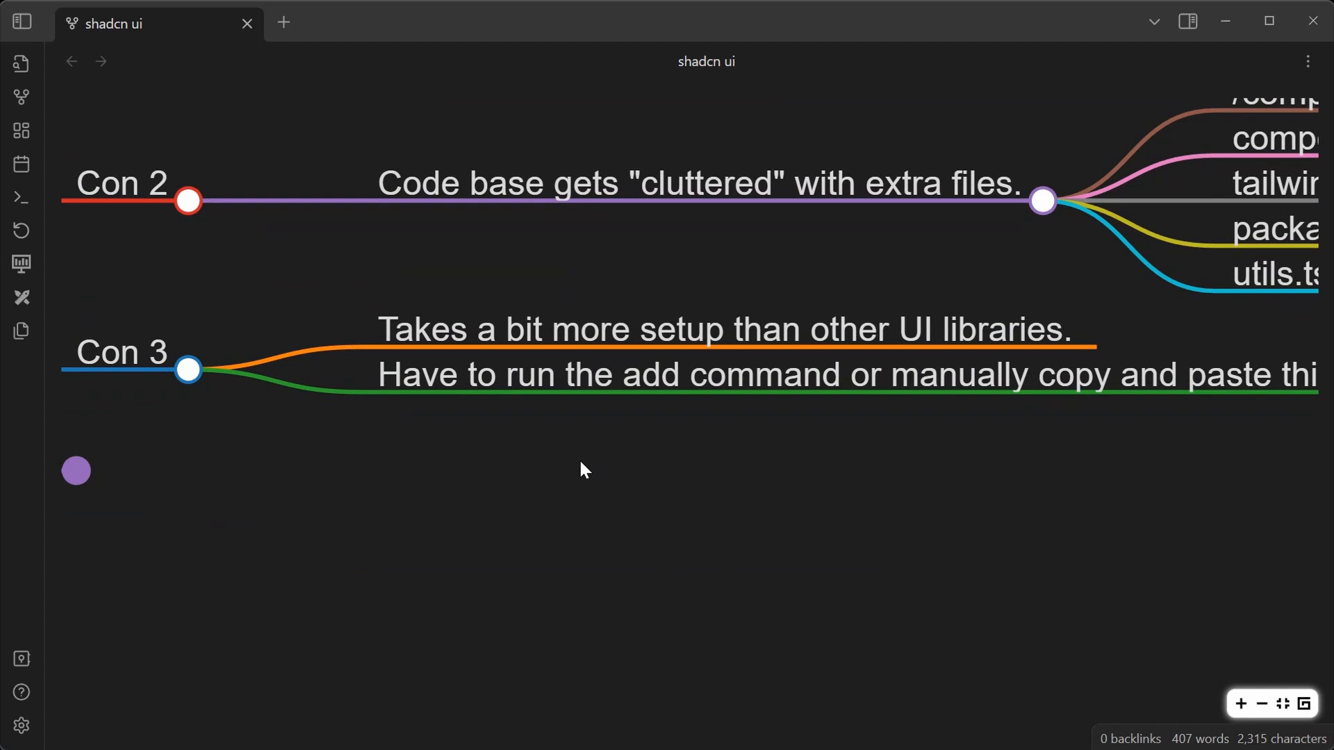
{"action": "mouse_move", "coordinate": [887, 505]}
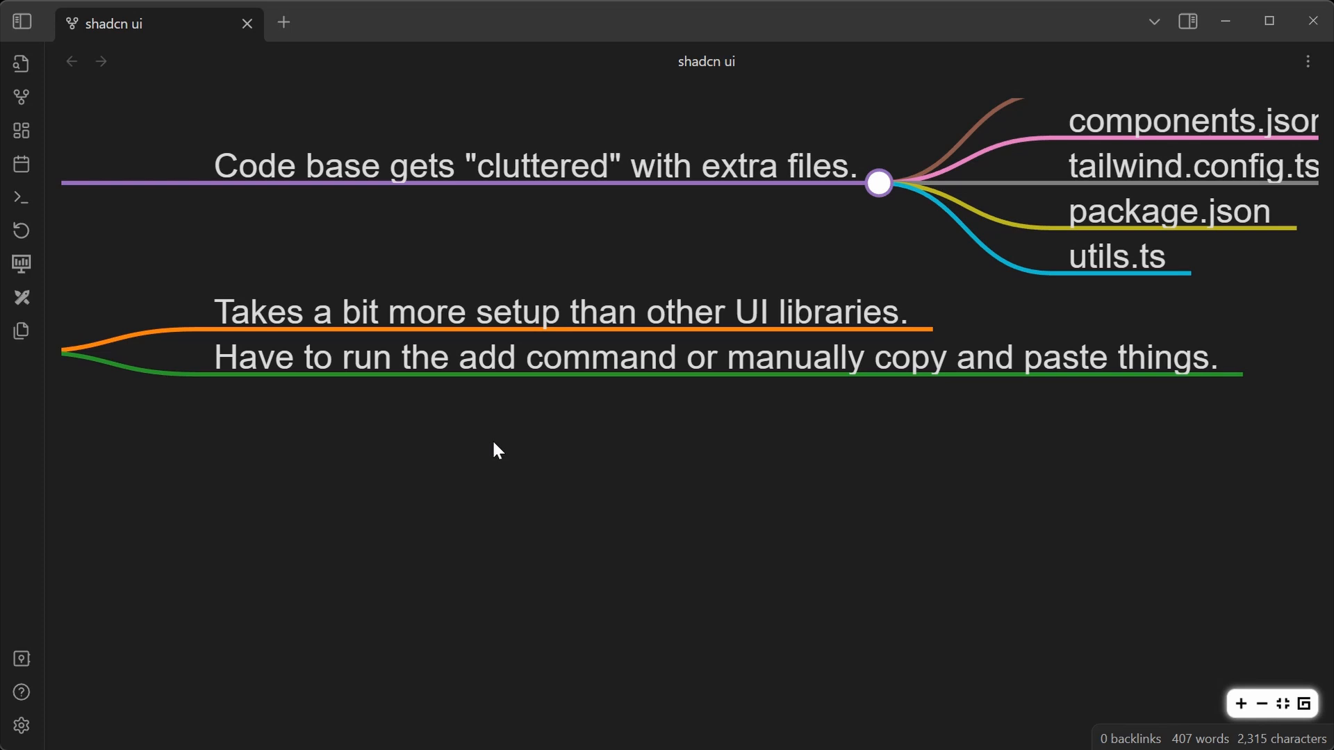
{"action": "mouse_move", "coordinate": [461, 500]}
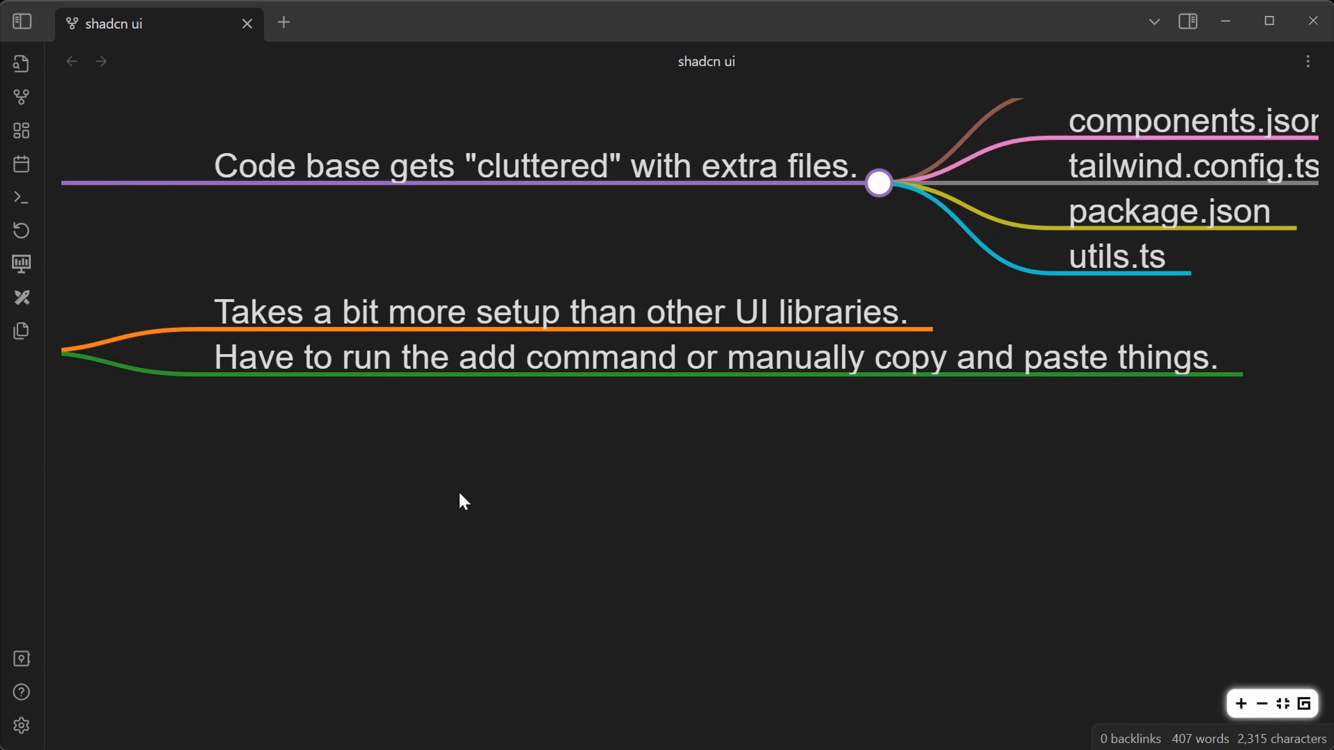
{"action": "mouse_move", "coordinate": [618, 339]}
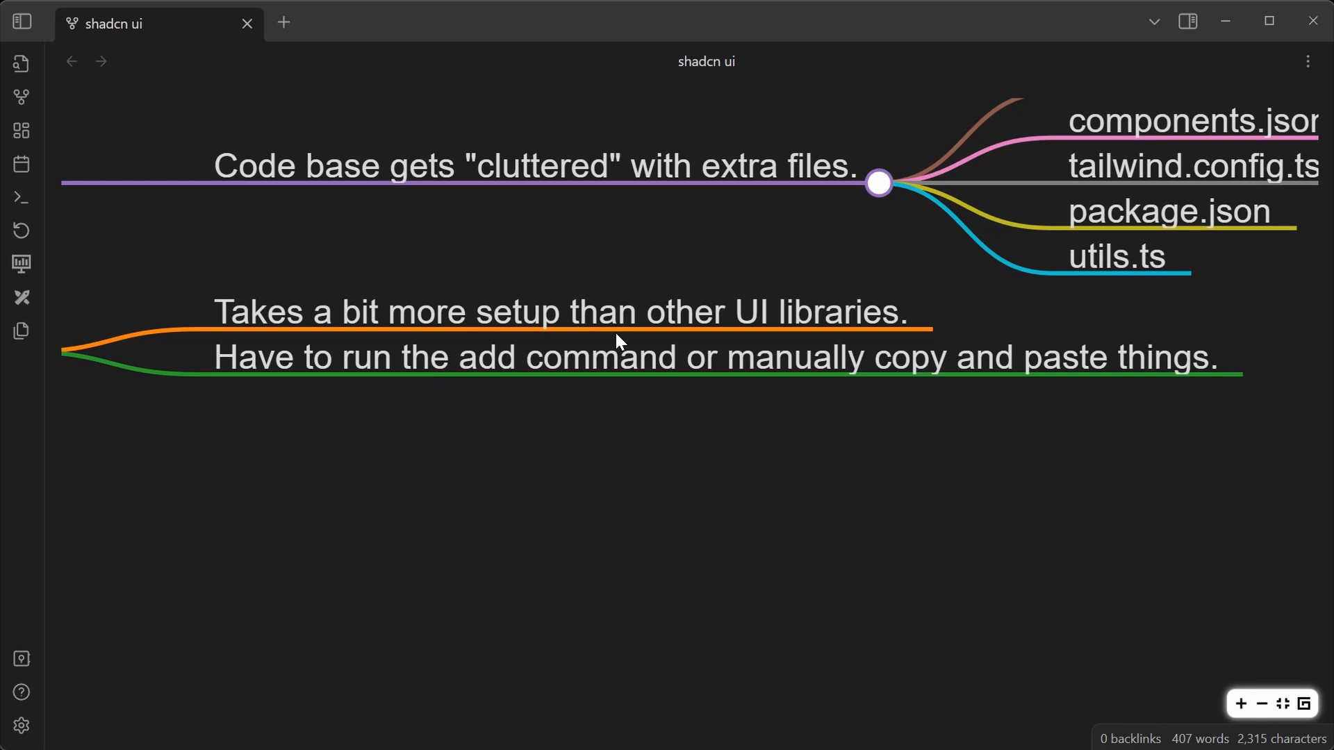
{"action": "mouse_move", "coordinate": [583, 409]}
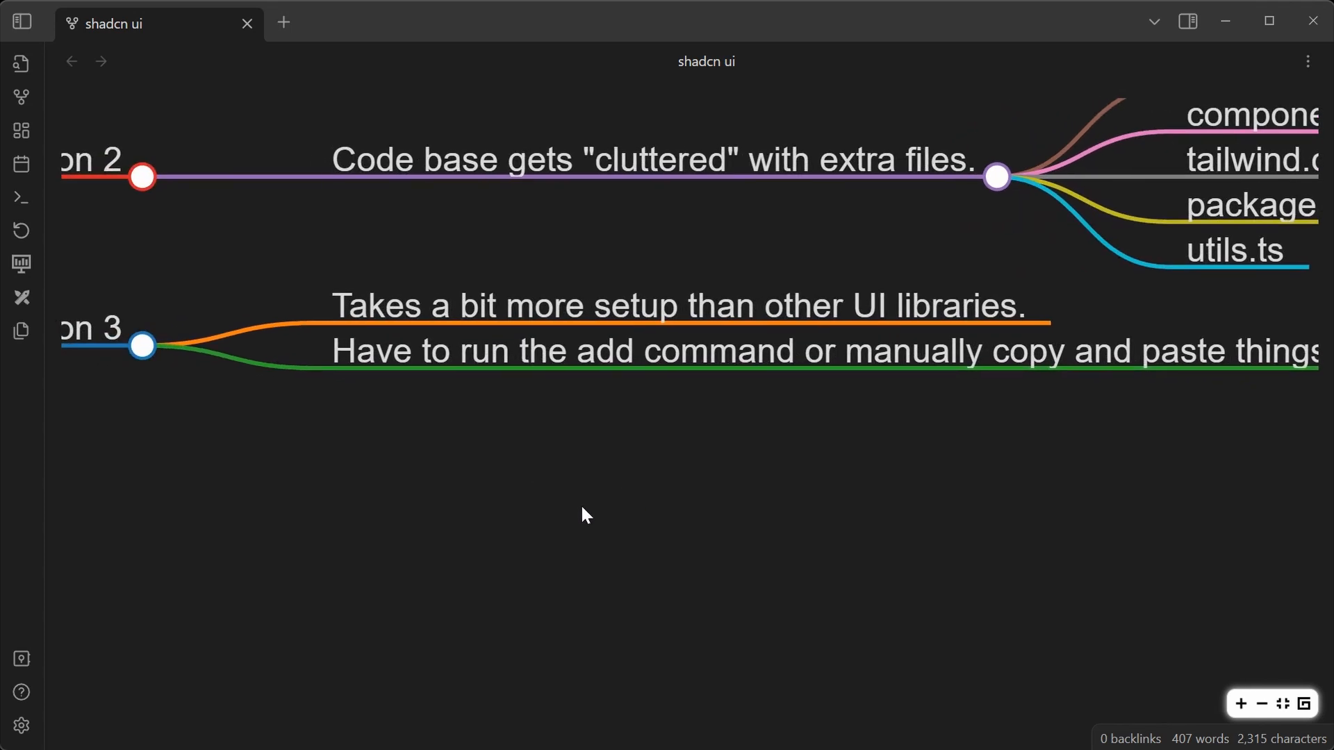
{"action": "mouse_move", "coordinate": [458, 470]}
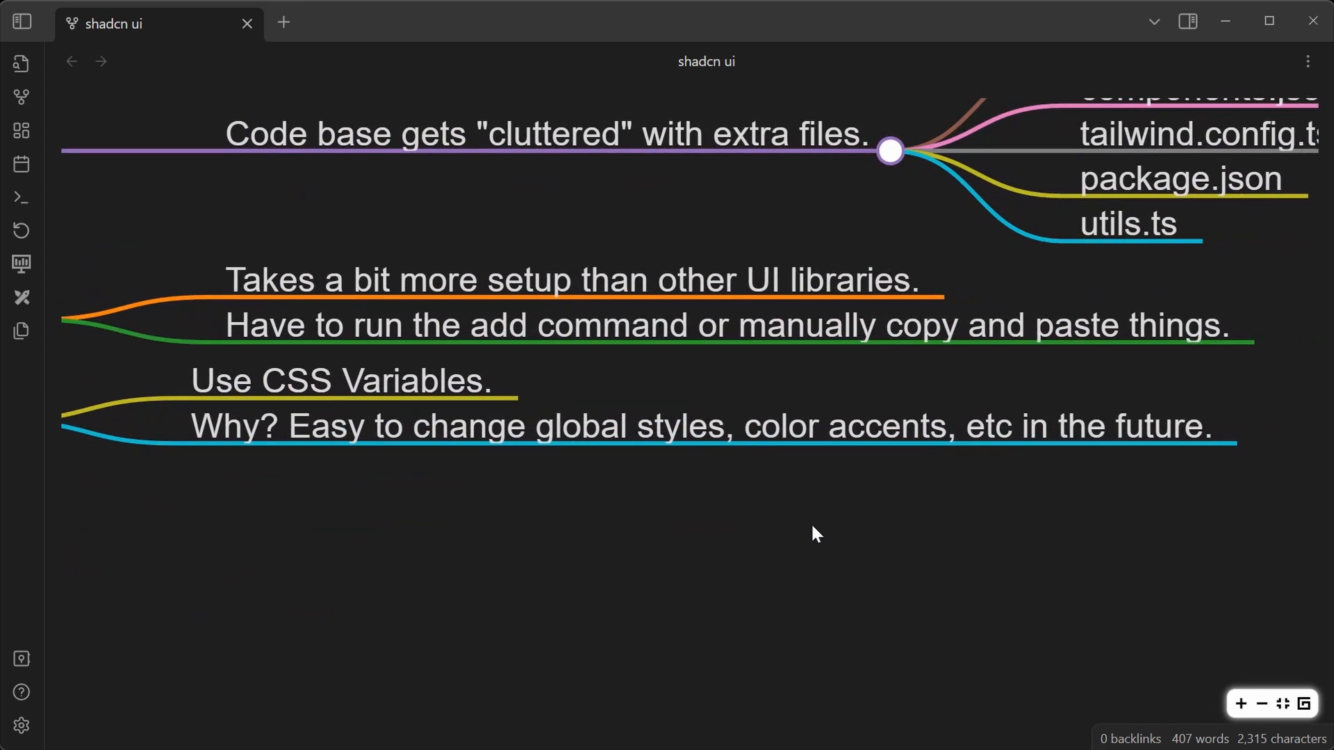
{"action": "mouse_move", "coordinate": [1012, 470]}
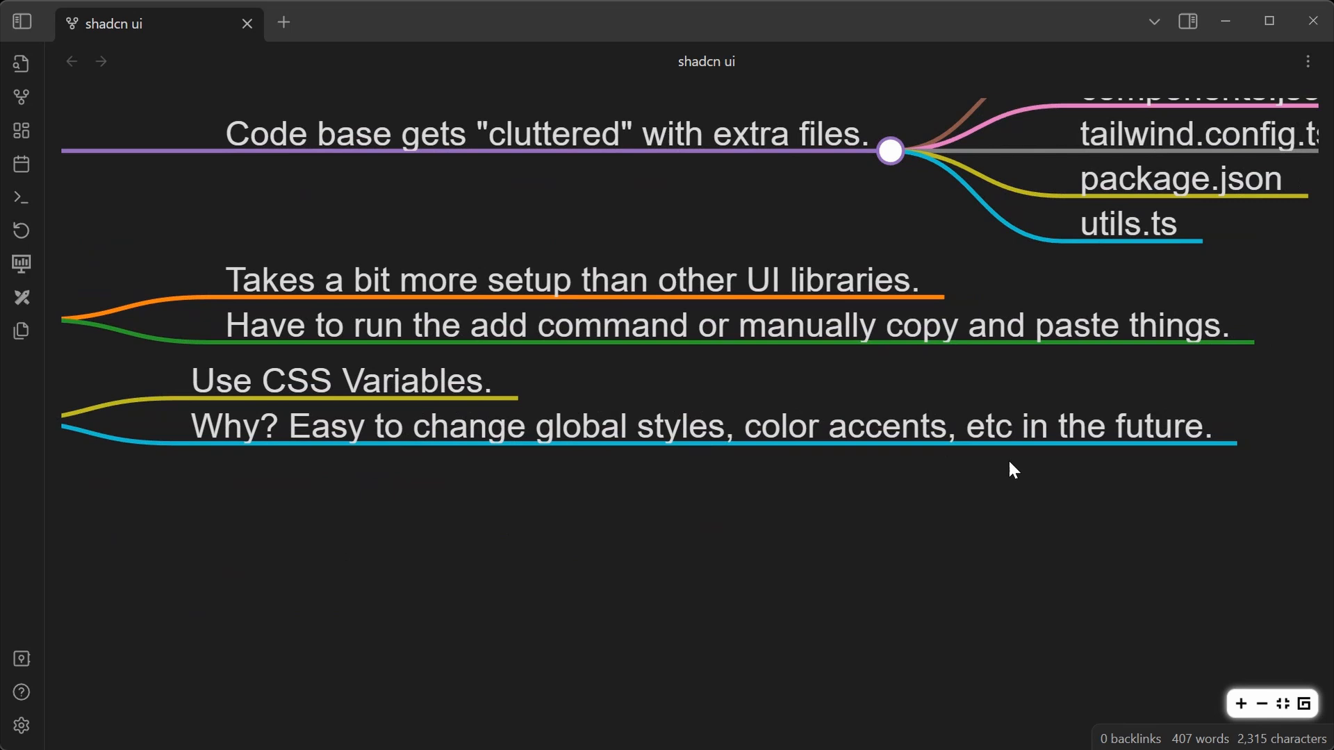
{"action": "mouse_move", "coordinate": [850, 540]}
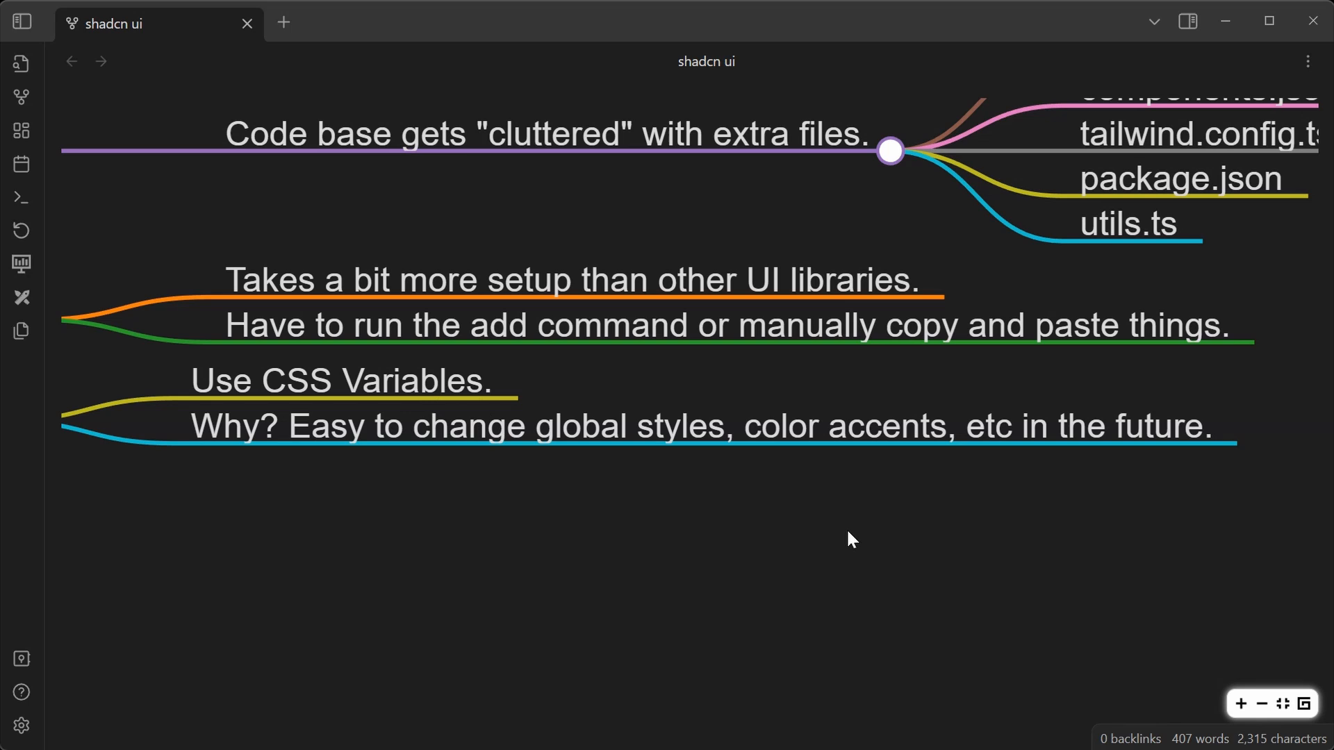
{"action": "mouse_move", "coordinate": [315, 402]}
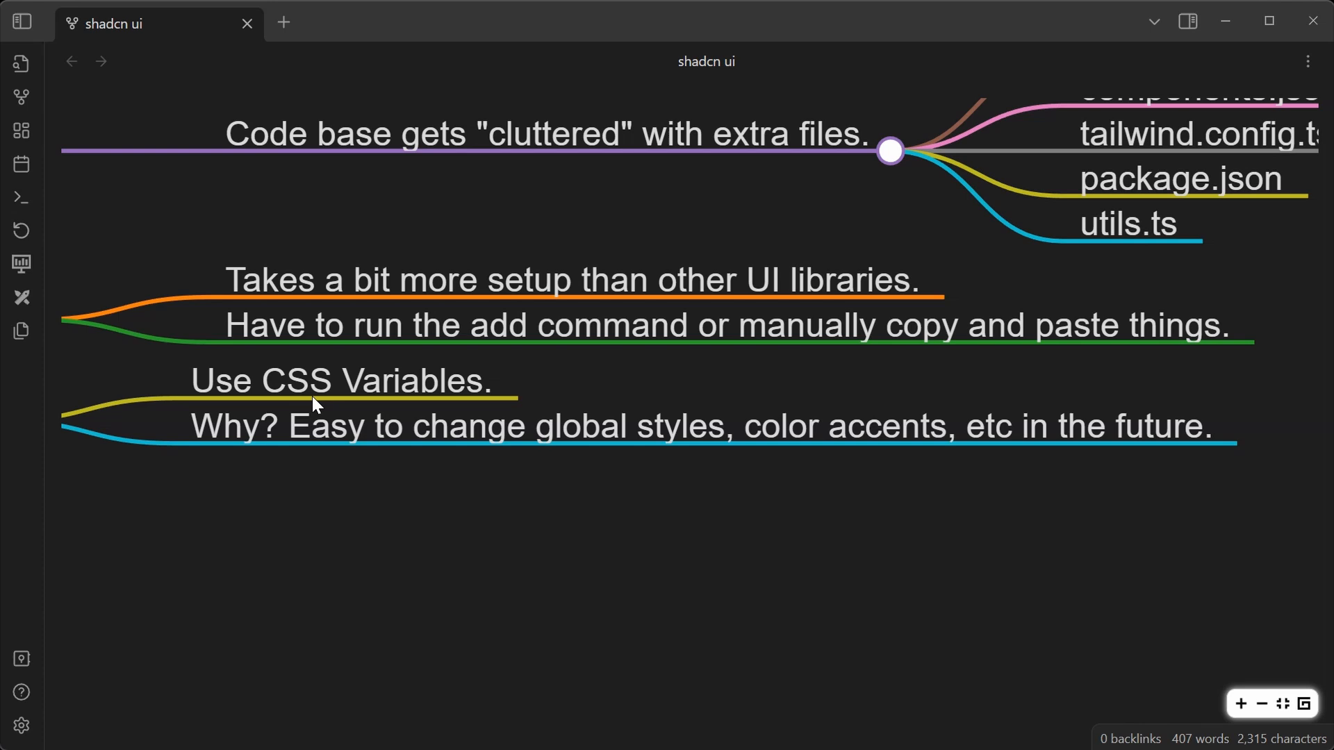
{"action": "mouse_move", "coordinate": [347, 388]}
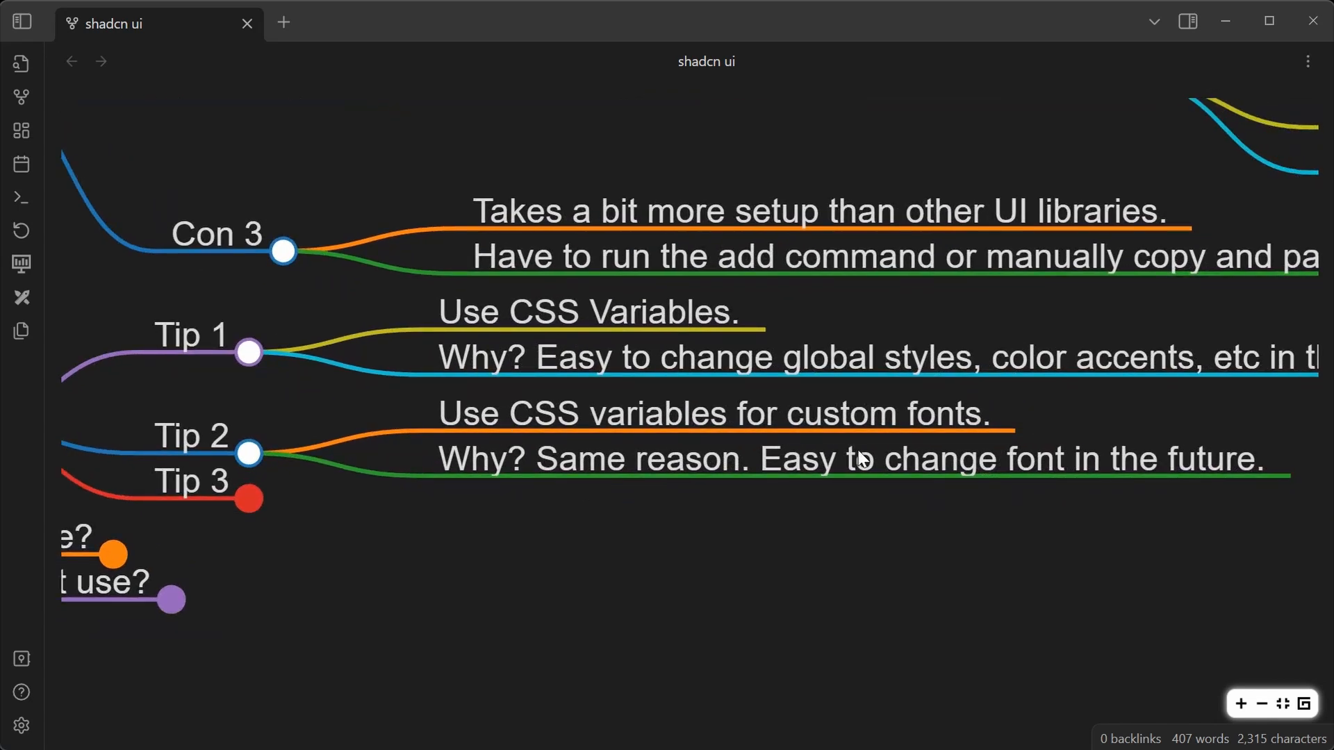
{"action": "mouse_move", "coordinate": [888, 489]}
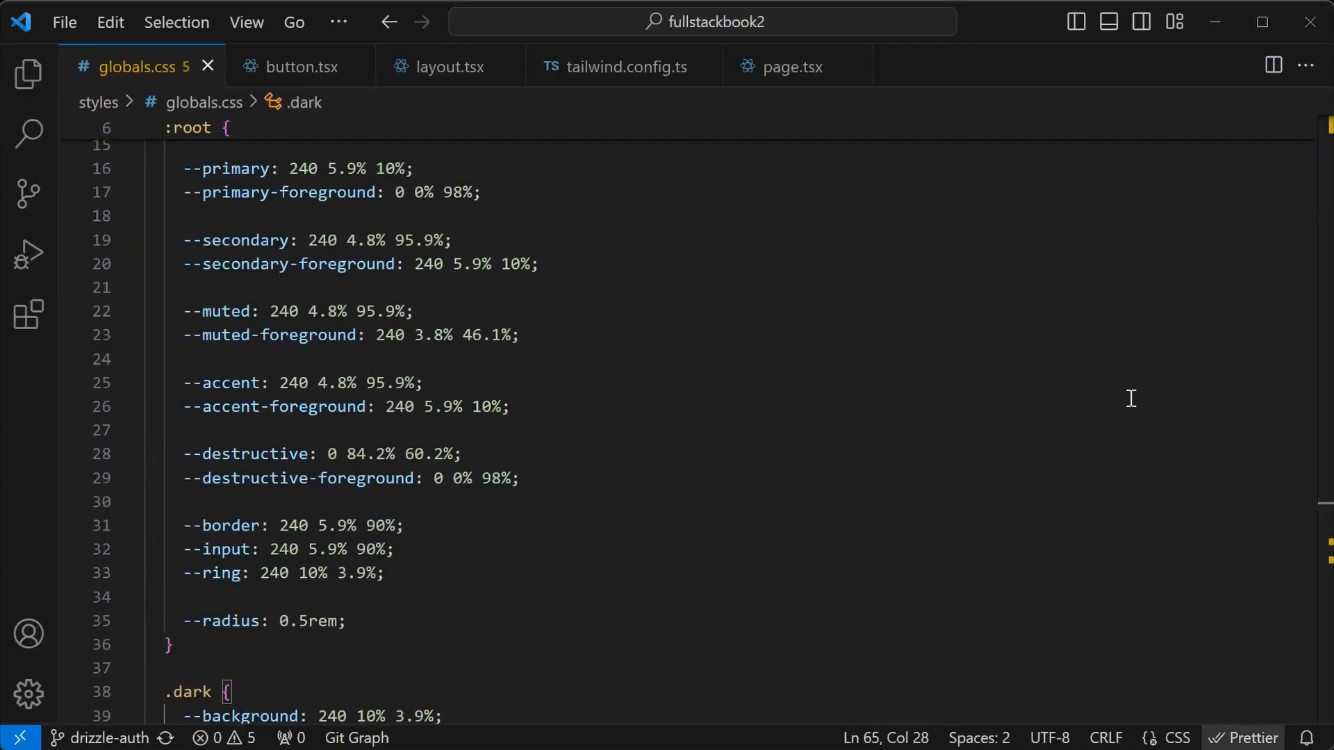
- Highlight the --font-retro variable in layout.tsx and scroll to the body className
{"action": "left_click", "coordinate": [448, 66]}
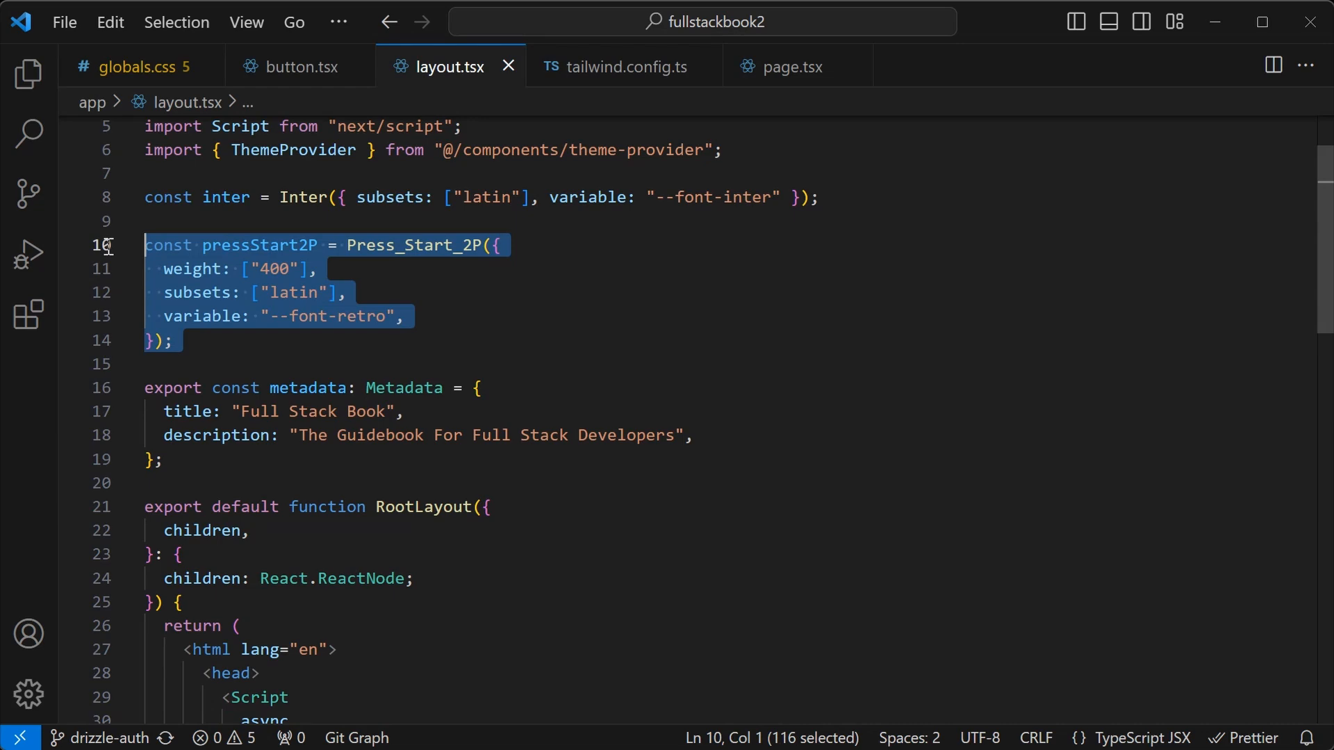
{"action": "left_click", "coordinate": [271, 317]}
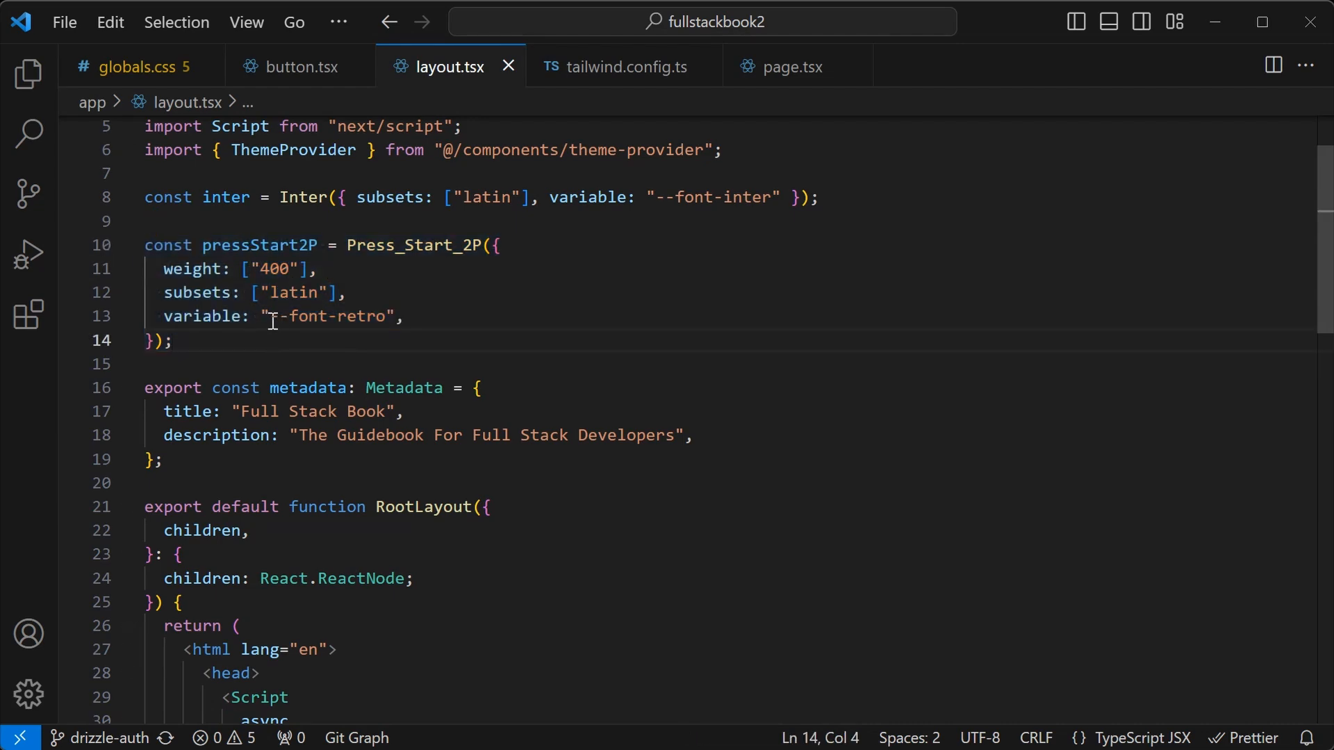
{"action": "double_click", "coordinate": [327, 316]}
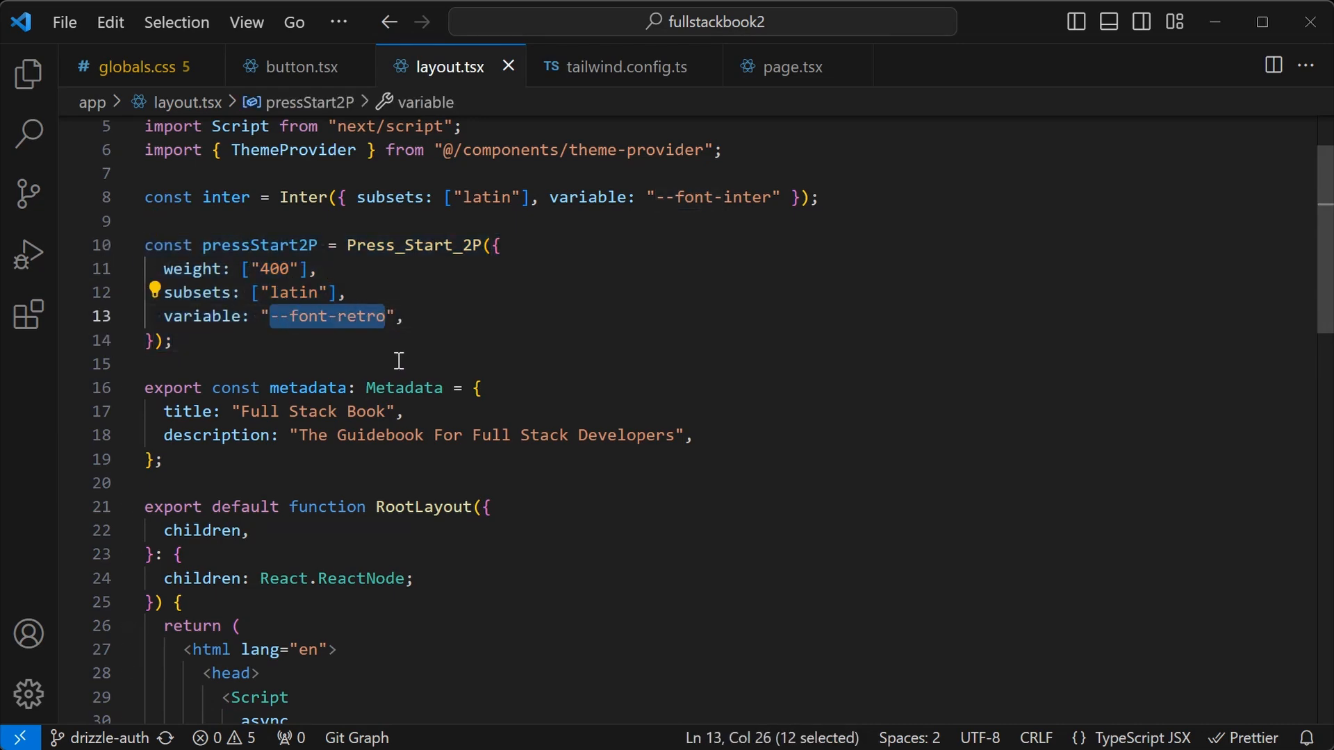
{"action": "scroll", "scroll_direction": "down", "scroll_amount": 3}
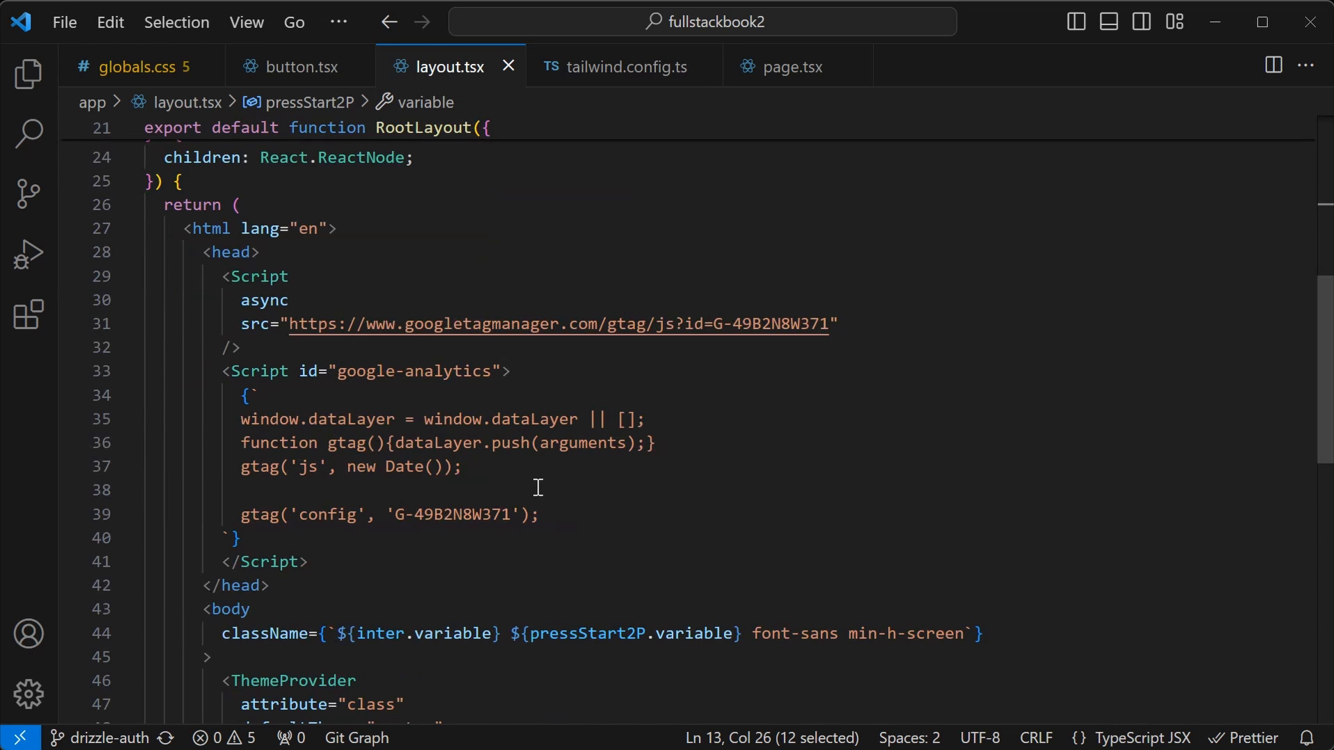
{"action": "scroll", "scroll_direction": "down", "scroll_amount": 3}
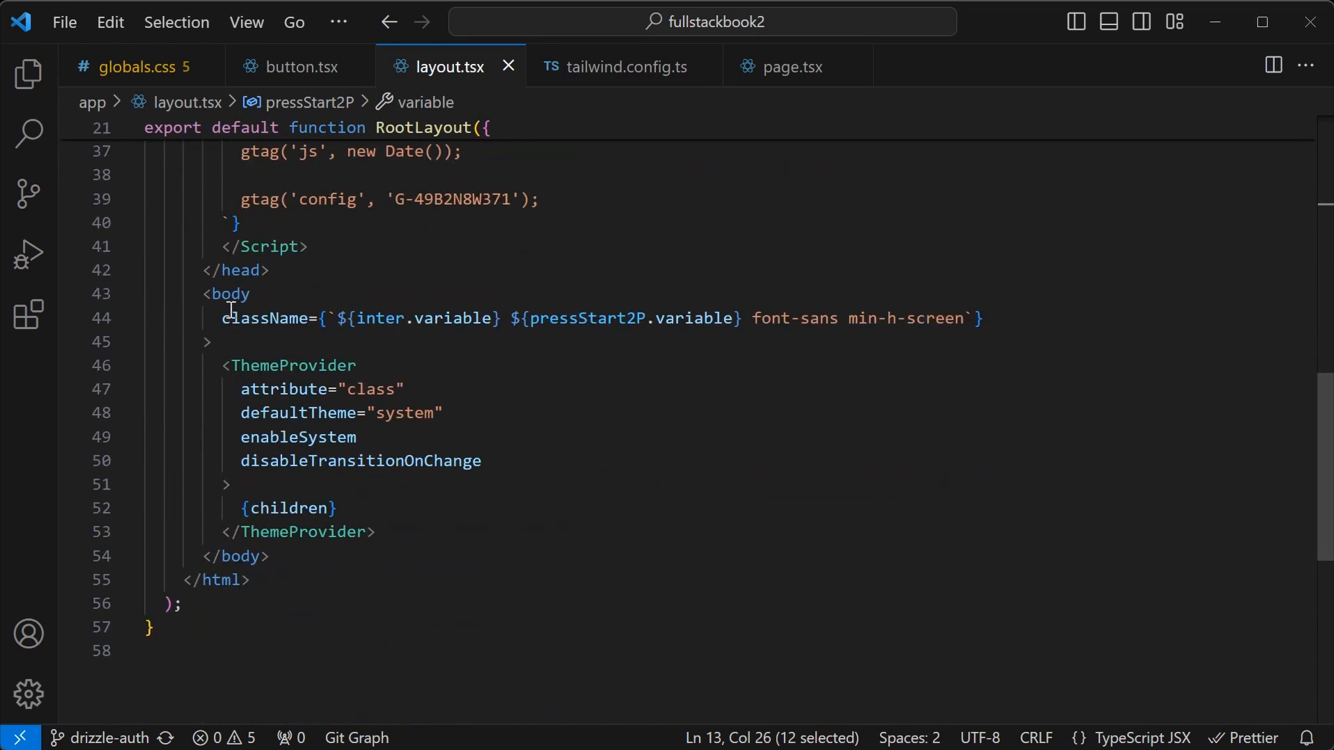
{"action": "mouse_move", "coordinate": [610, 210]}
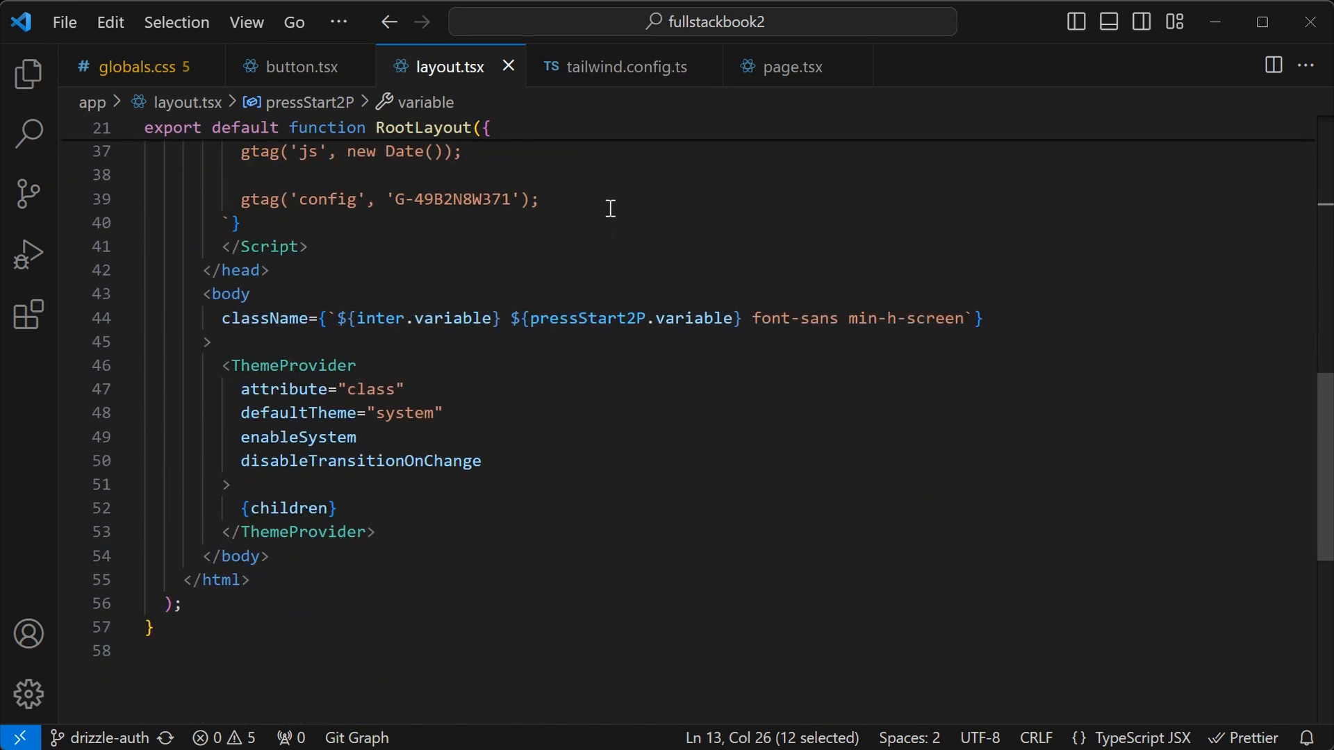
{"action": "mouse_move", "coordinate": [789, 73]}
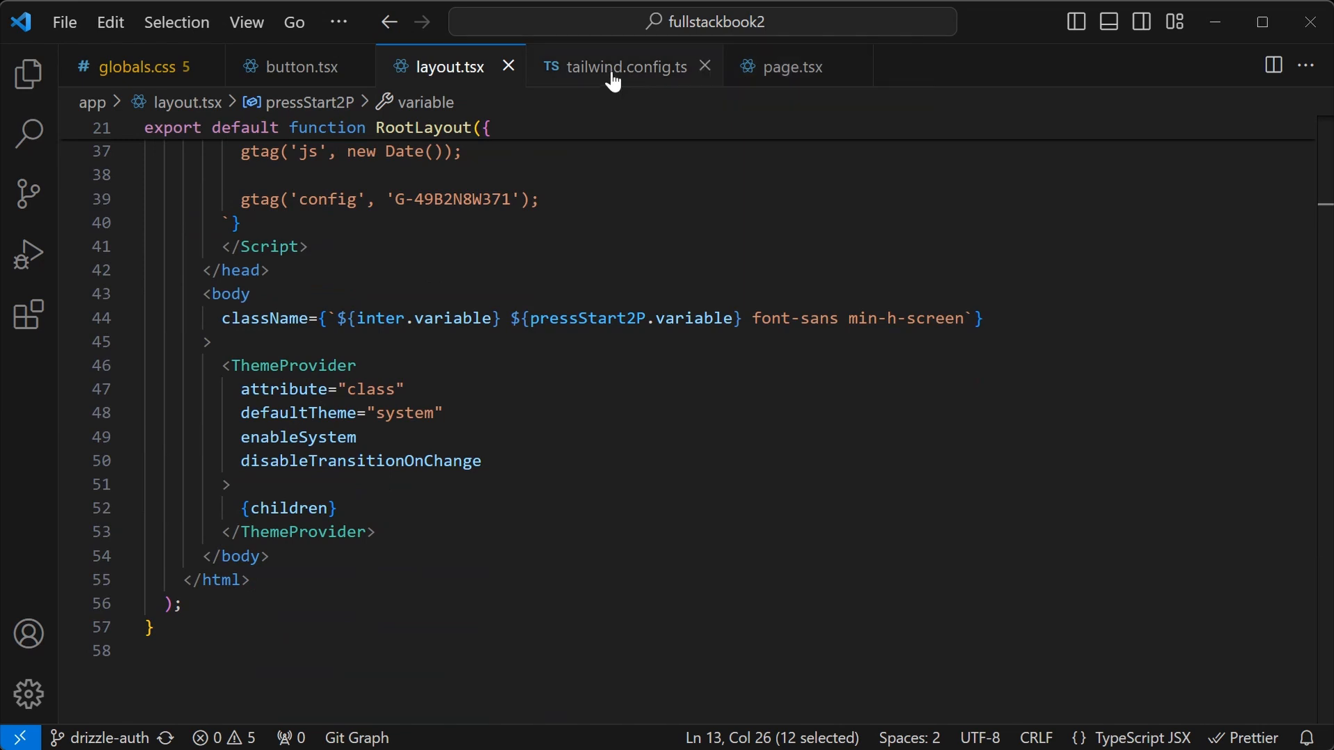
- Show the retro font family in tailwind.config.ts and the font-retro class in page.tsx
{"action": "left_click", "coordinate": [627, 66]}
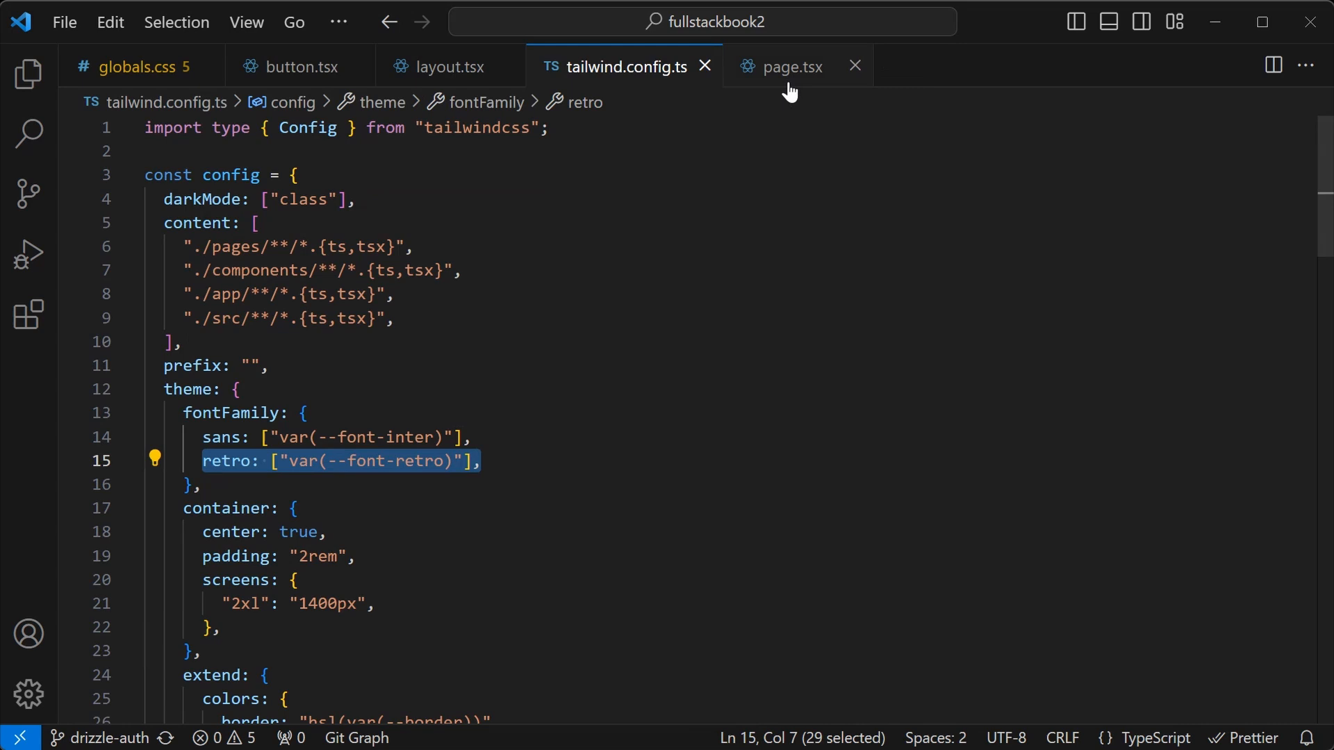
{"action": "left_click", "coordinate": [790, 66]}
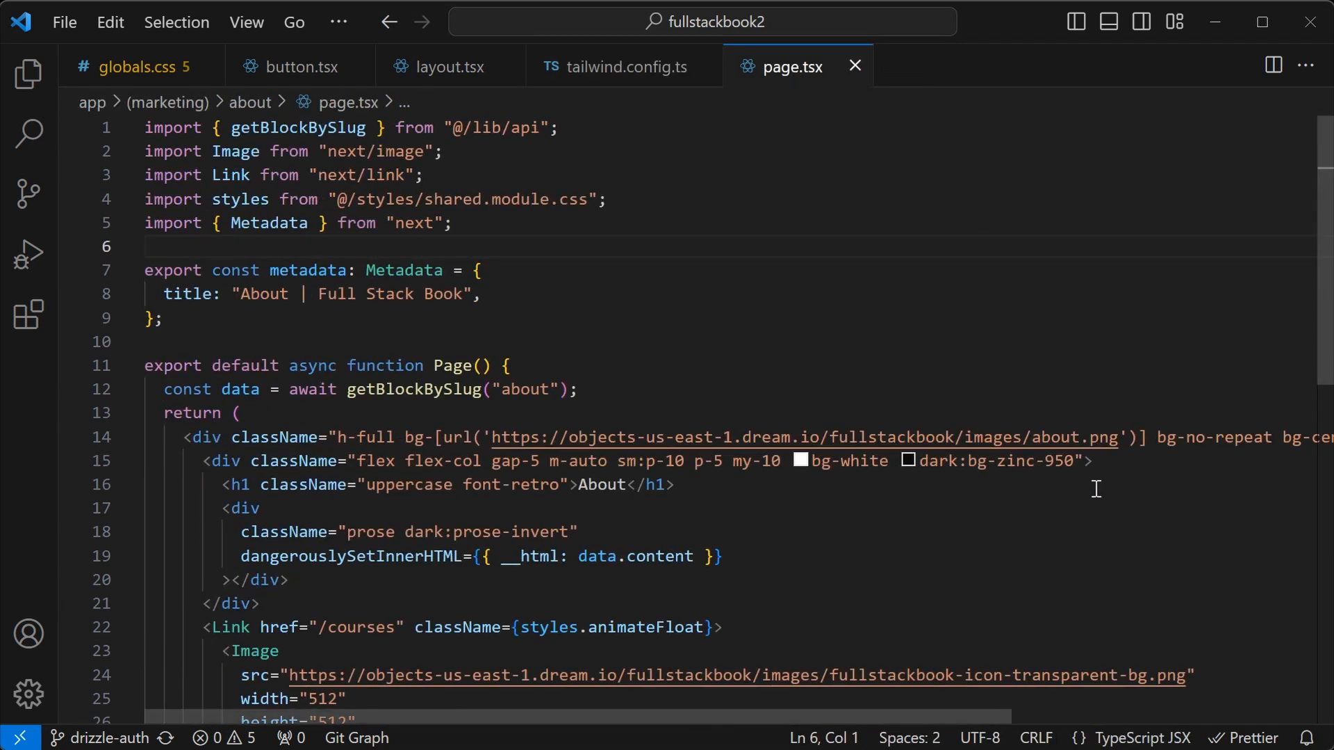
{"action": "mouse_move", "coordinate": [459, 484]}
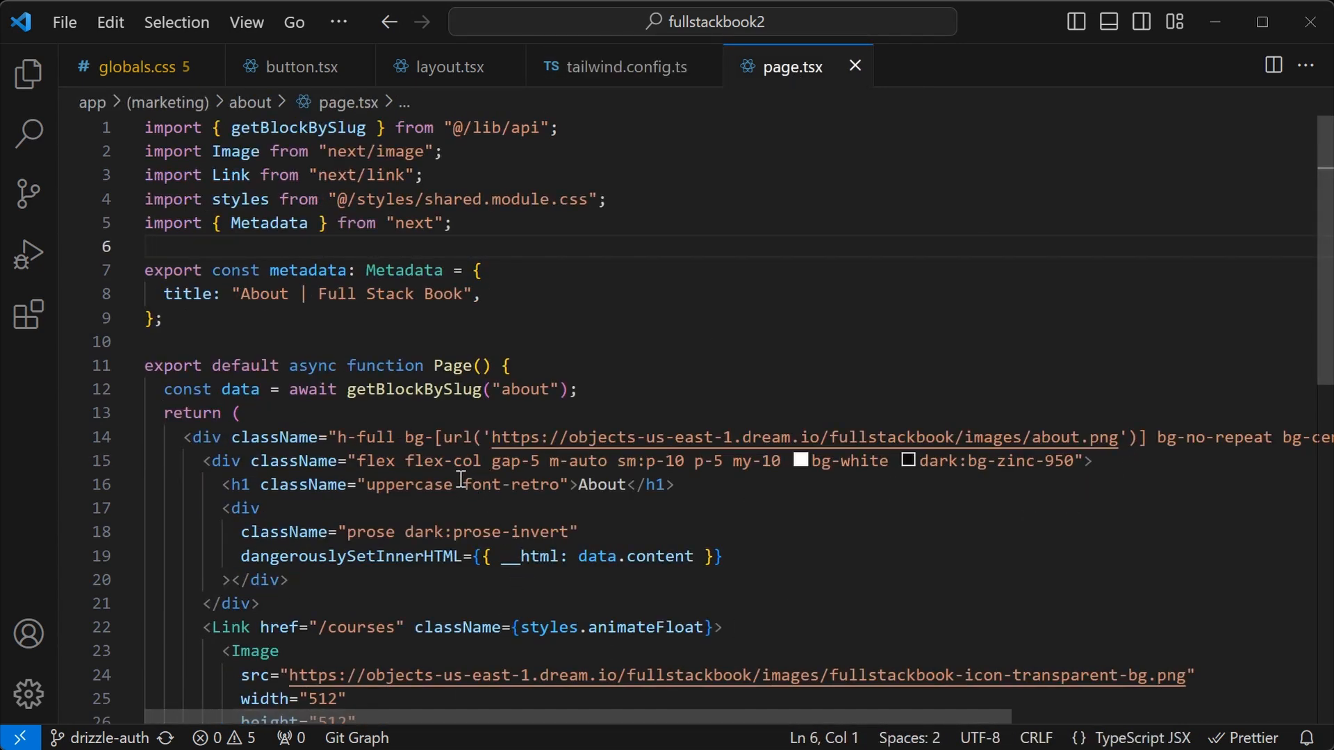
{"action": "double_click", "coordinate": [512, 484]}
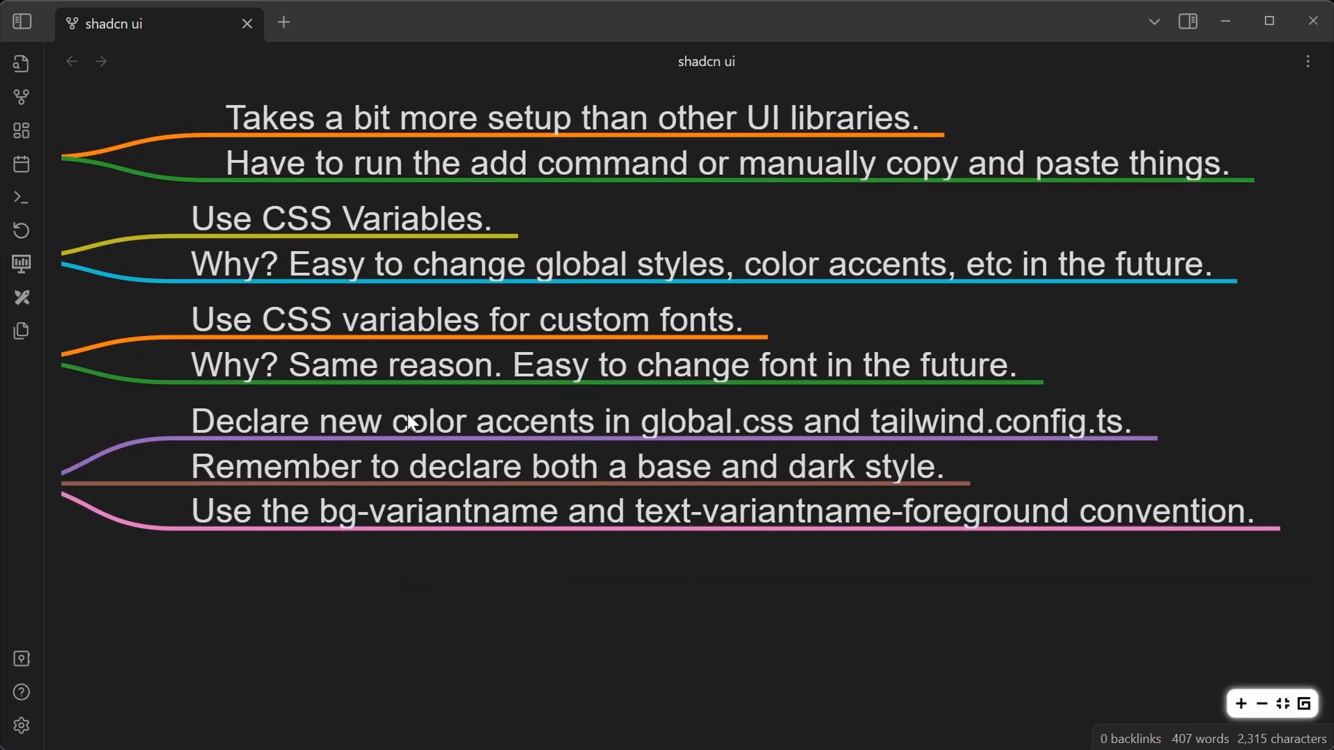
{"action": "mouse_move", "coordinate": [826, 432]}
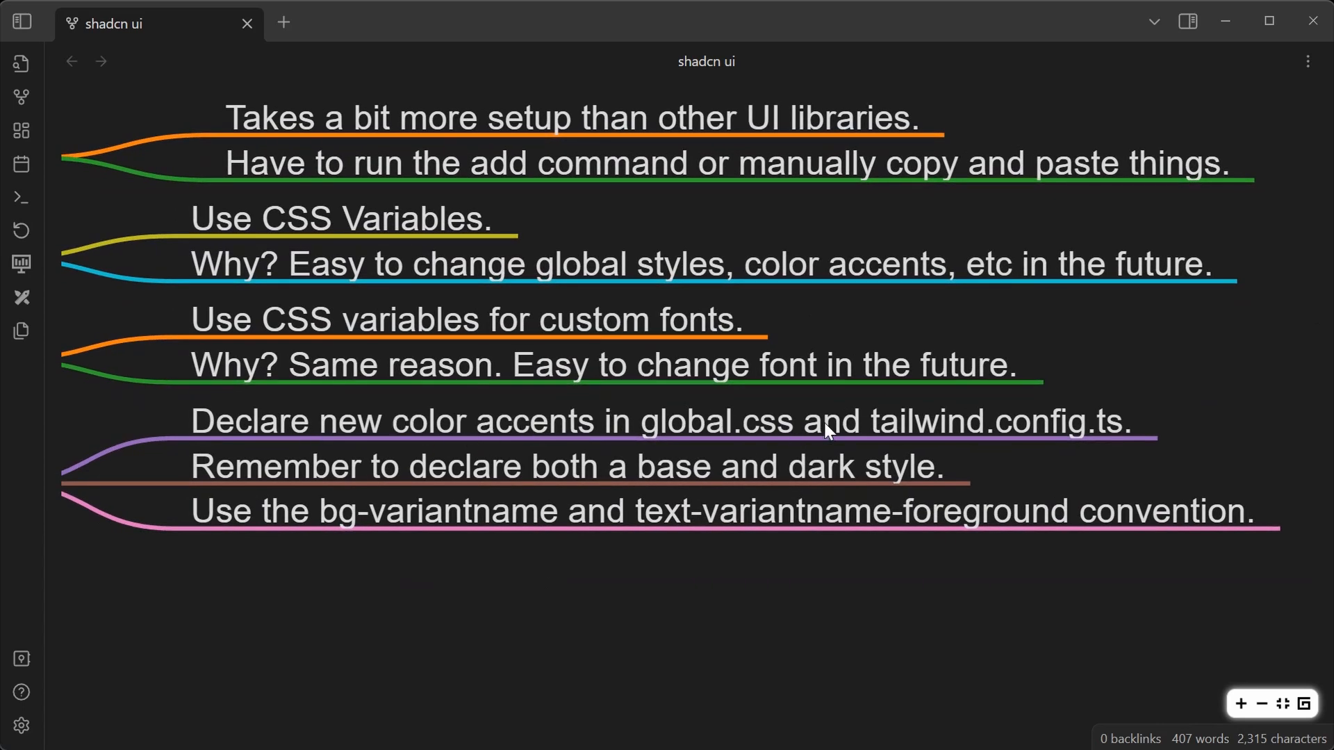
{"action": "mouse_move", "coordinate": [1062, 446]}
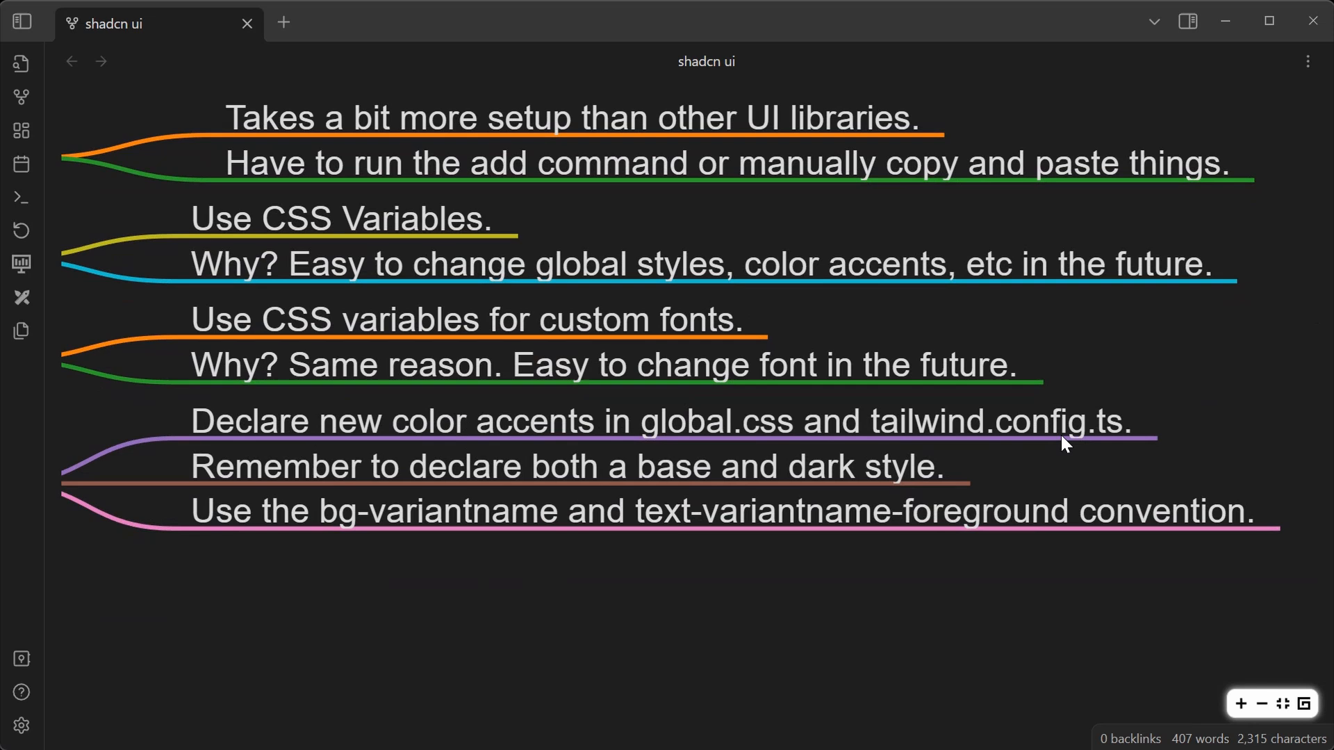
{"action": "mouse_move", "coordinate": [394, 483]}
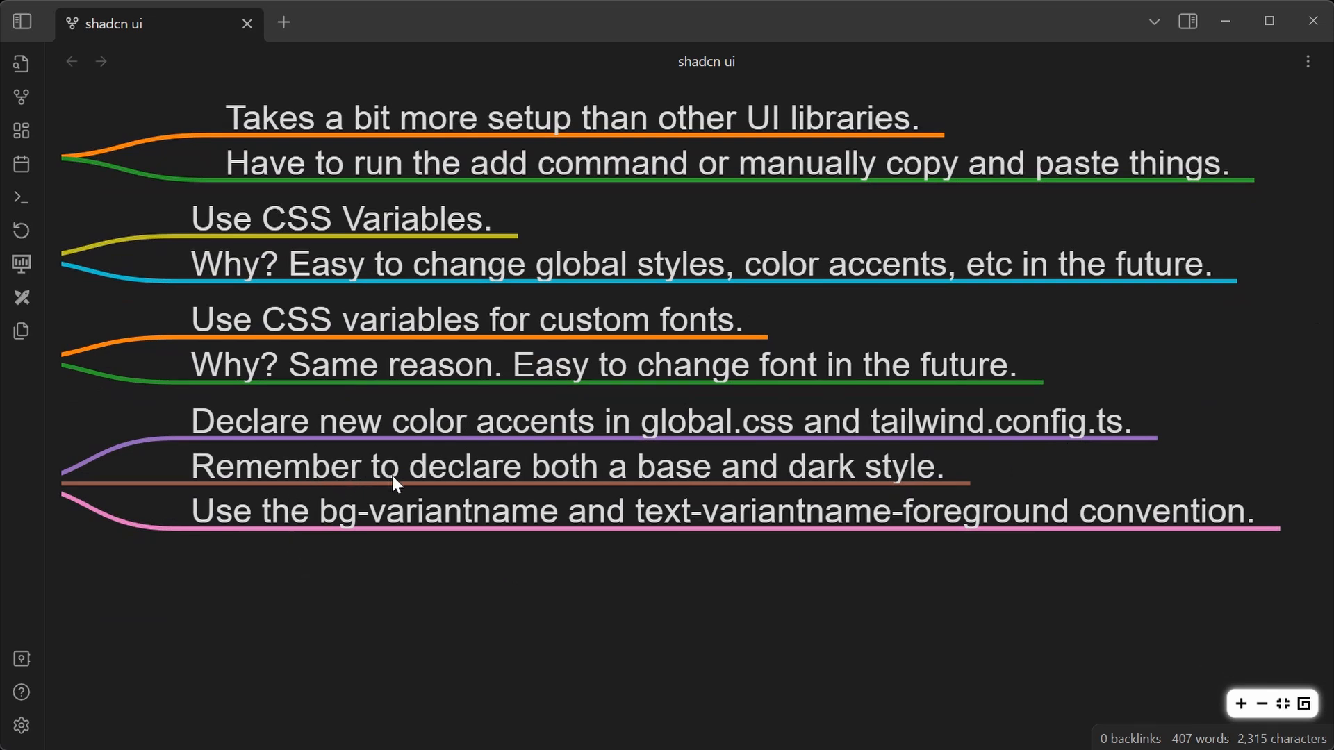
{"action": "mouse_move", "coordinate": [529, 606]}
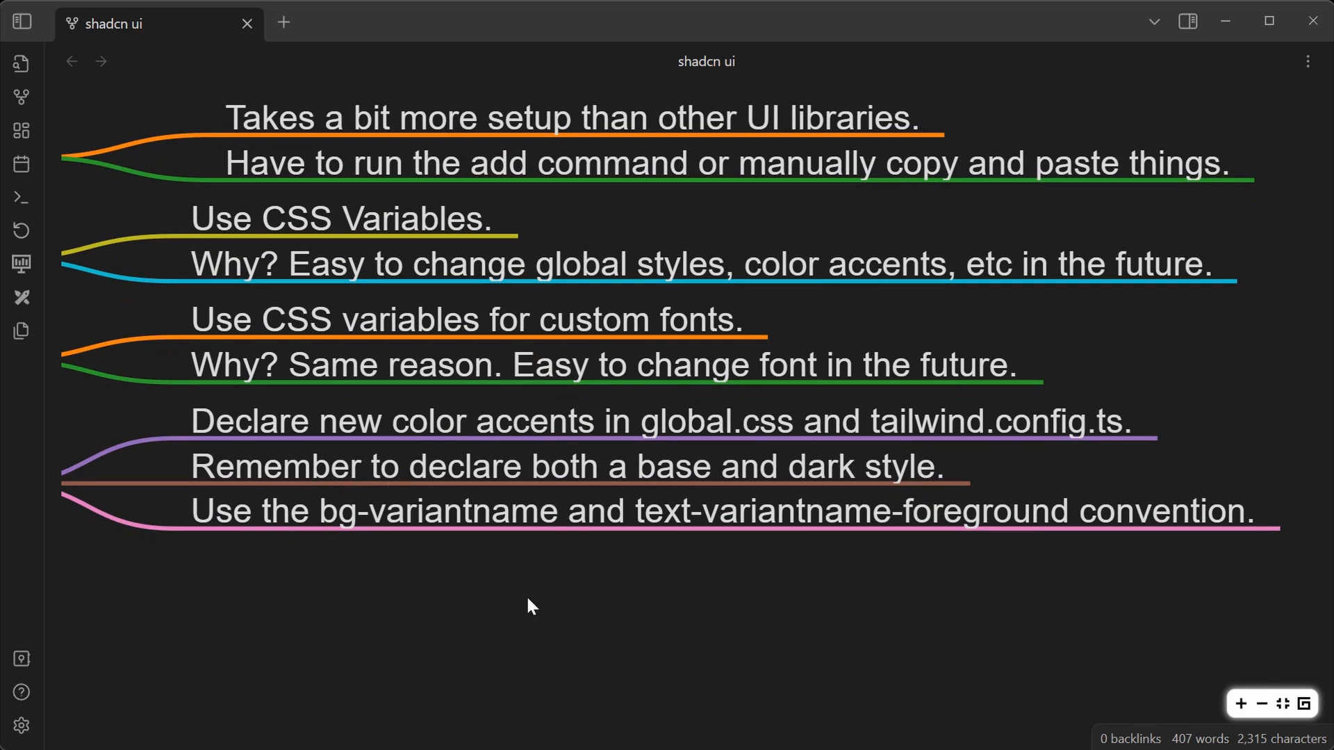
{"action": "mouse_move", "coordinate": [349, 533]}
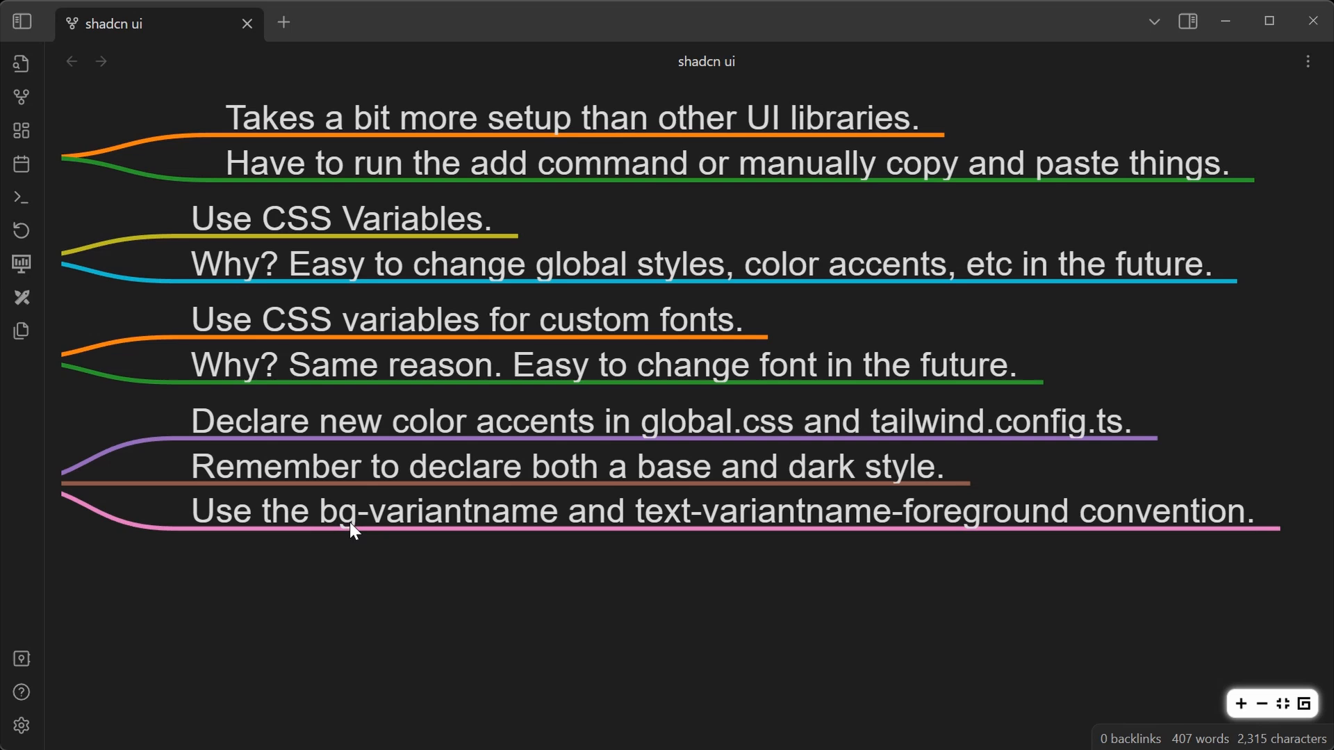
{"action": "mouse_move", "coordinate": [712, 514]}
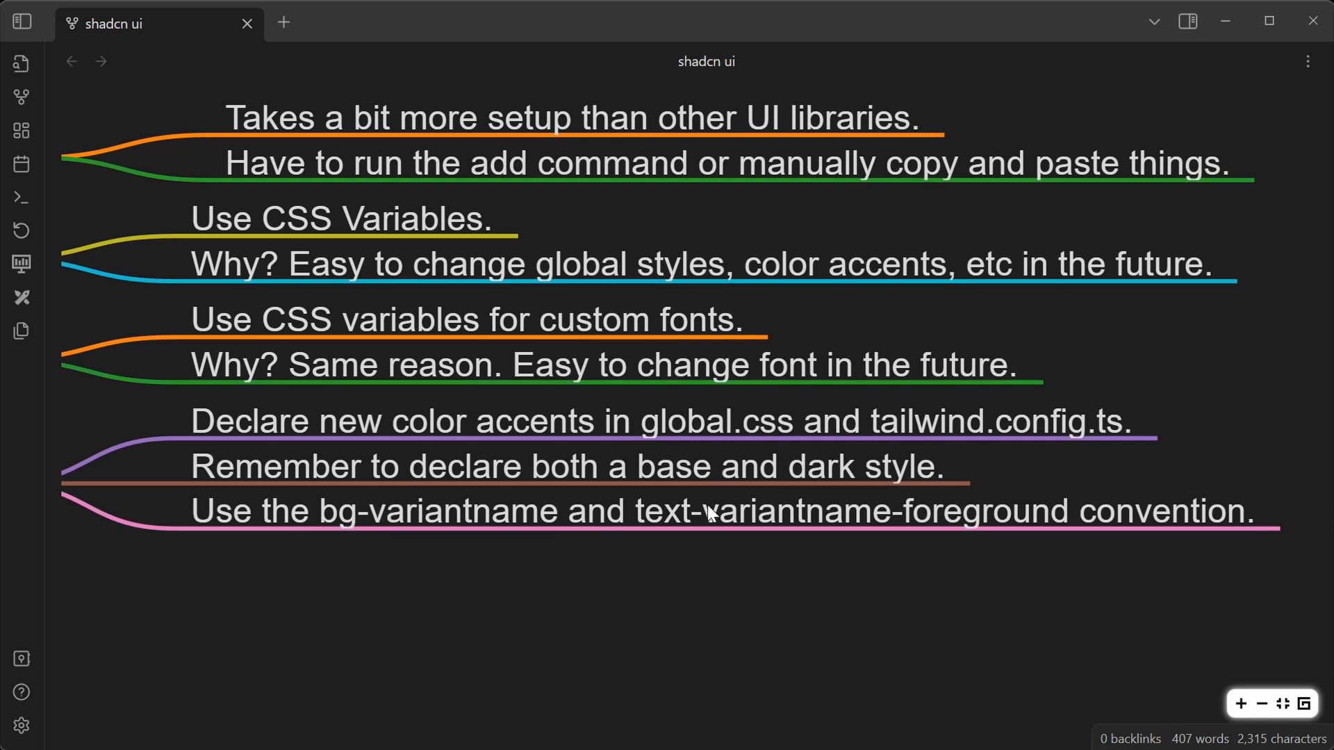
{"action": "mouse_move", "coordinate": [1230, 561]}
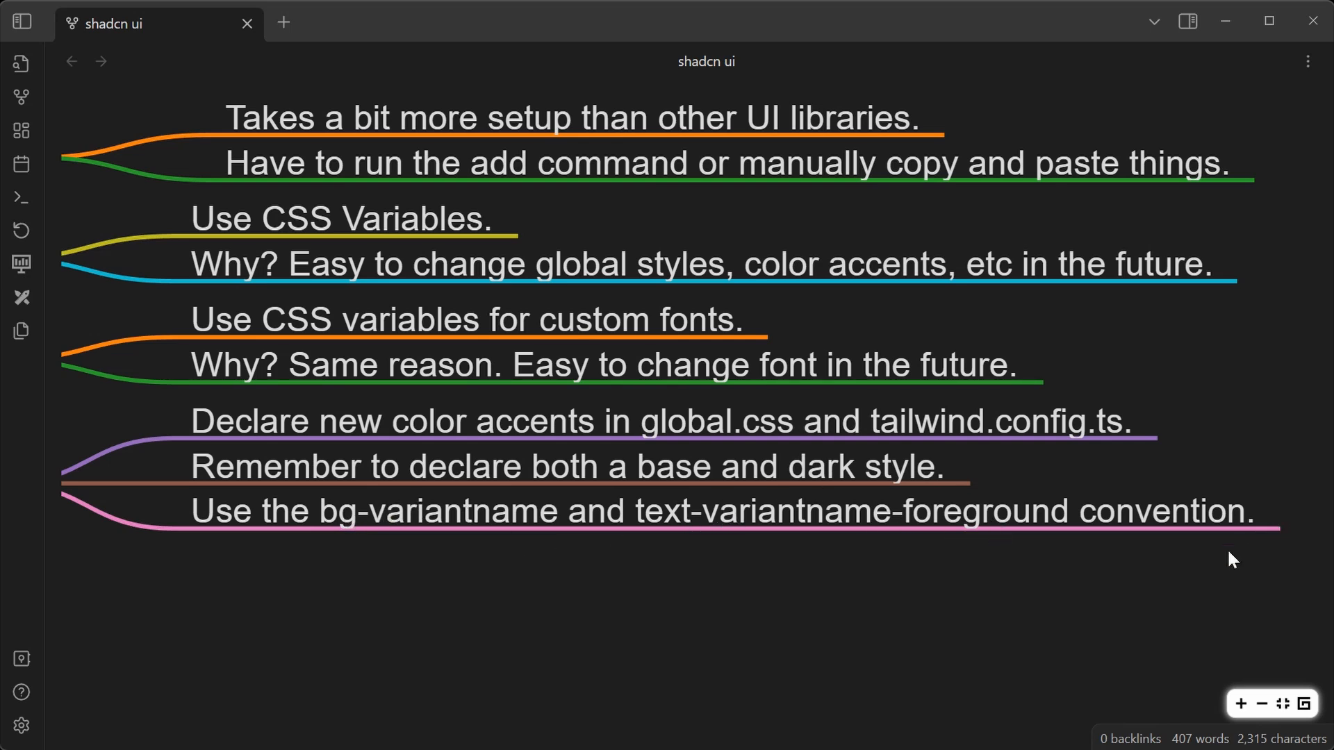
{"action": "mouse_move", "coordinate": [444, 546]}
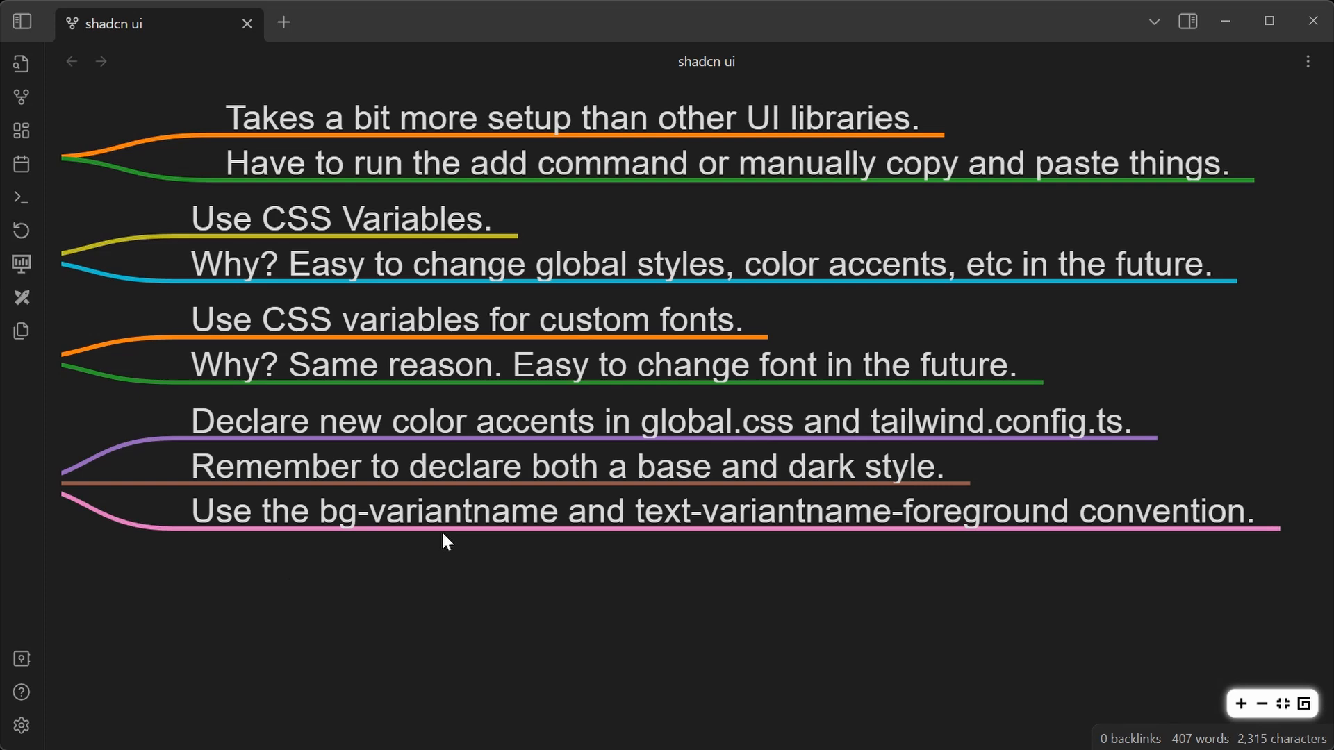
{"action": "mouse_move", "coordinate": [562, 634]}
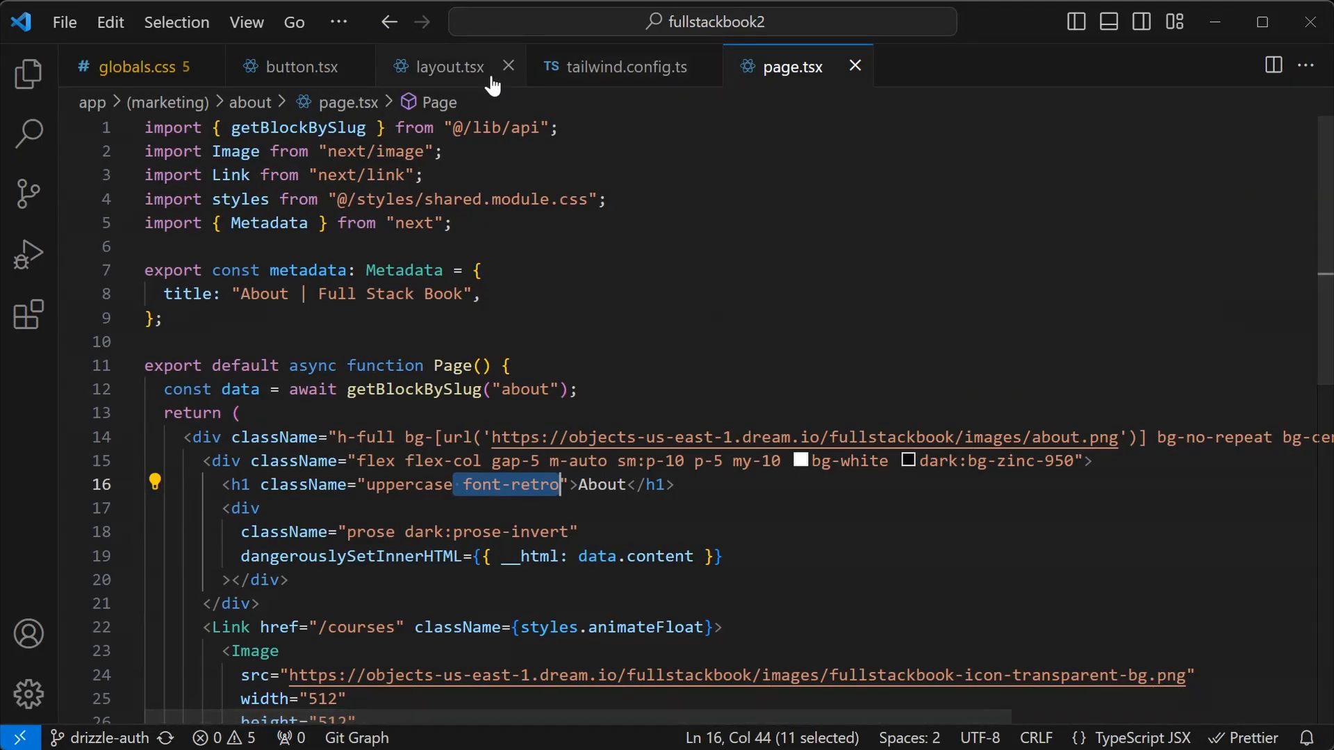
- Switch to the page.tsx tab with the font-retro About heading
{"action": "left_click", "coordinate": [628, 67]}
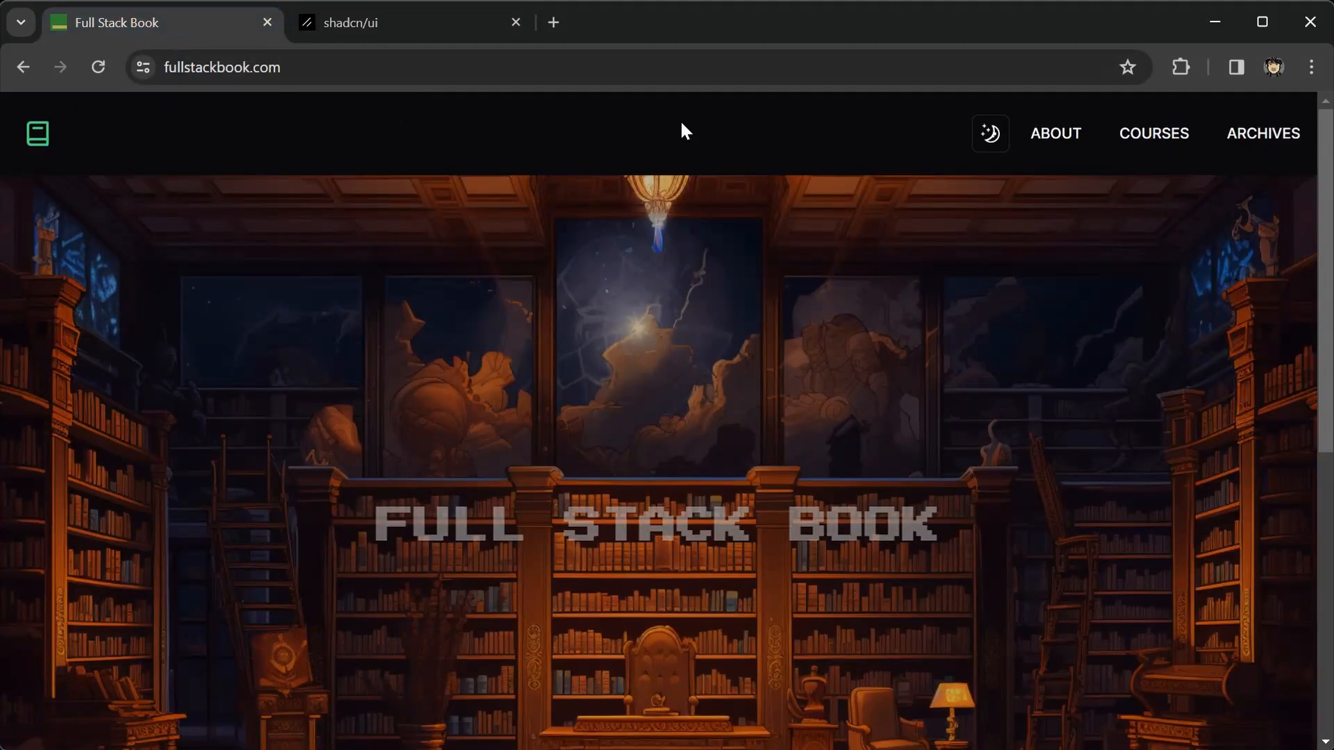
{"action": "mouse_move", "coordinate": [859, 340]}
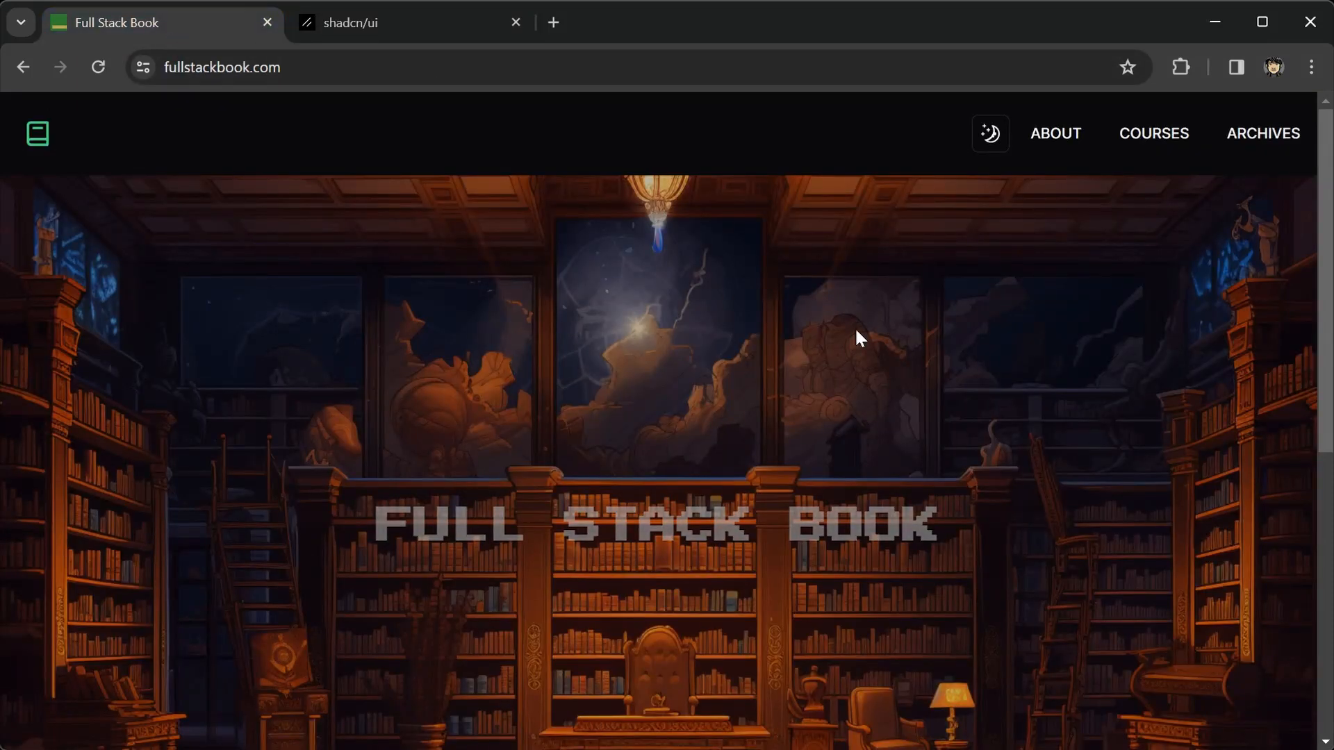
{"action": "mouse_move", "coordinate": [662, 483]}
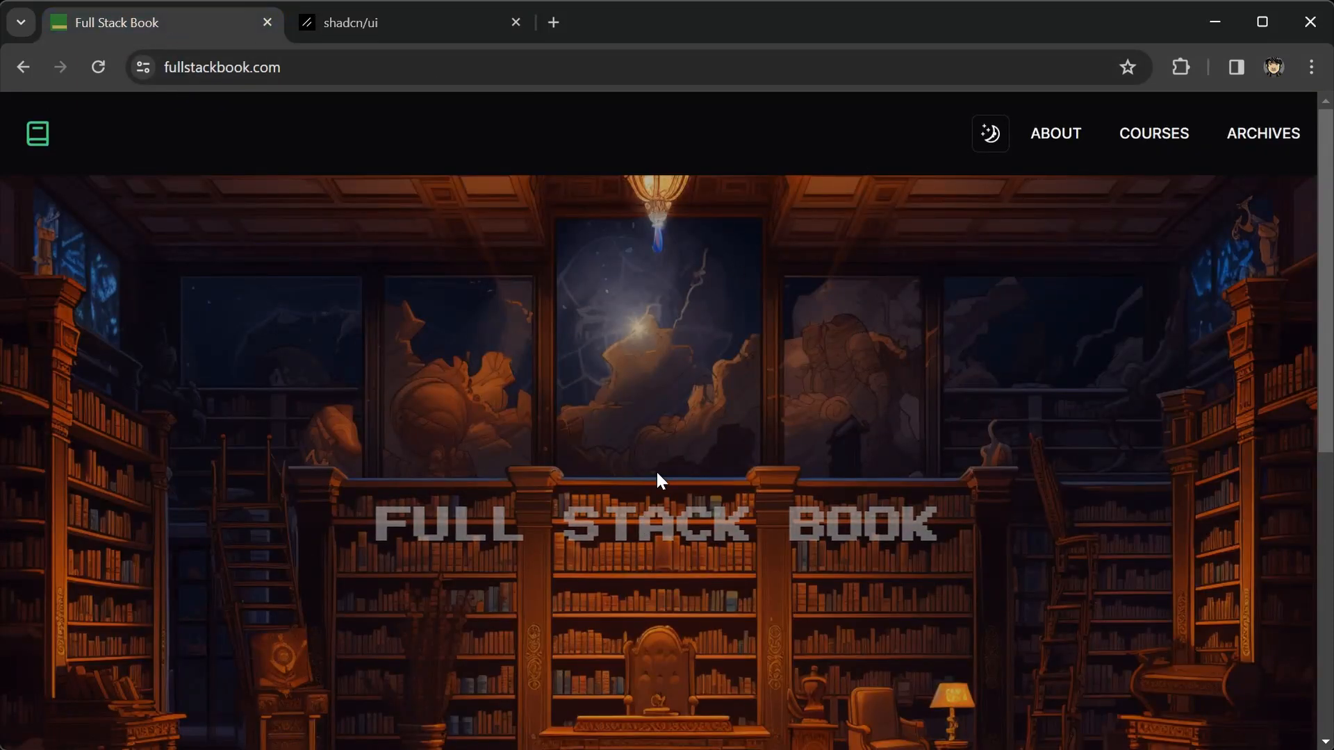